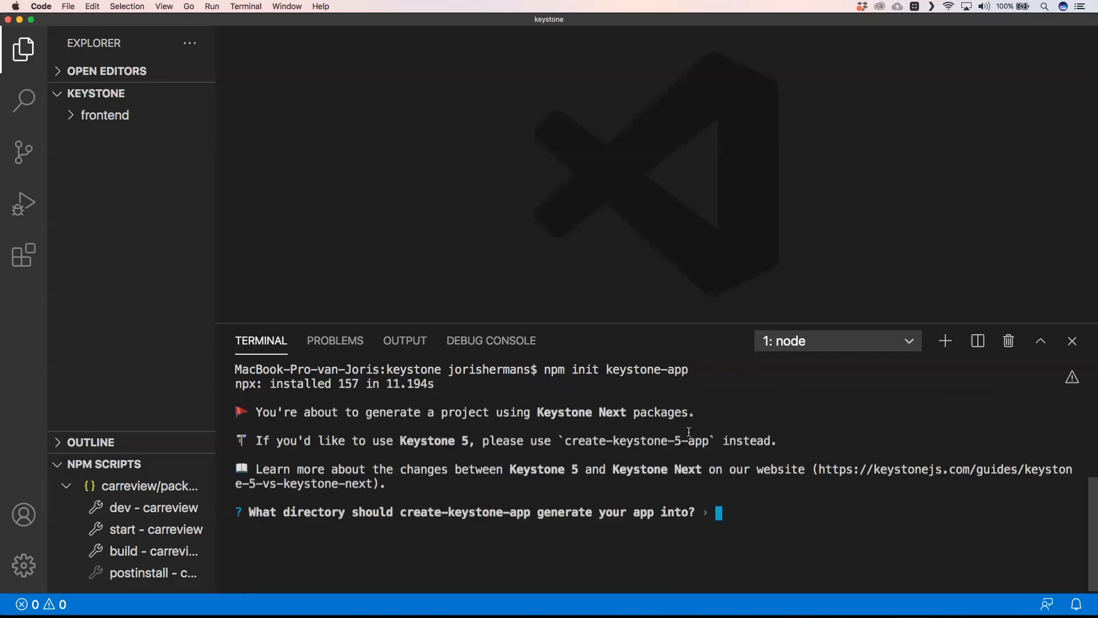
mouse_move(714, 479)
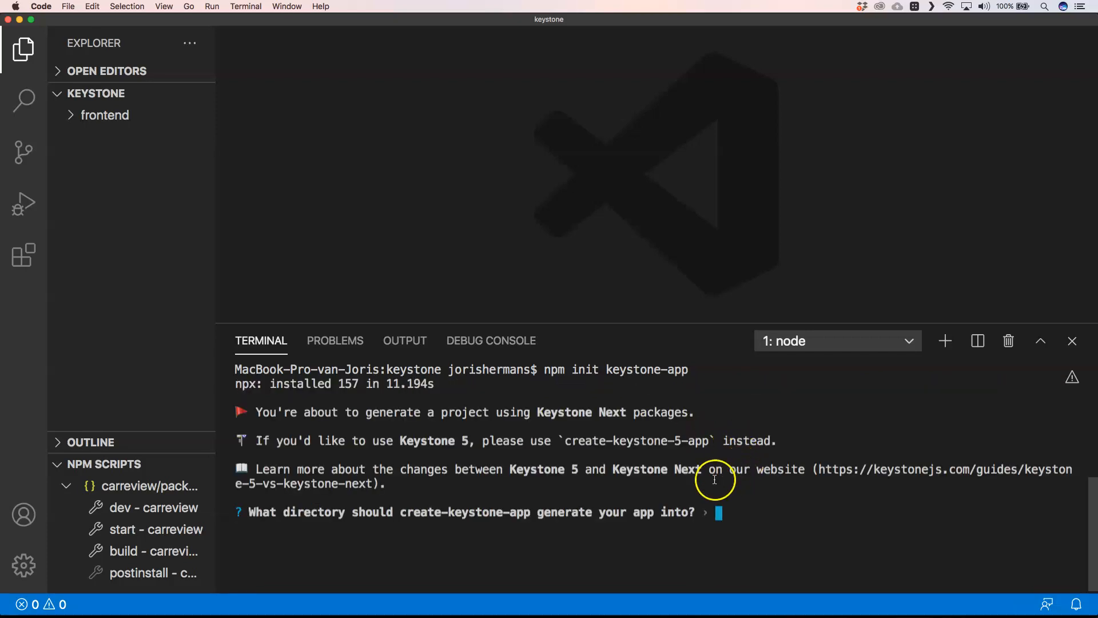
mouse_move(714, 479)
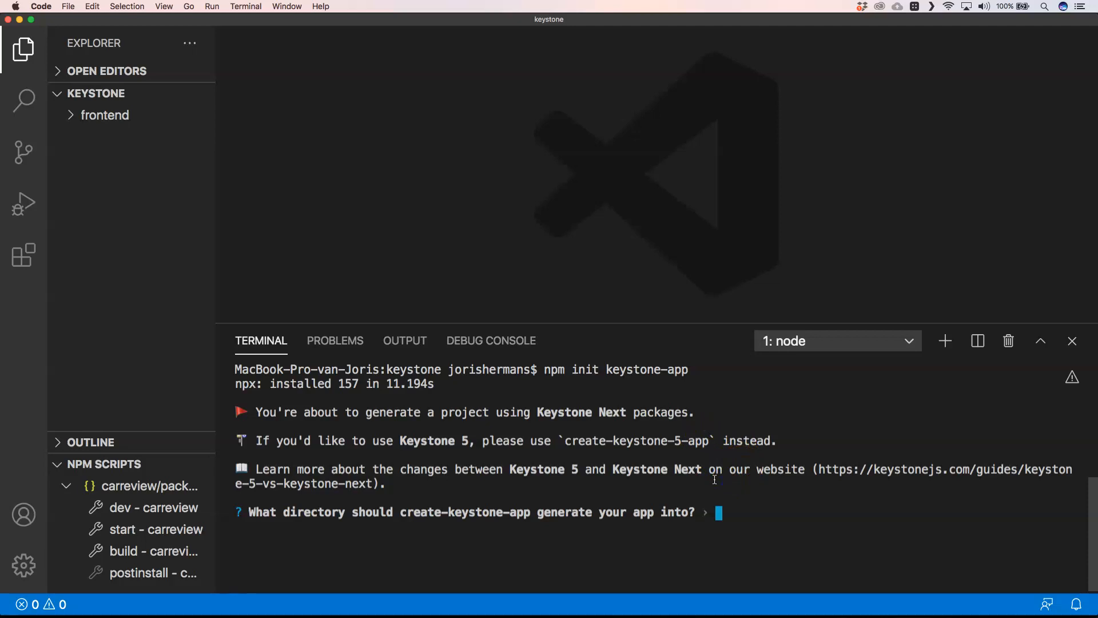
Step: Name the new Keystone app directory 'admin' so create-keystone-app generates the project there
text(admin)
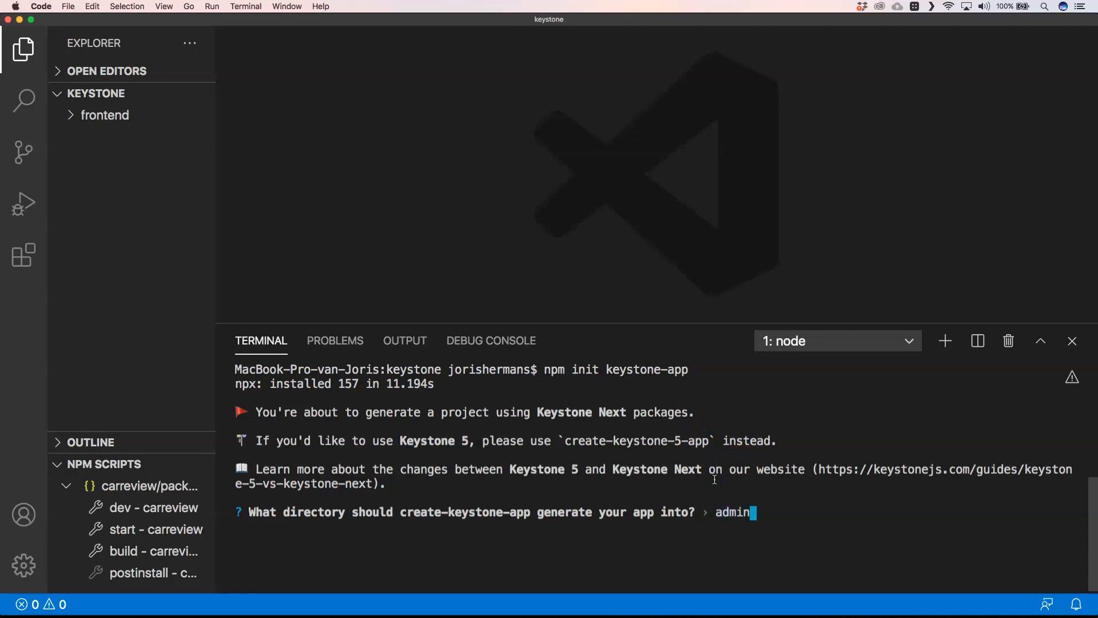
key(Return)
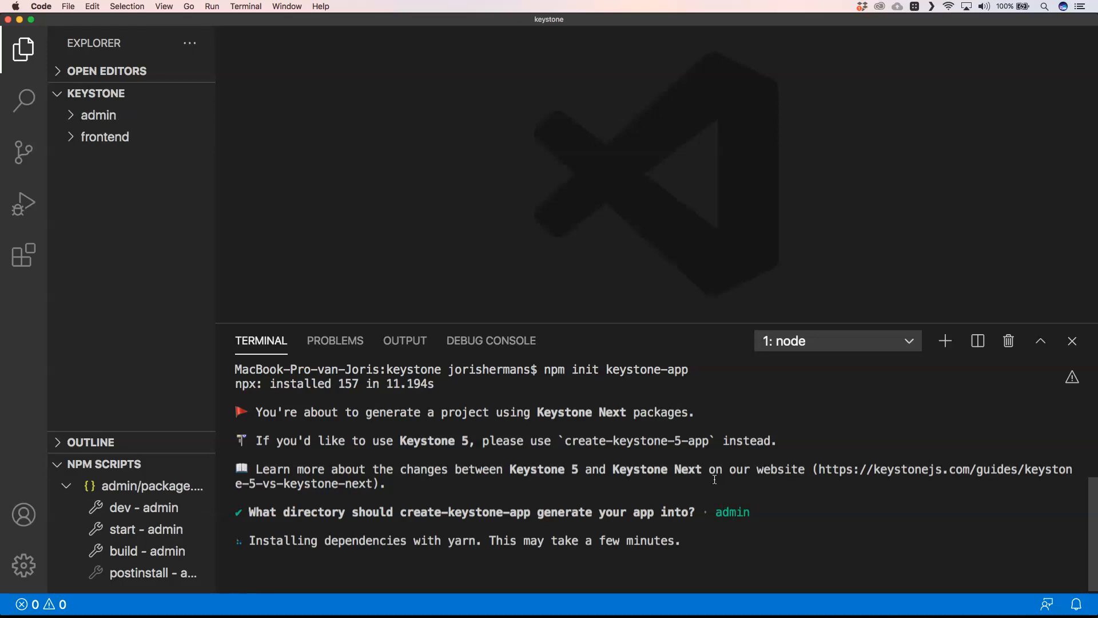
mouse_move(602, 460)
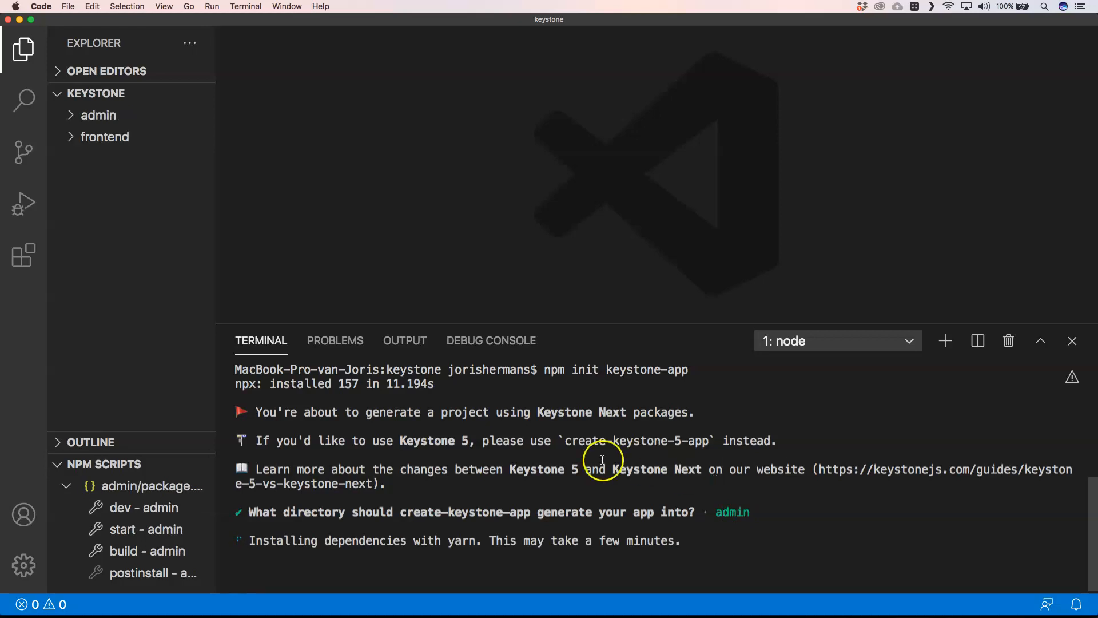
mouse_move(582, 479)
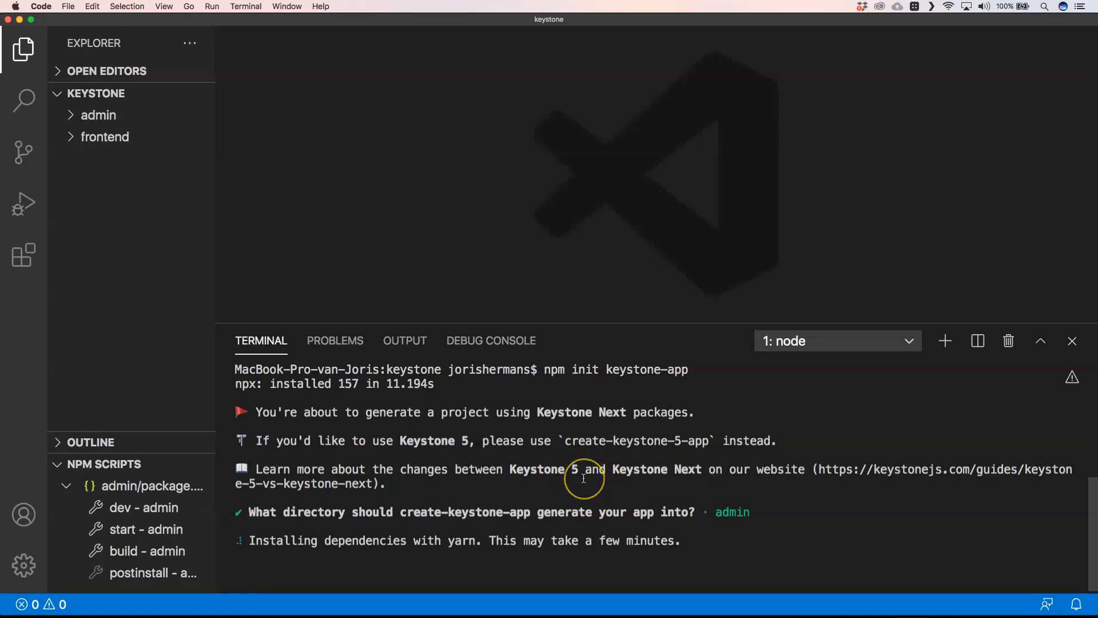
mouse_move(584, 479)
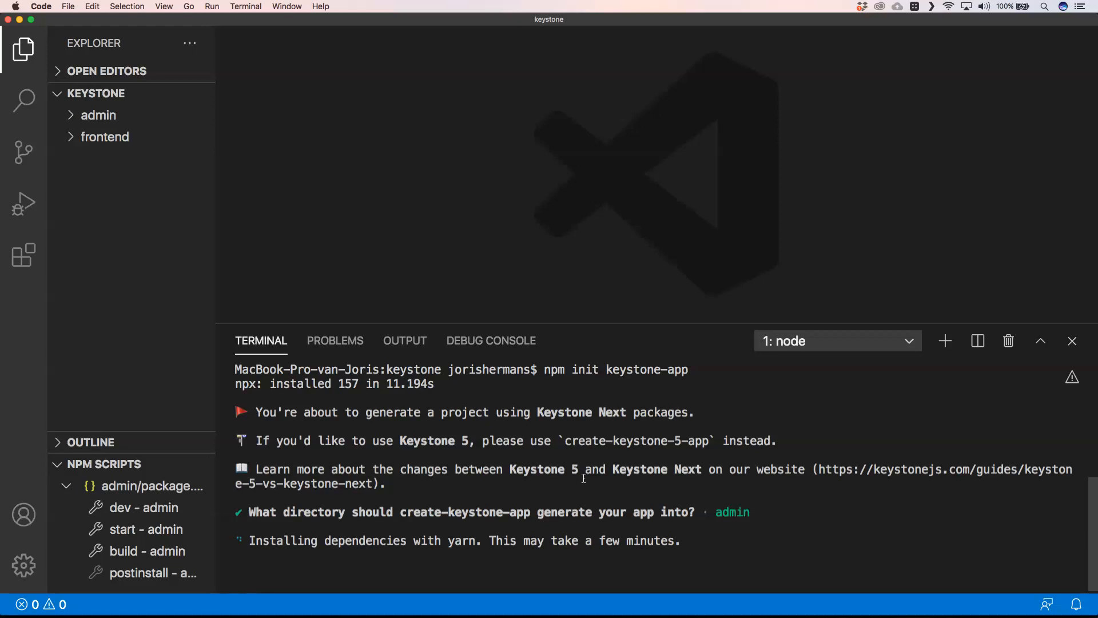
mouse_move(590, 492)
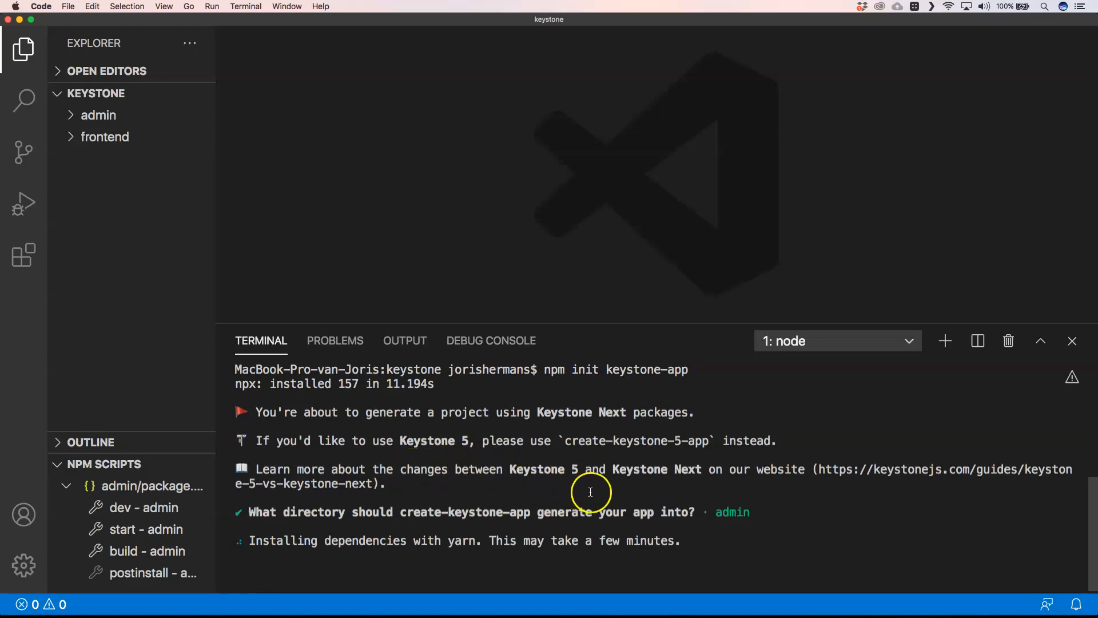
mouse_move(768, 482)
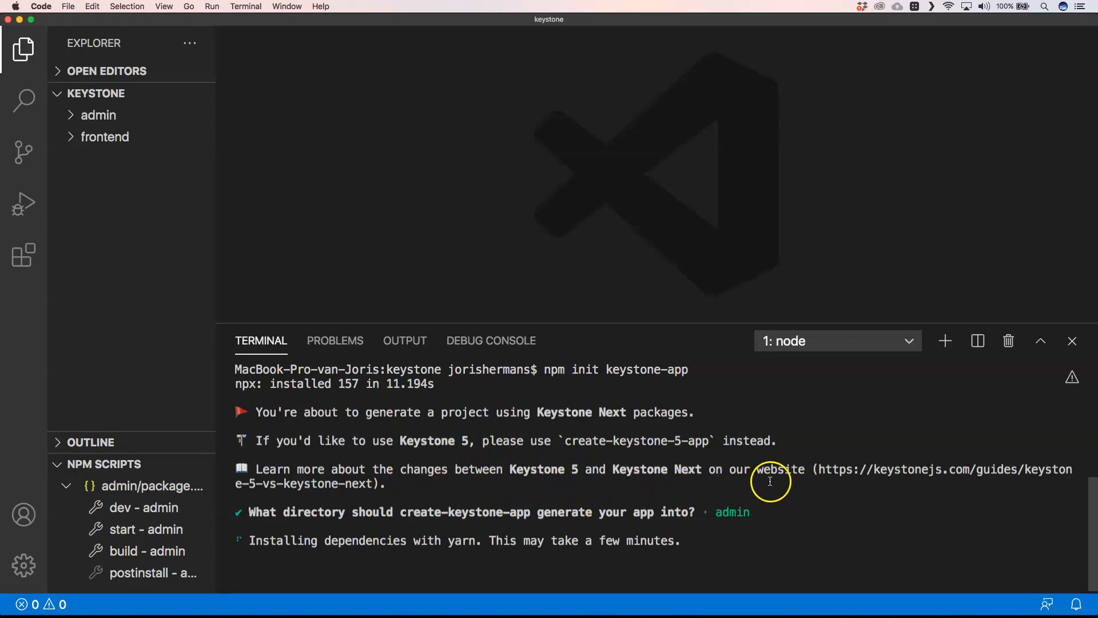
mouse_move(647, 468)
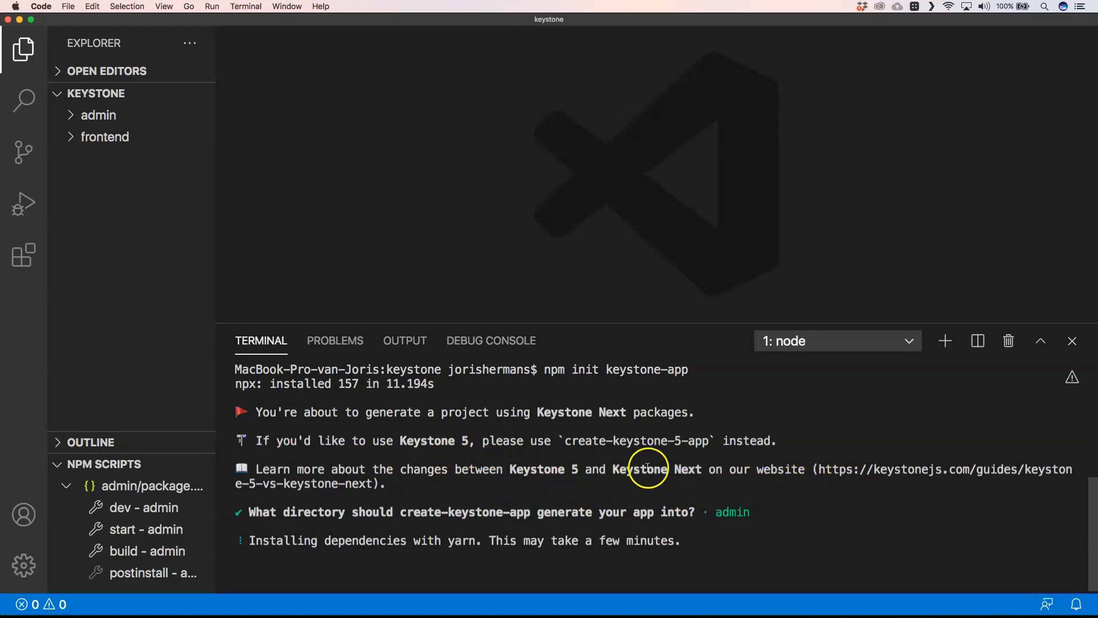
mouse_move(430, 503)
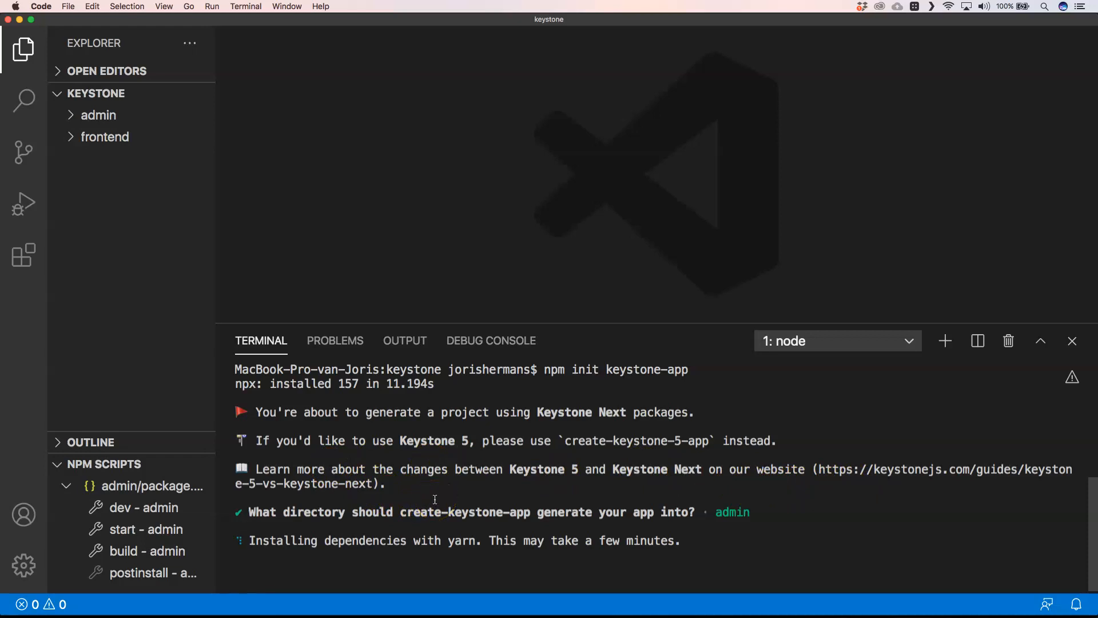
mouse_move(420, 500)
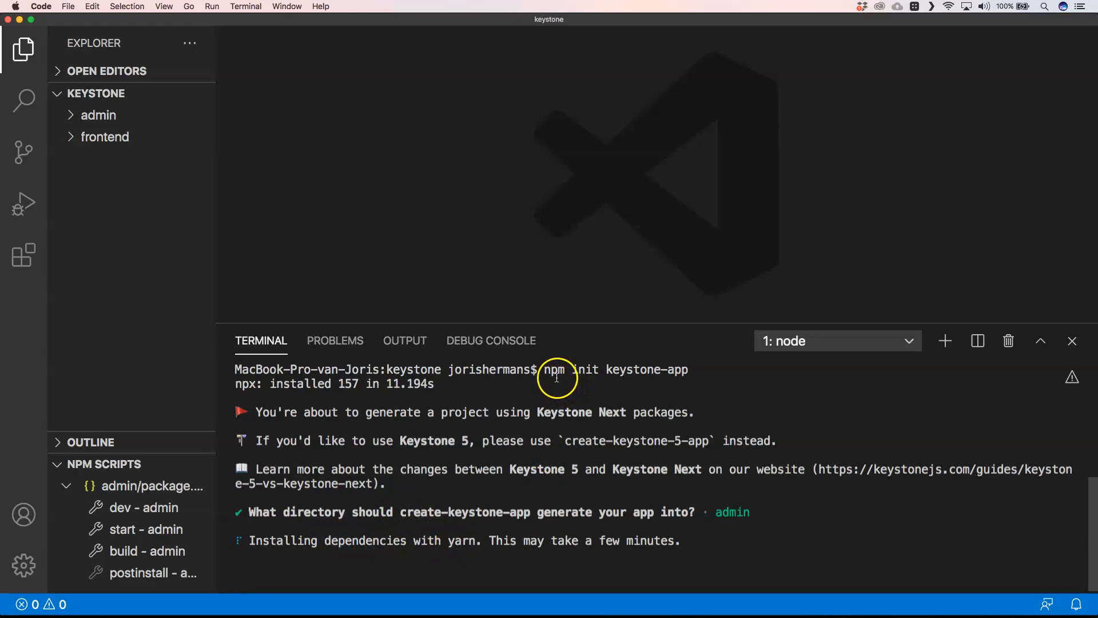
mouse_move(471, 398)
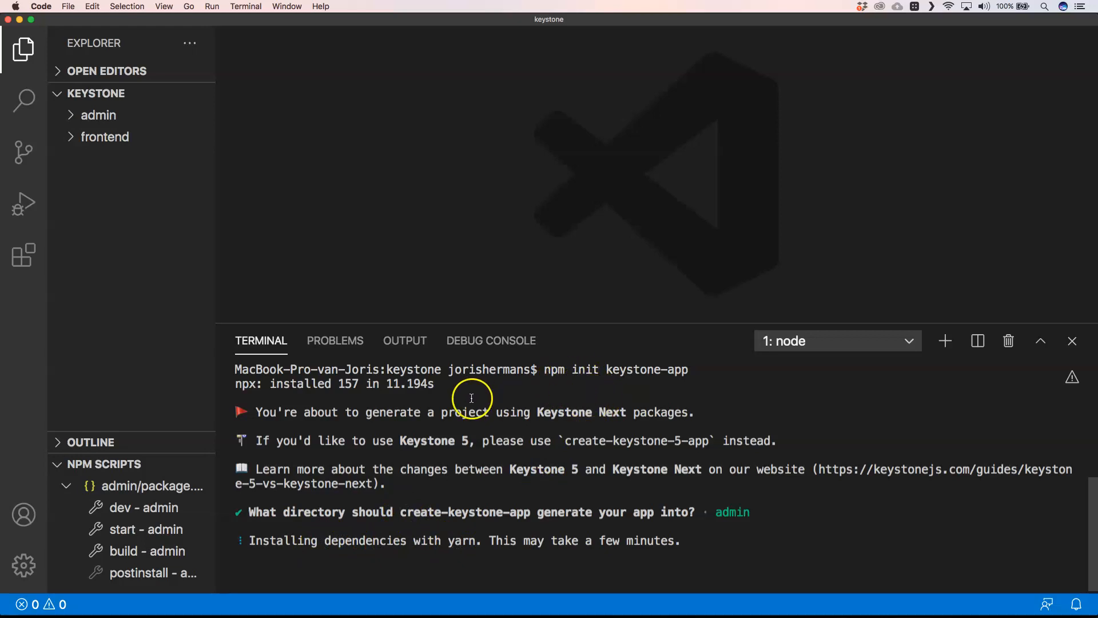
mouse_move(409, 490)
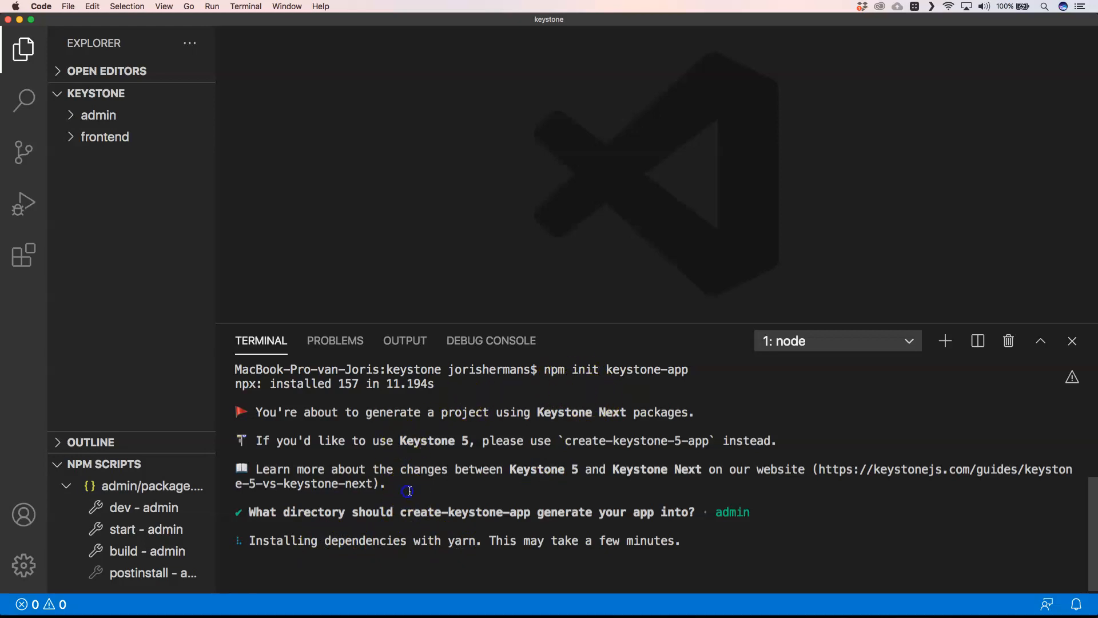
mouse_move(499, 494)
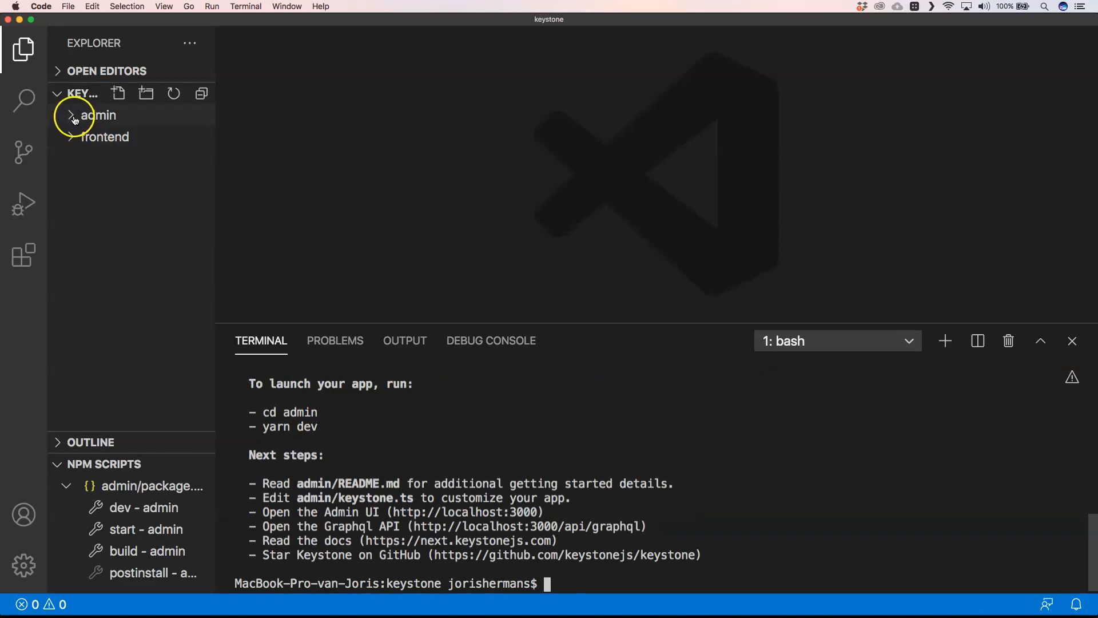
Step: Expand the generated admin folder in the Explorer to reveal its files
click(98, 115)
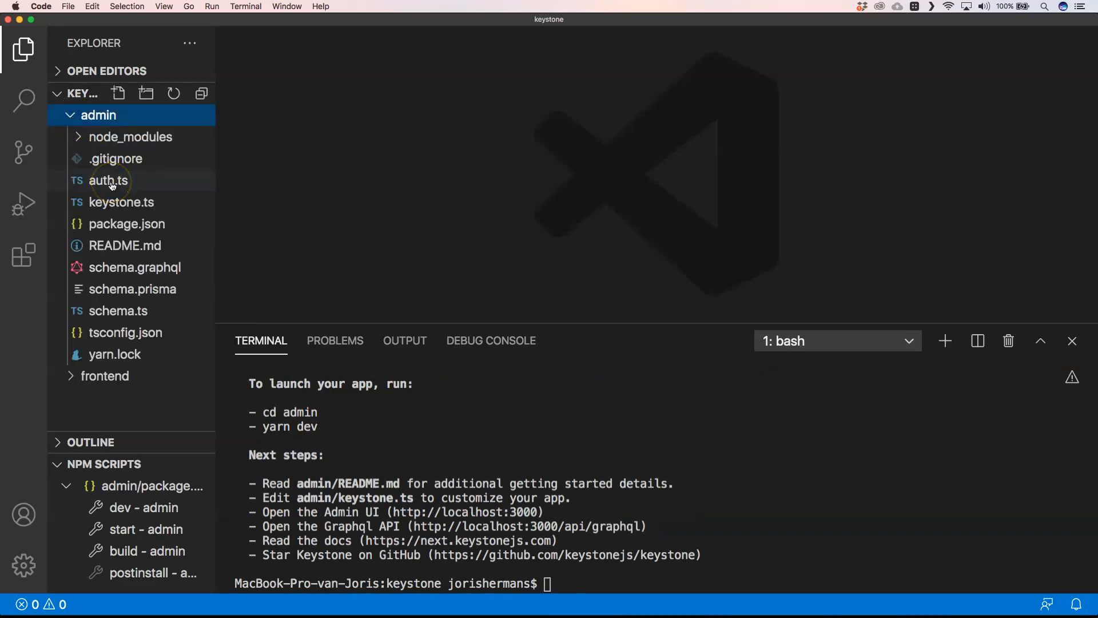
mouse_move(119, 310)
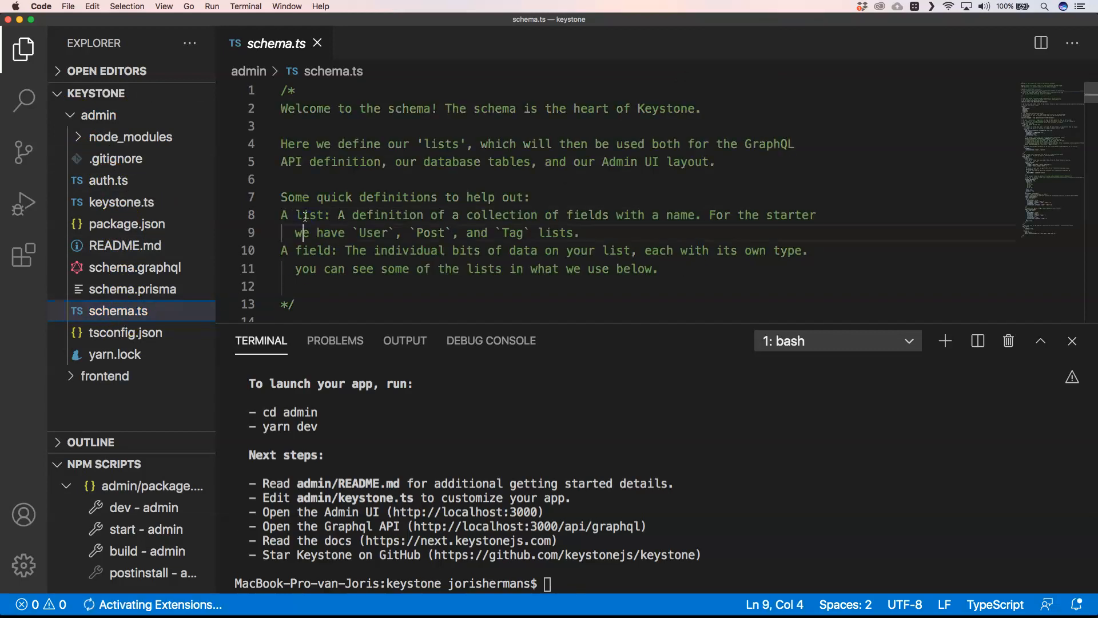
Step: Scroll through schema.ts to read the welcome comment and the User, Post and Tag lists, then return to the top
scroll(down, 3)
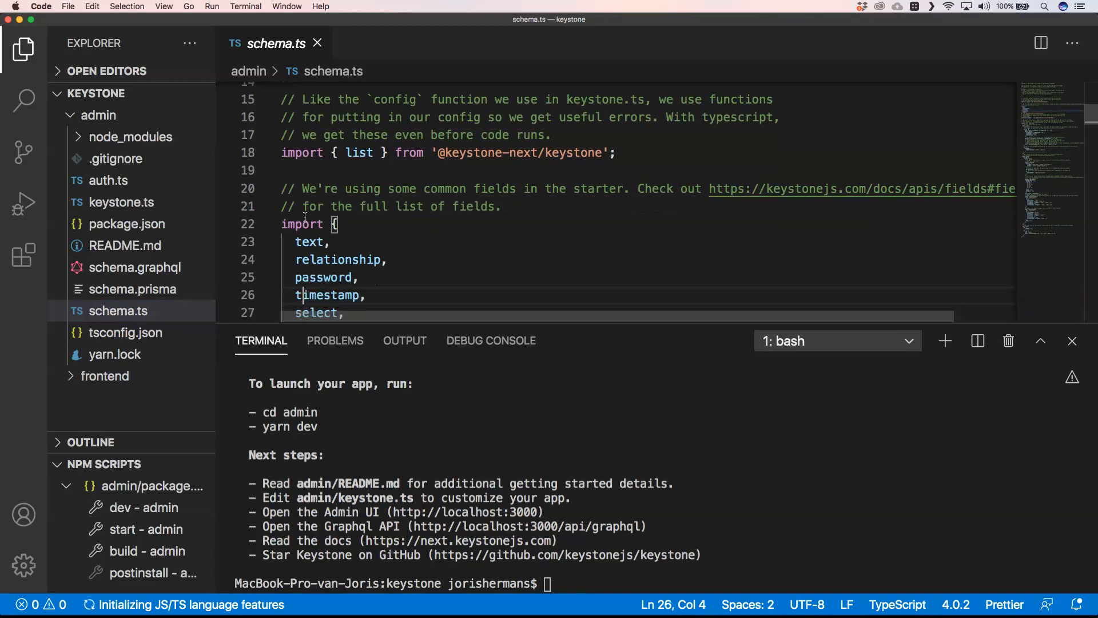
scroll(down, 3)
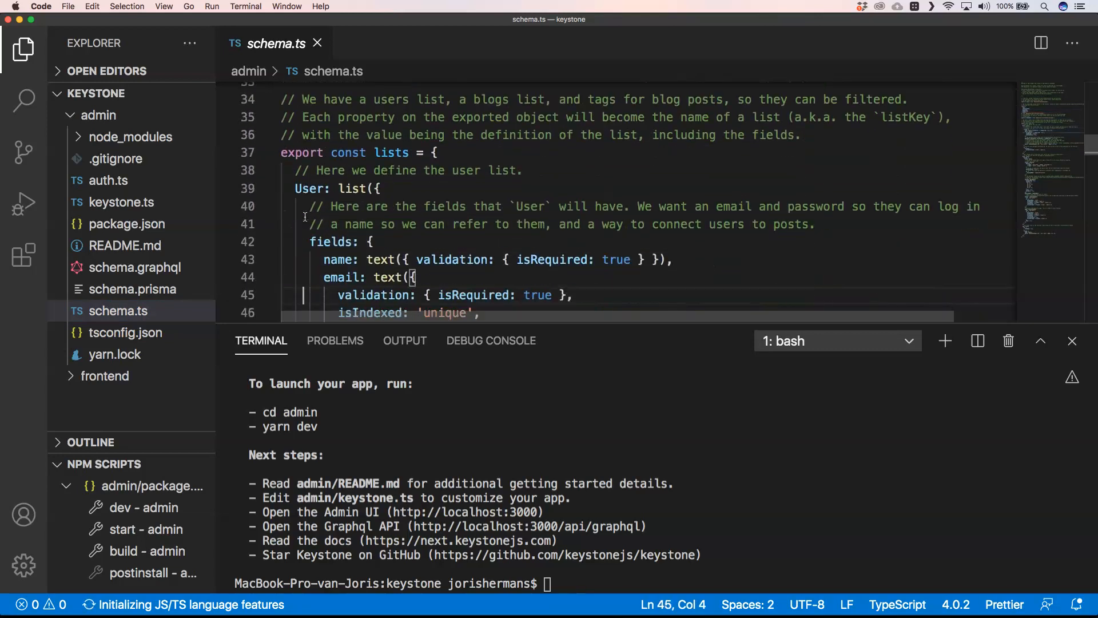
scroll(down, 3)
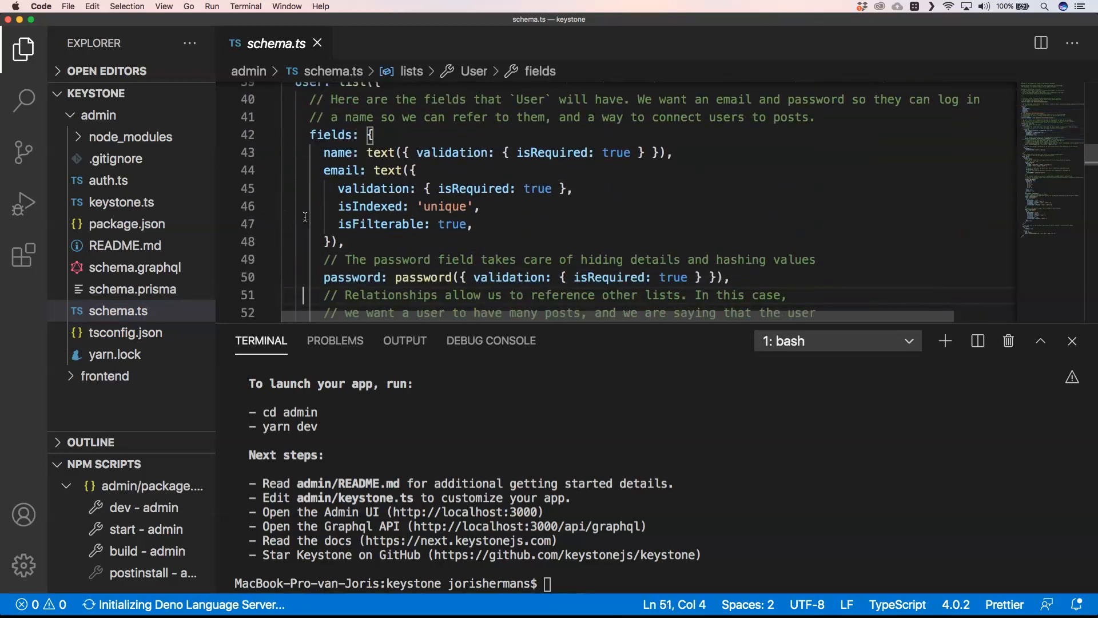
scroll(down, 3)
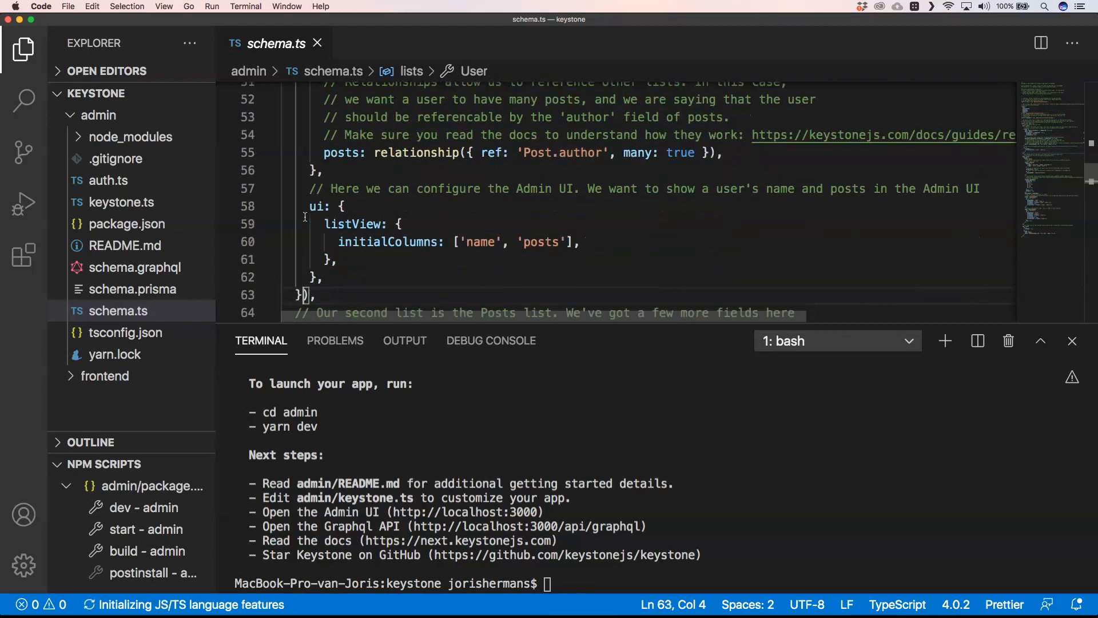
scroll(down, 3)
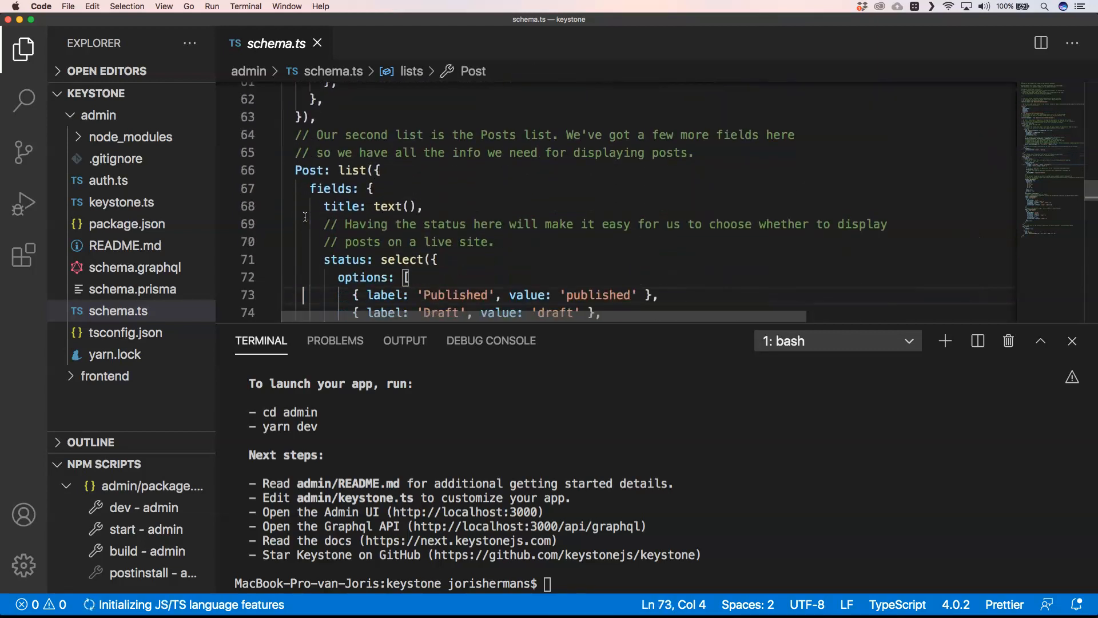
scroll(down, 3)
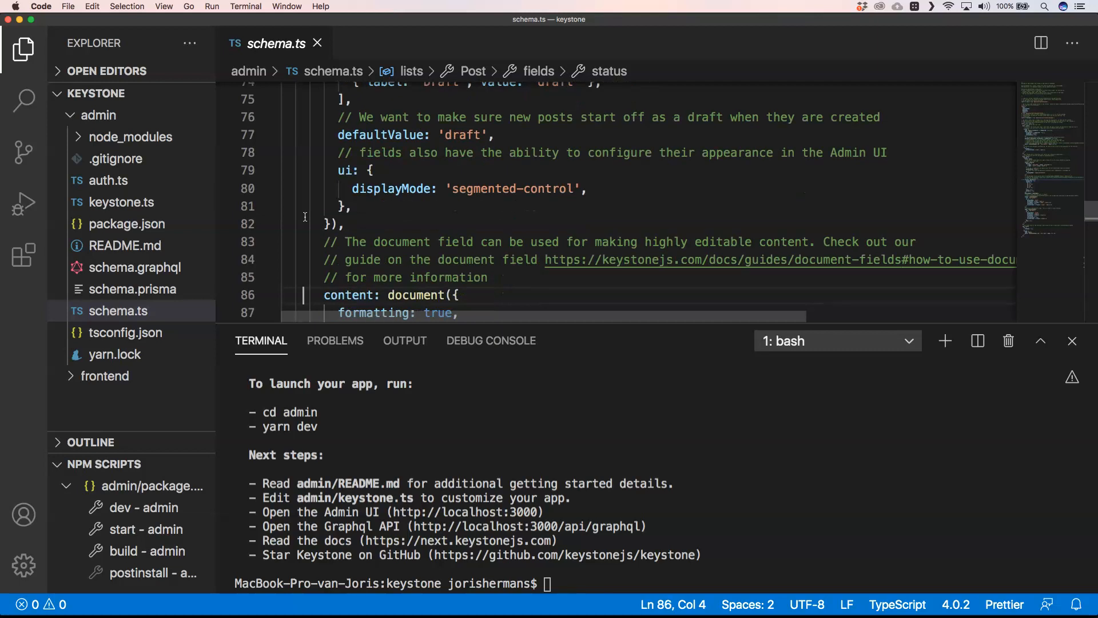
scroll(down, 3)
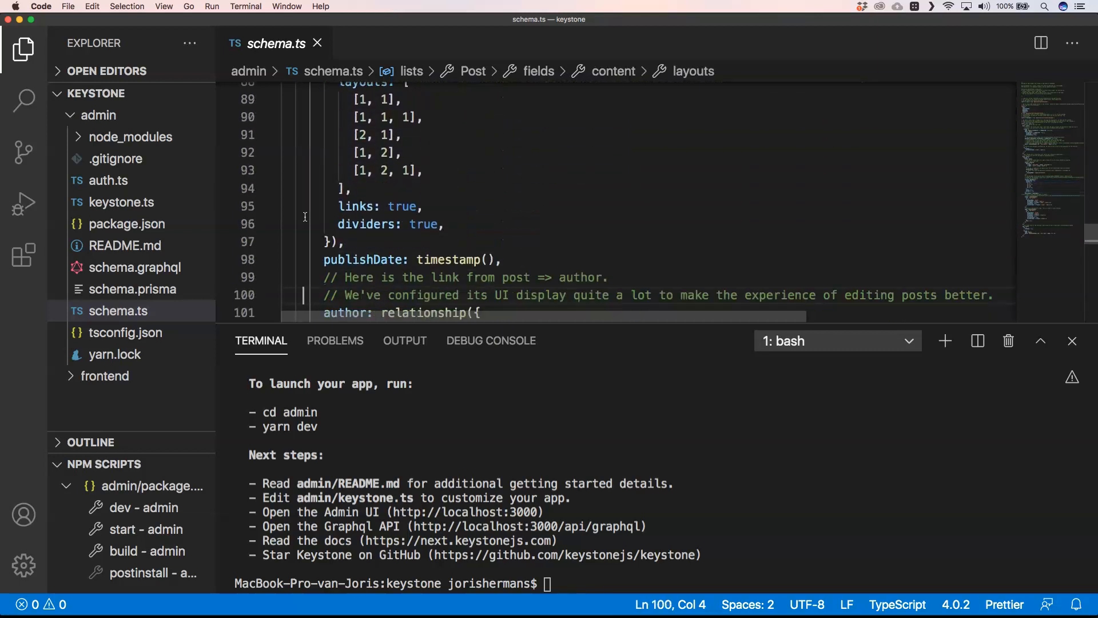
scroll(down, 3)
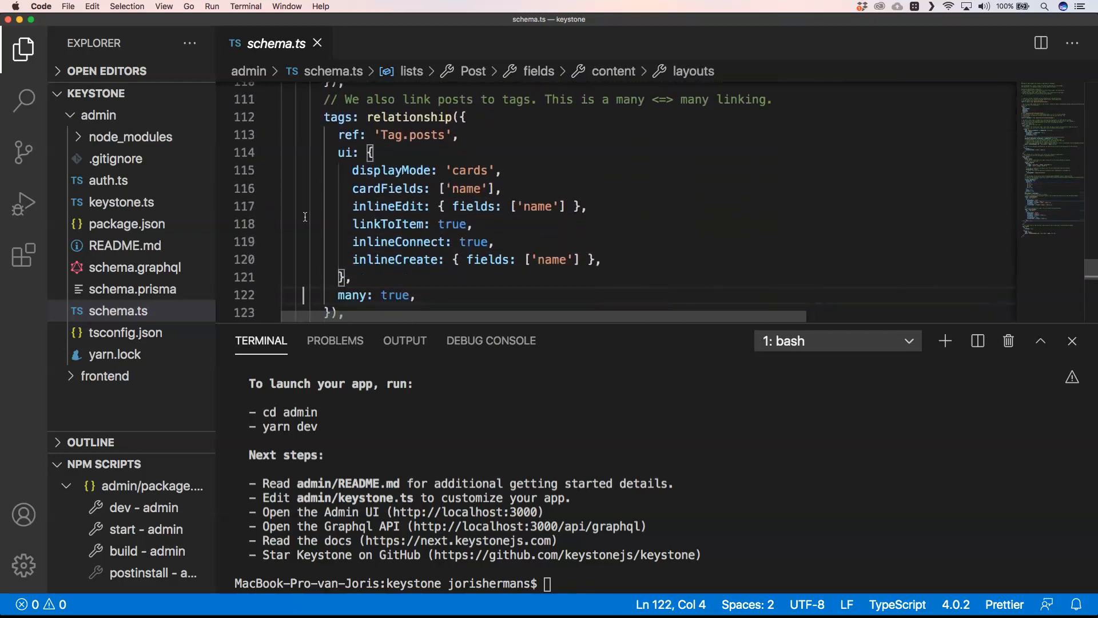
scroll(down, 3)
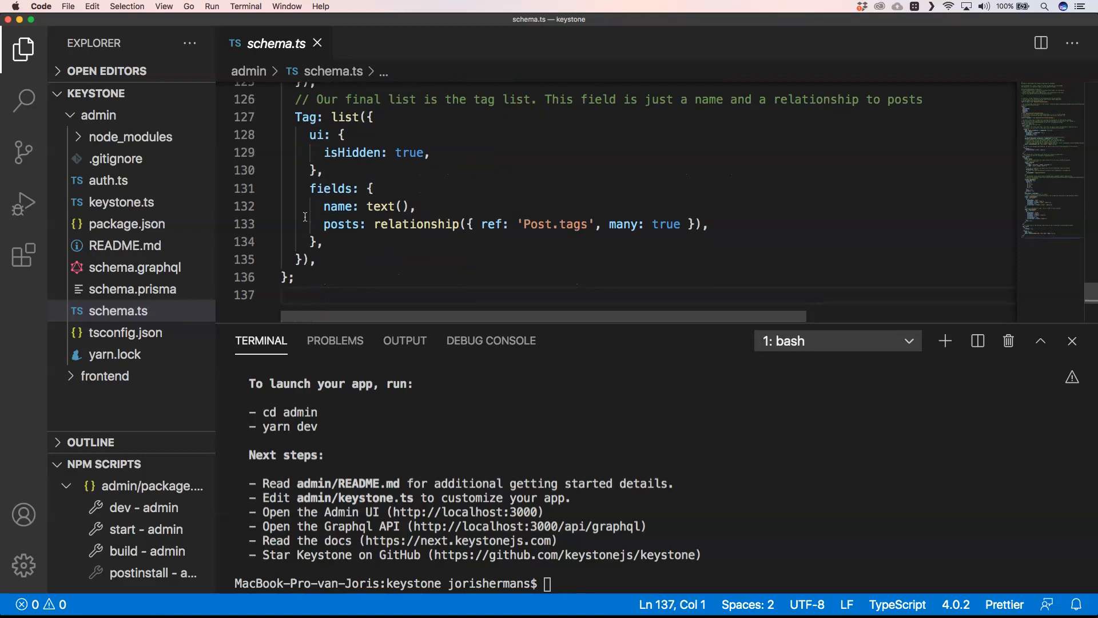
scroll(up, 3)
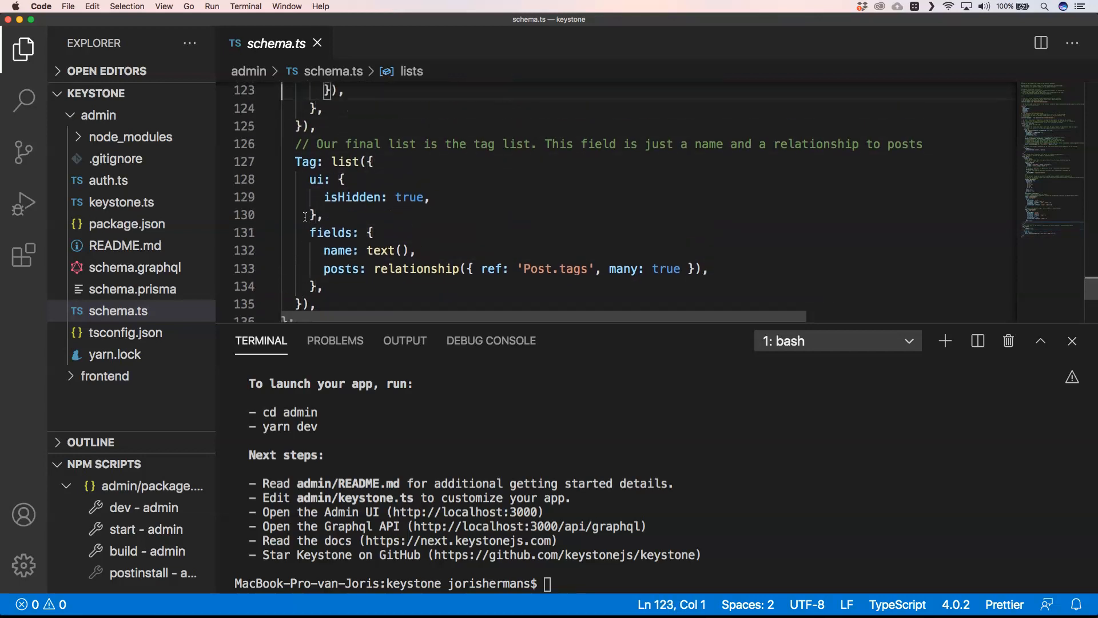
scroll(up, 3)
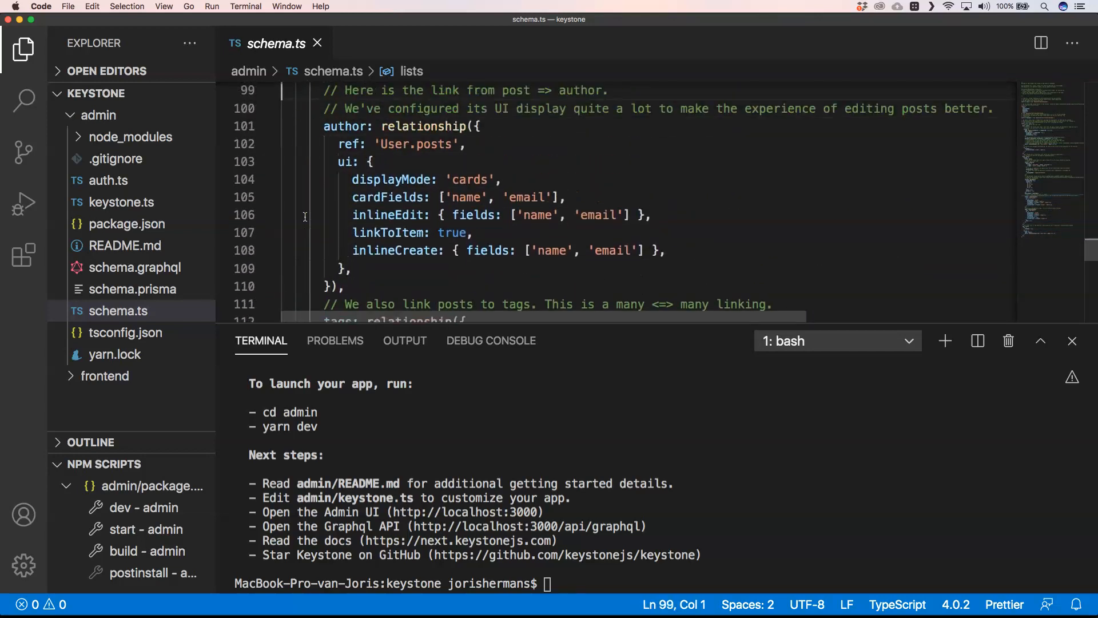
scroll(up, 3)
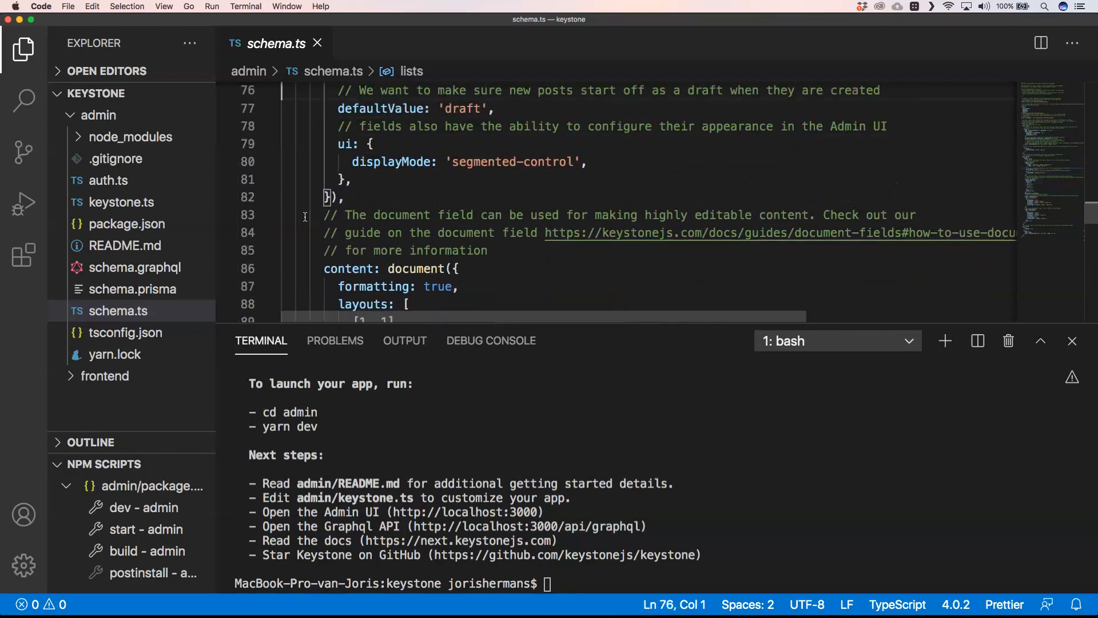
scroll(up, 3)
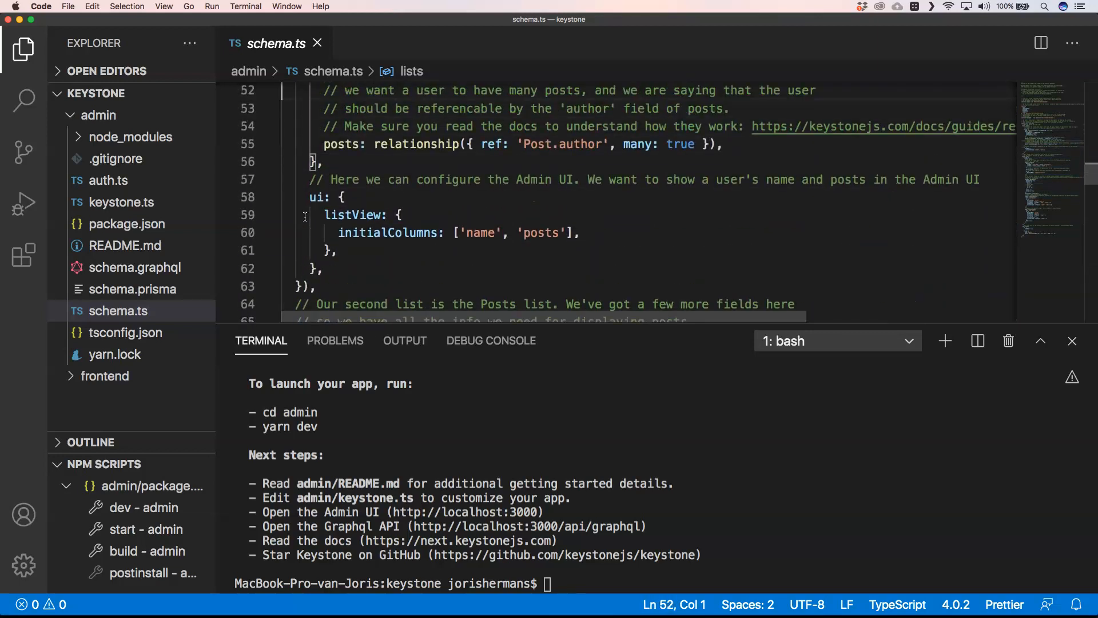
scroll(up, 3)
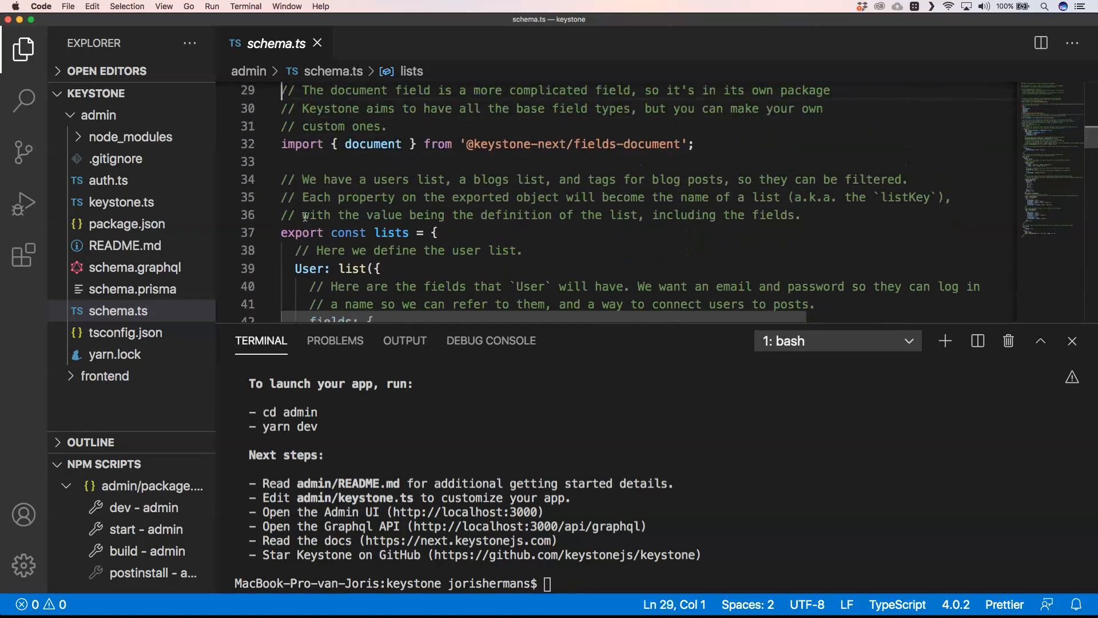
scroll(up, 3)
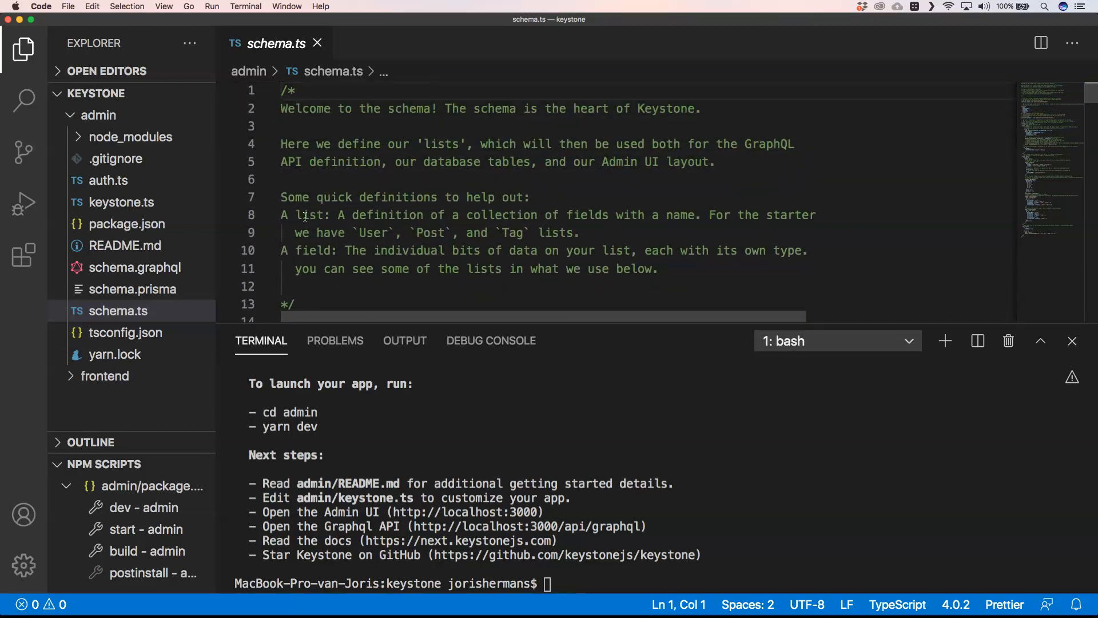
mouse_move(322, 238)
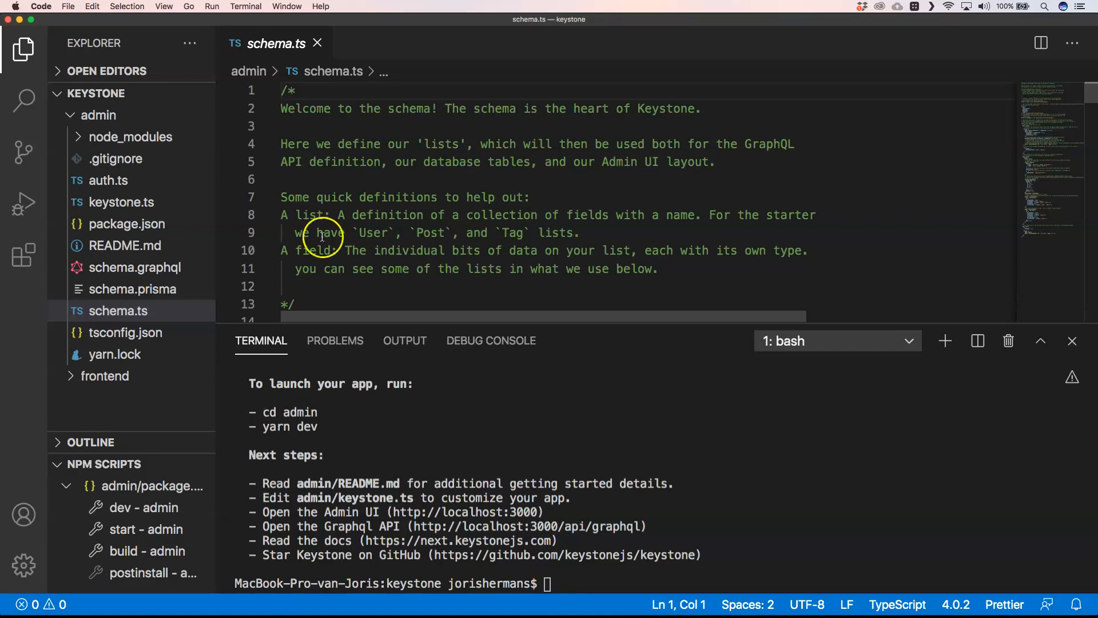
mouse_move(431, 232)
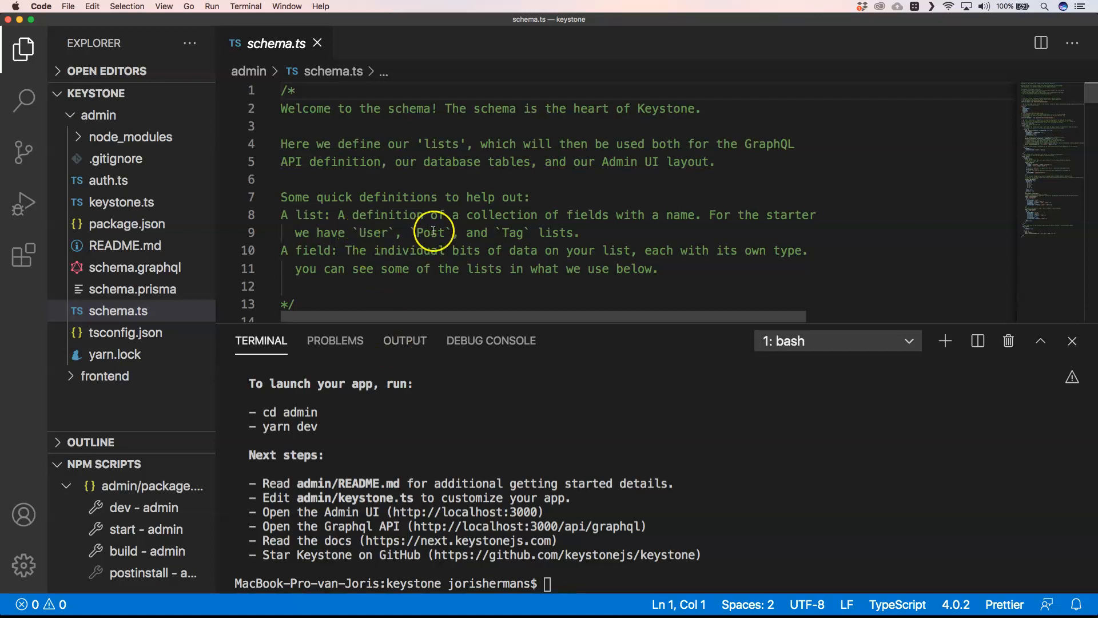
mouse_move(552, 233)
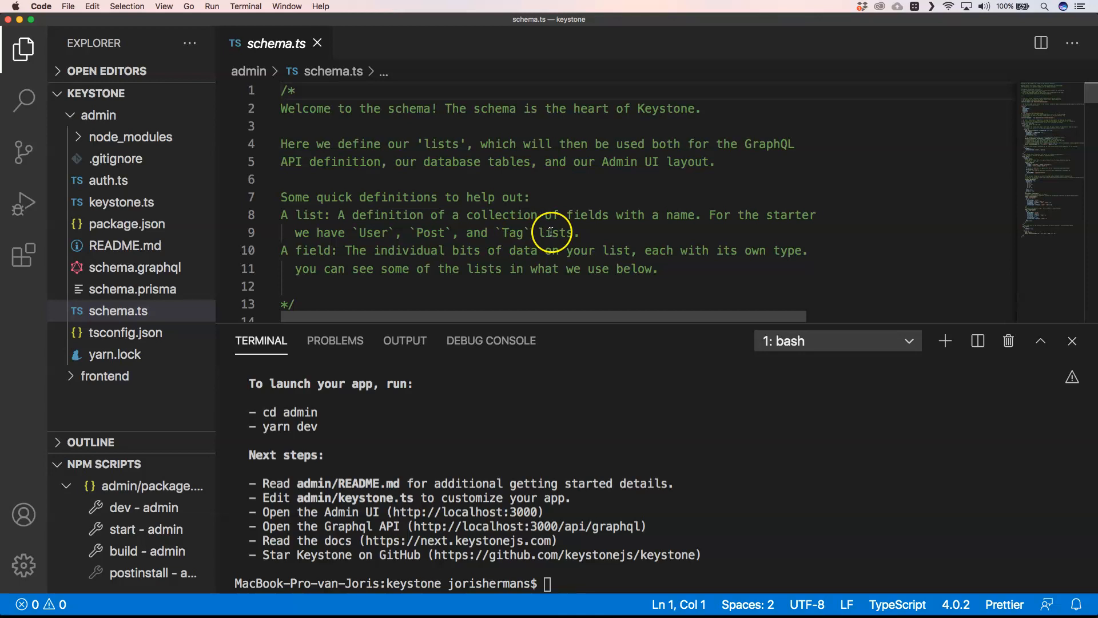
Step: Select the welcome, config-function, common-fields, document-field and lists comments in schema.ts for deletion
double_click(554, 232)
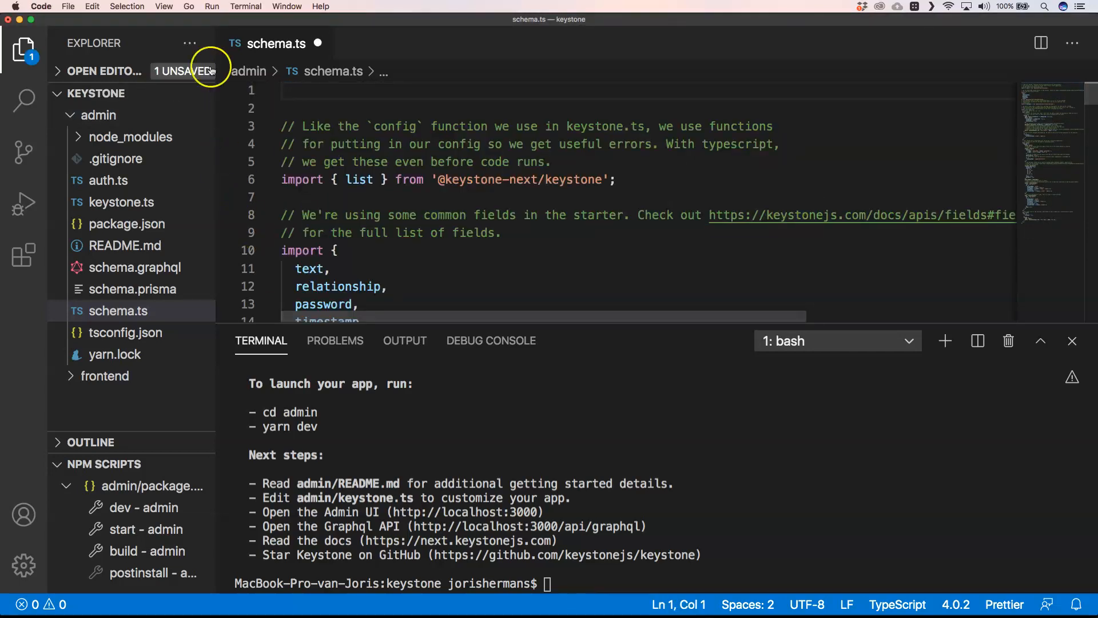
drag(420, 127, 437, 144)
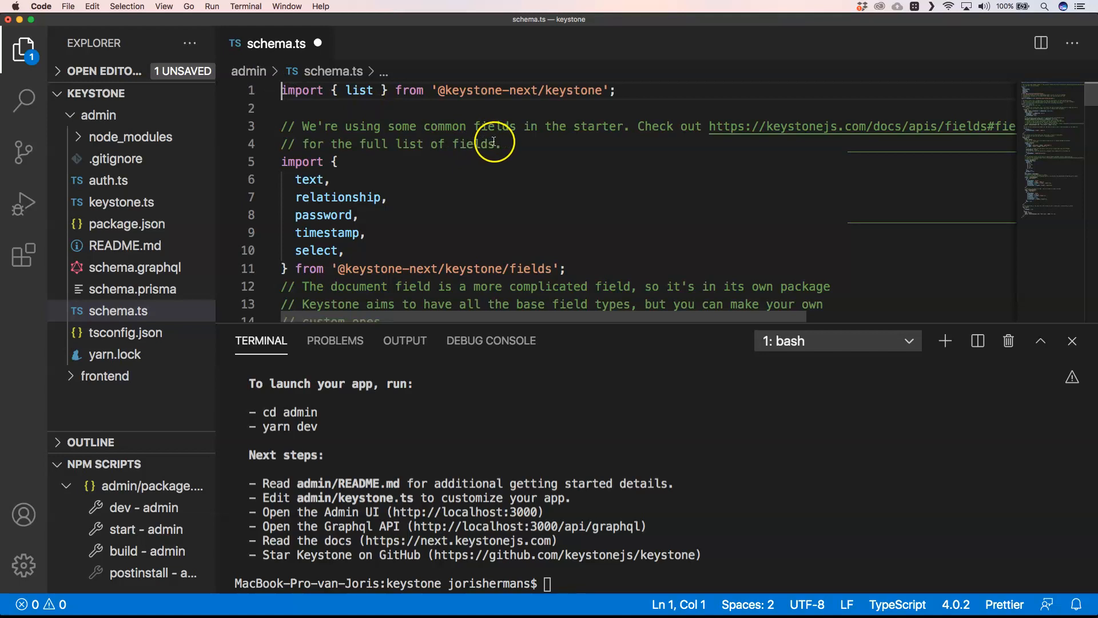
drag(287, 125, 495, 144)
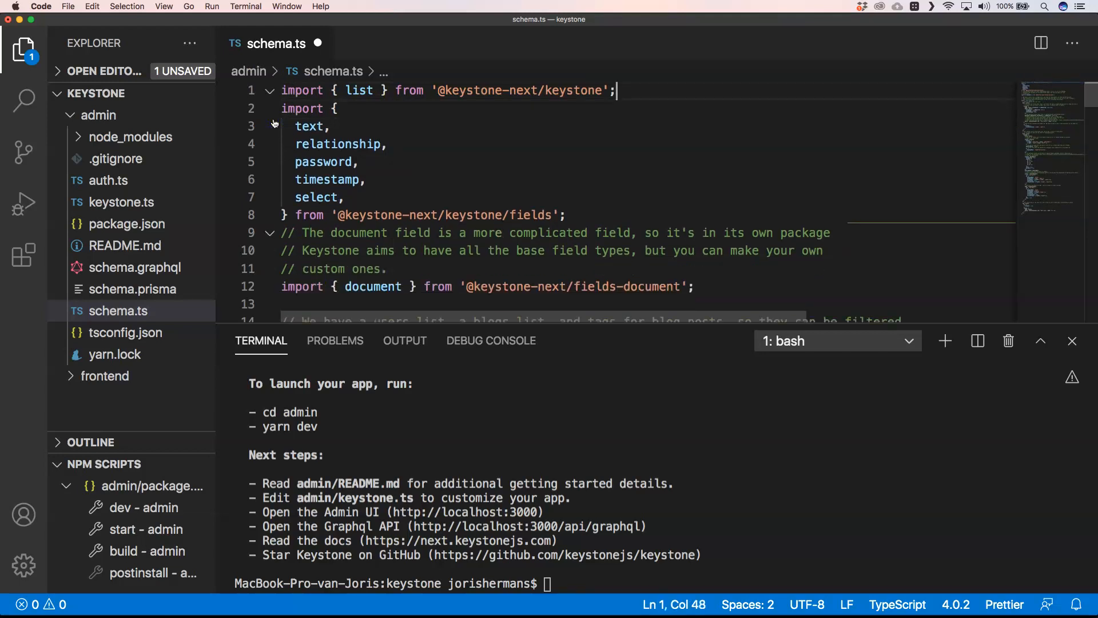
click(388, 268)
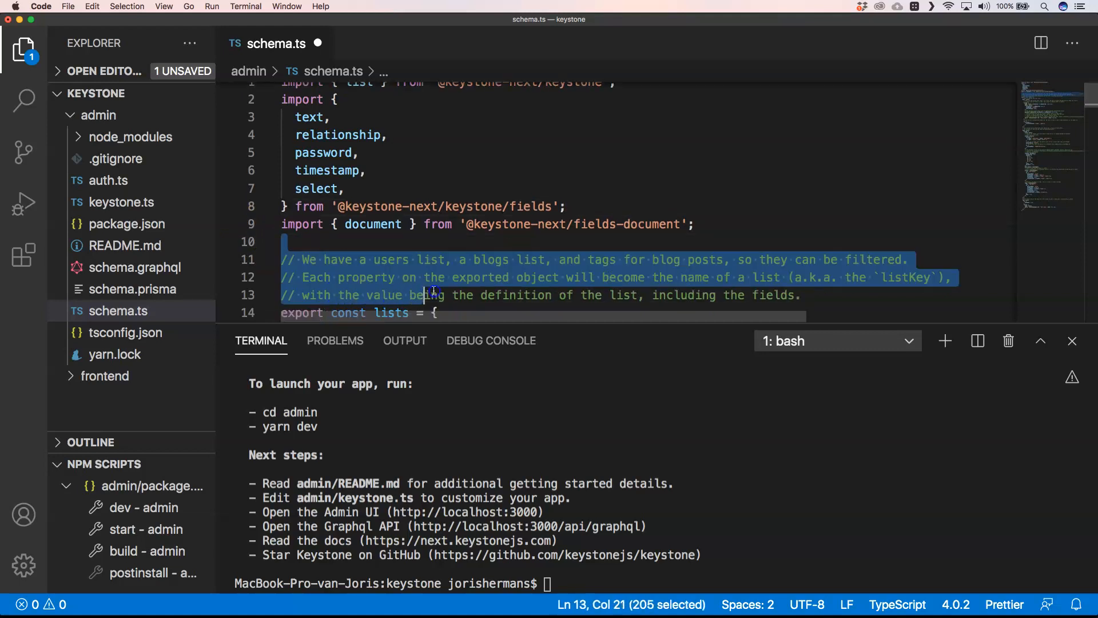
click(818, 295)
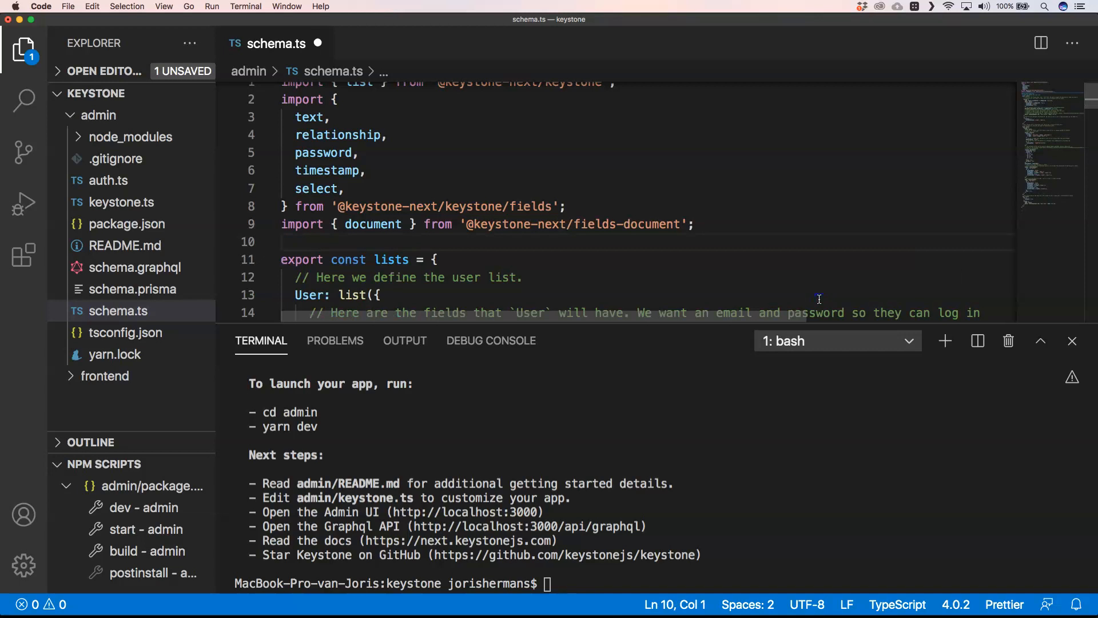
Step: Read down through the User list and the Post list's author relationship in schema.ts
scroll(down, 3)
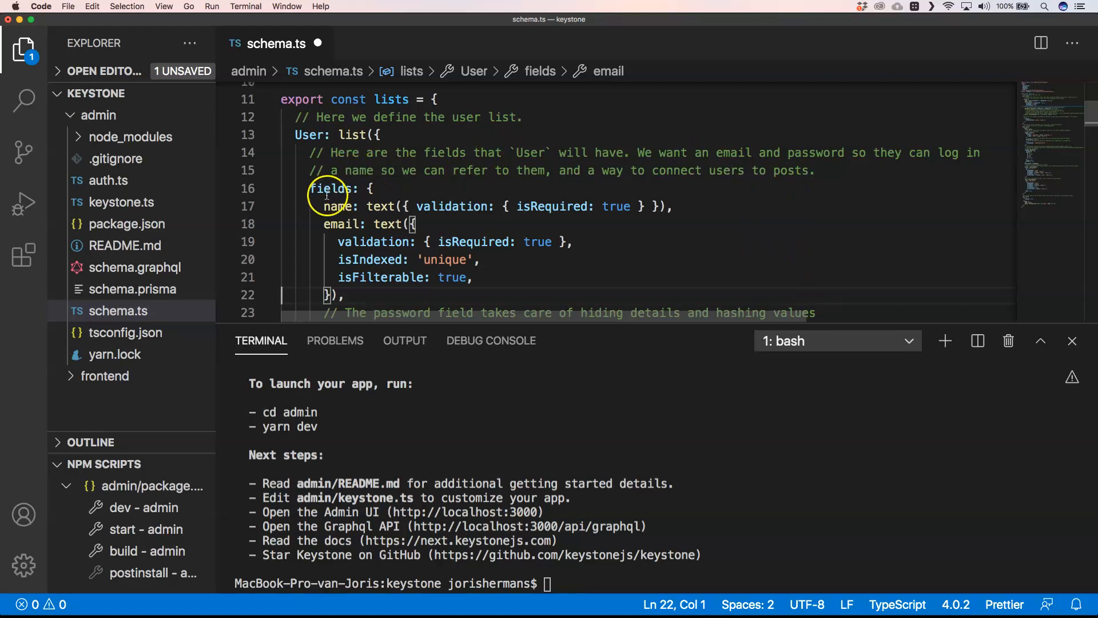
scroll(down, 3)
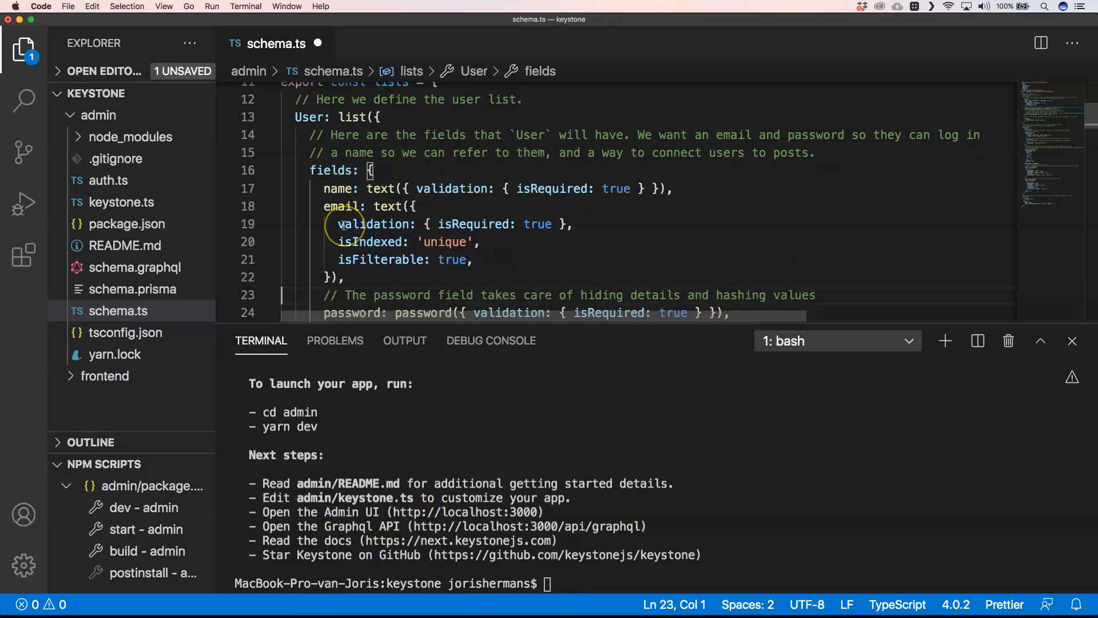
scroll(down, 3)
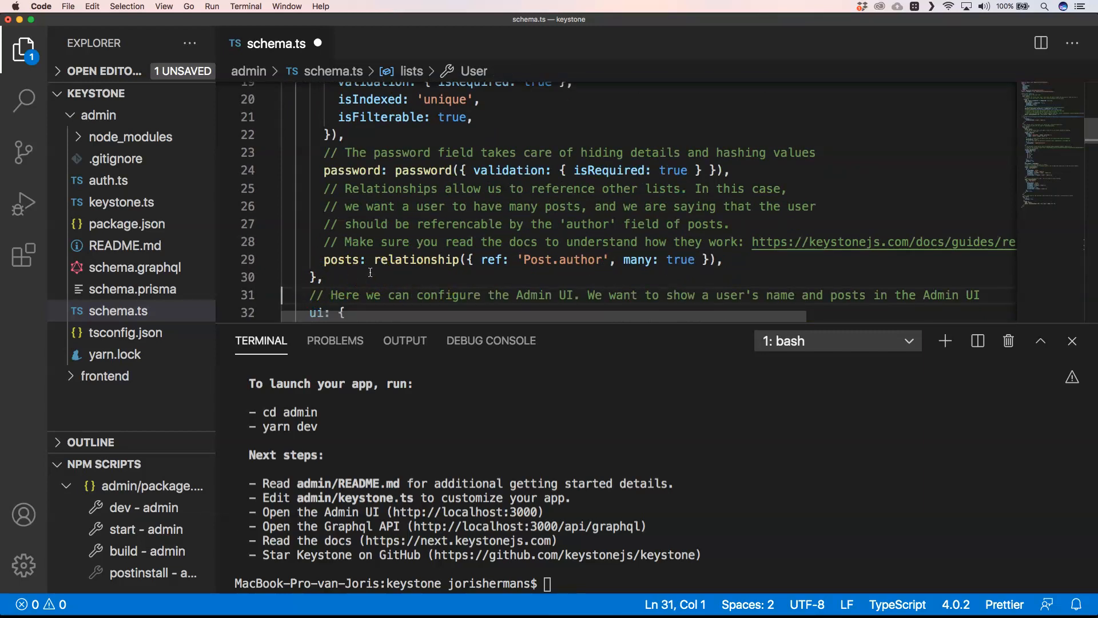
mouse_move(588, 264)
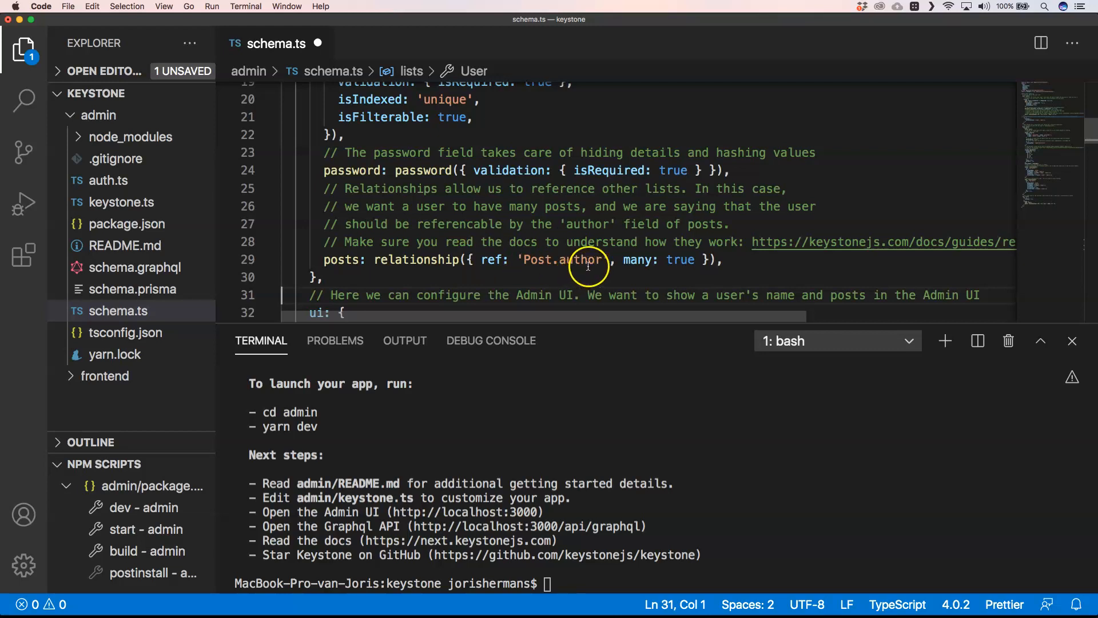
mouse_move(678, 260)
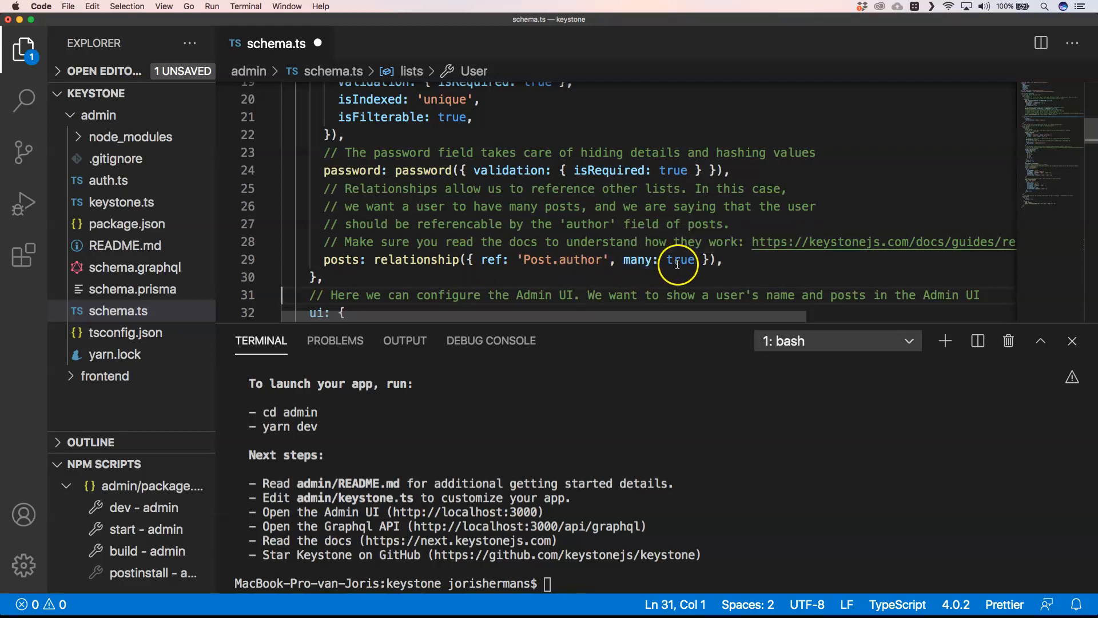
mouse_move(570, 289)
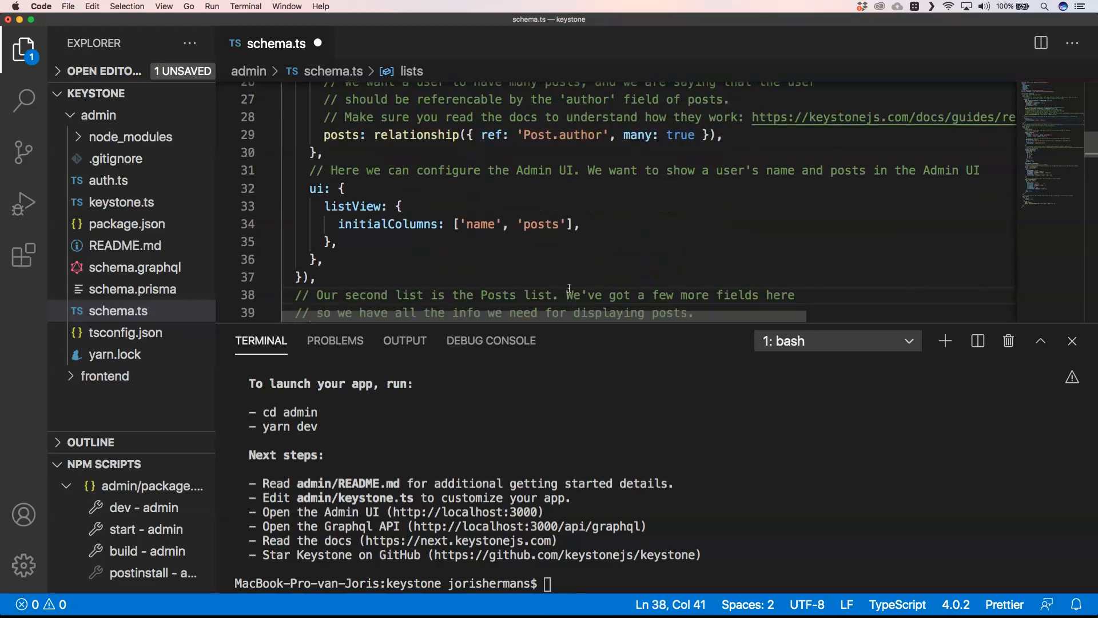
mouse_move(353, 205)
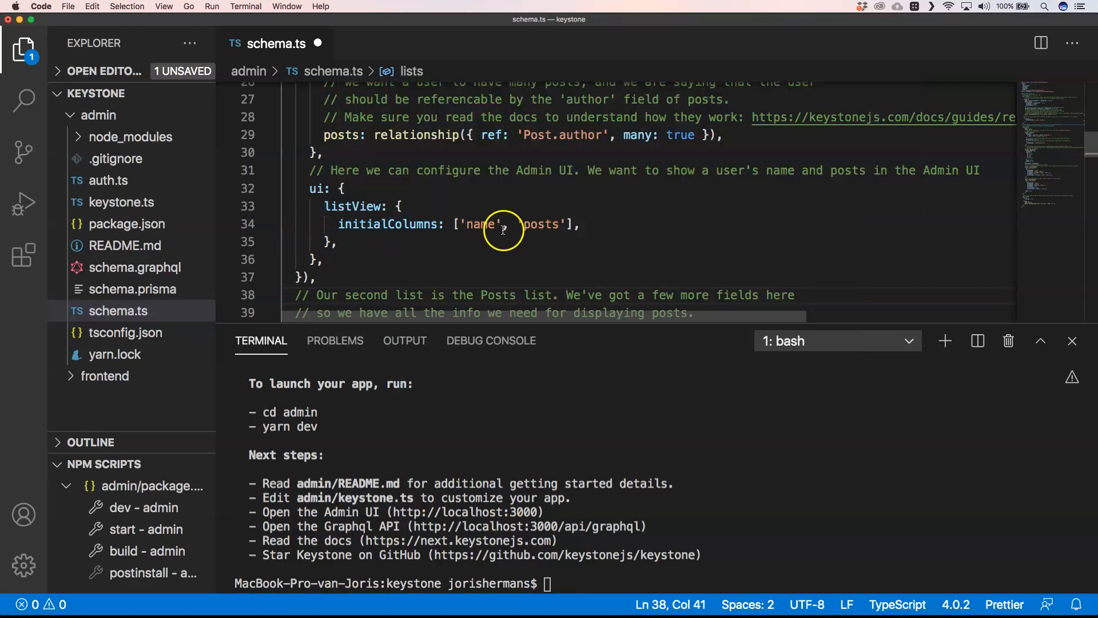
click(465, 276)
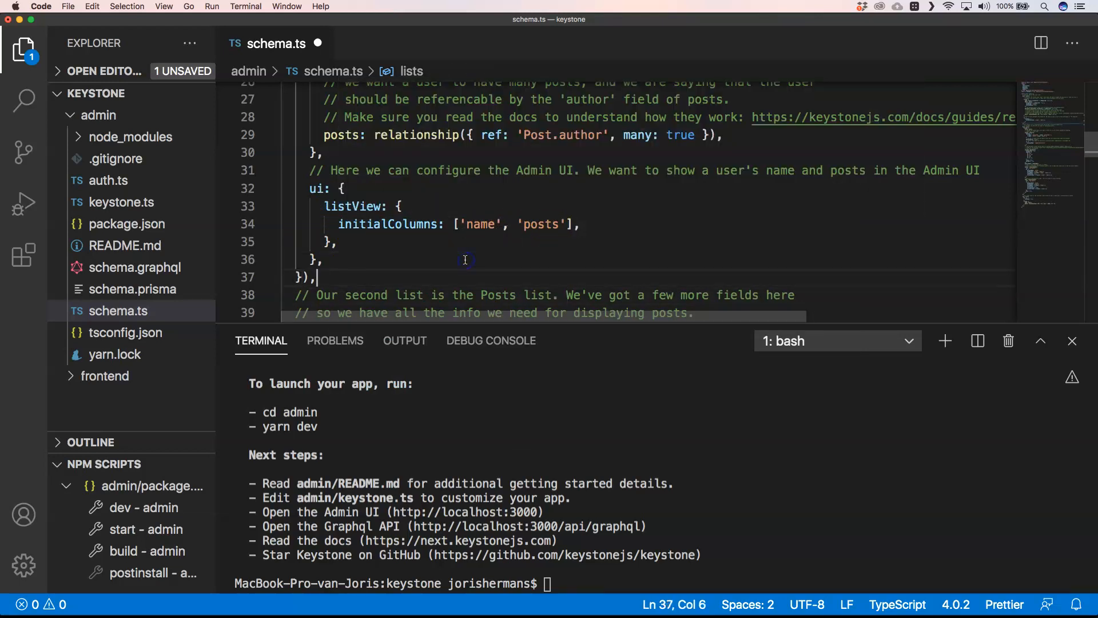
scroll(down, 3)
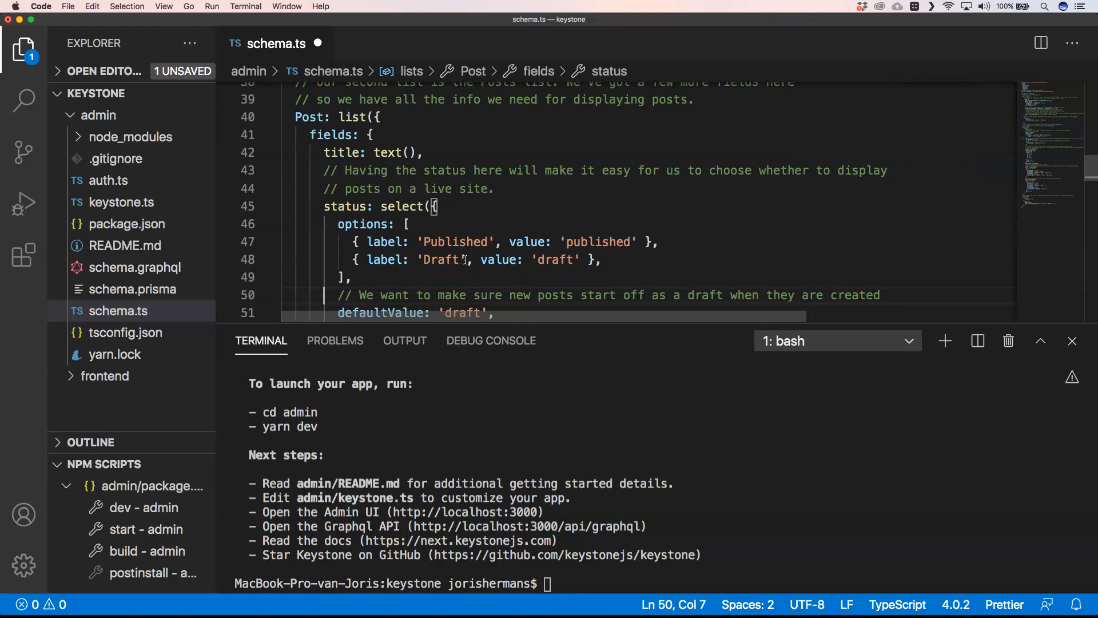
scroll(down, 3)
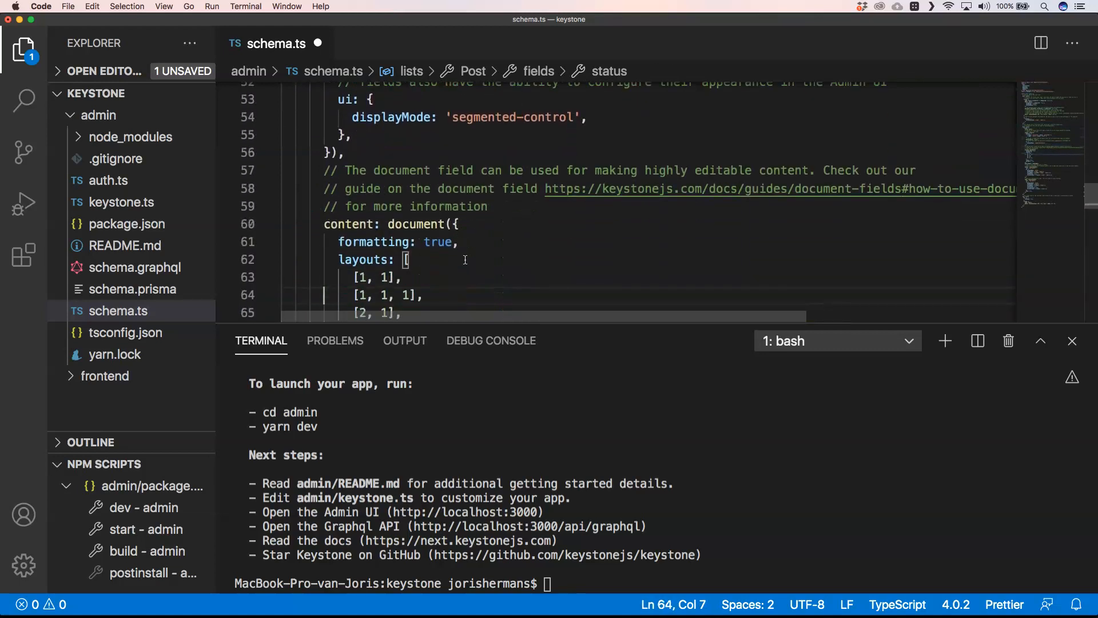
scroll(down, 3)
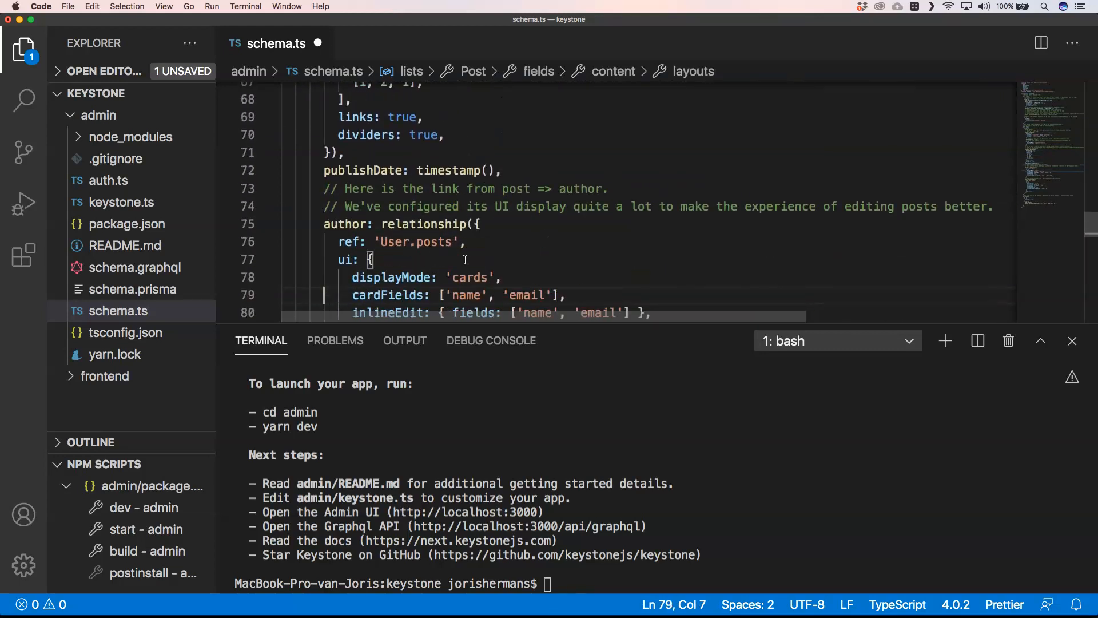
scroll(down, 3)
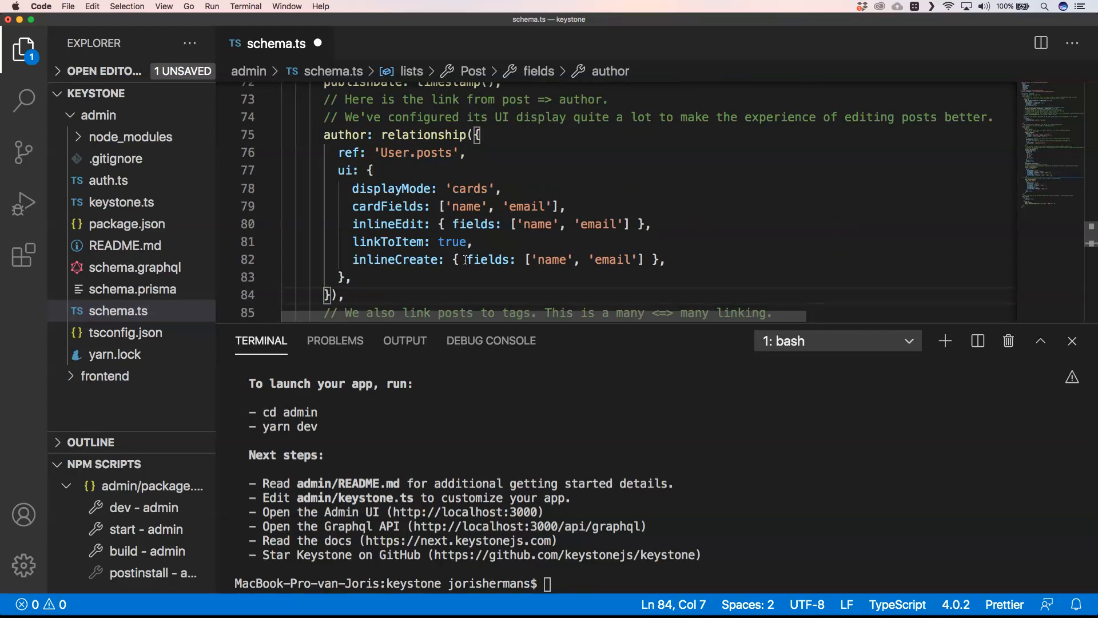
Step: Review the Post tags relationship and the Tag list, then scroll back up
click(440, 260)
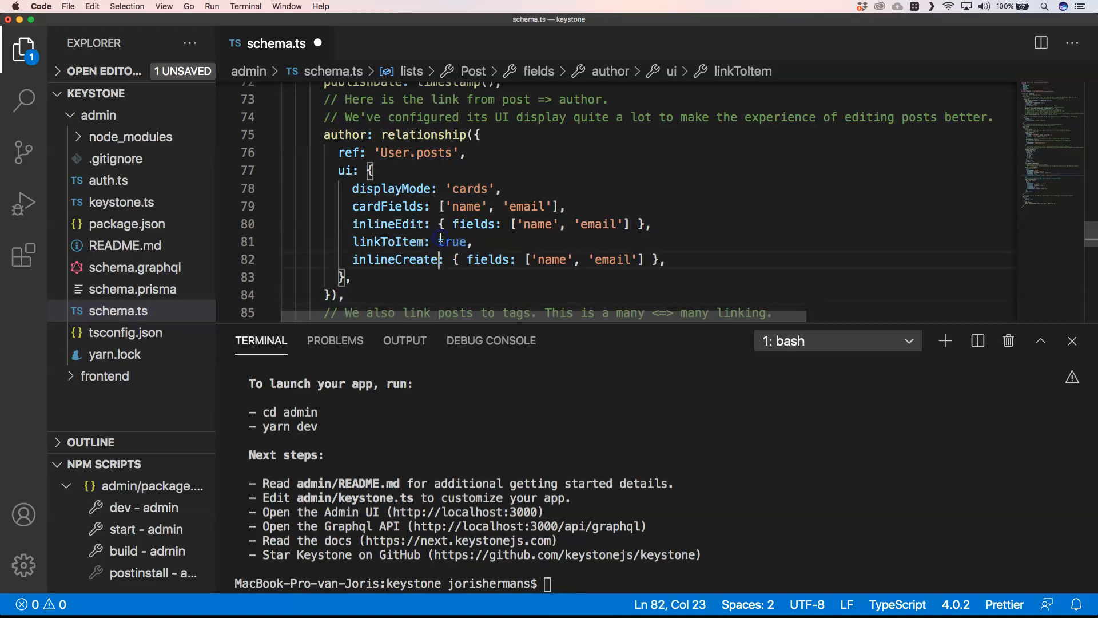
scroll(down, 3)
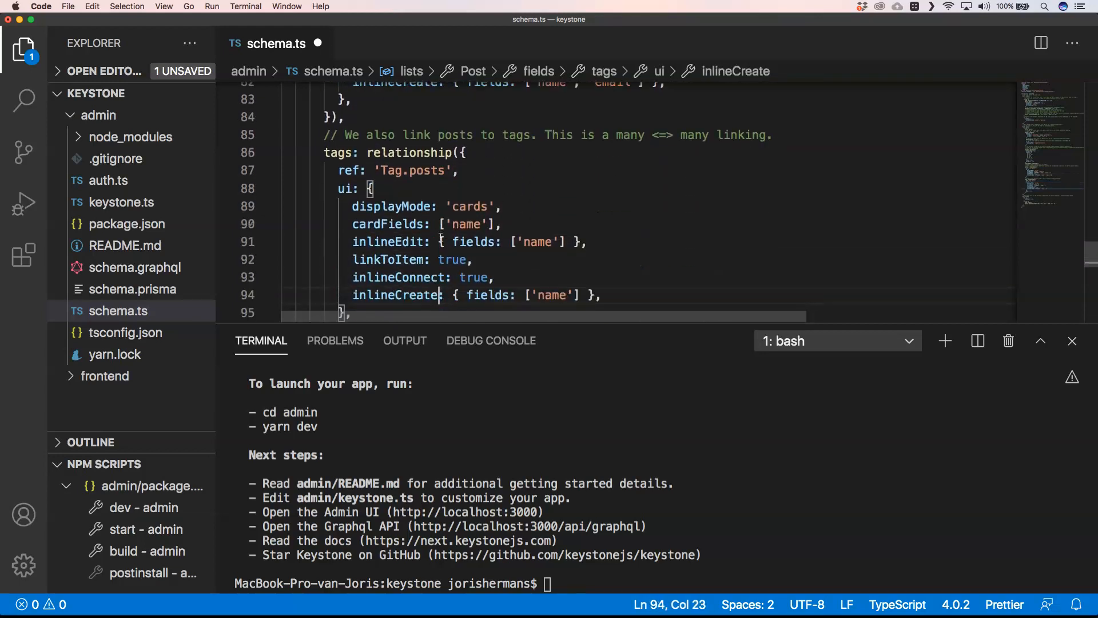
scroll(down, 3)
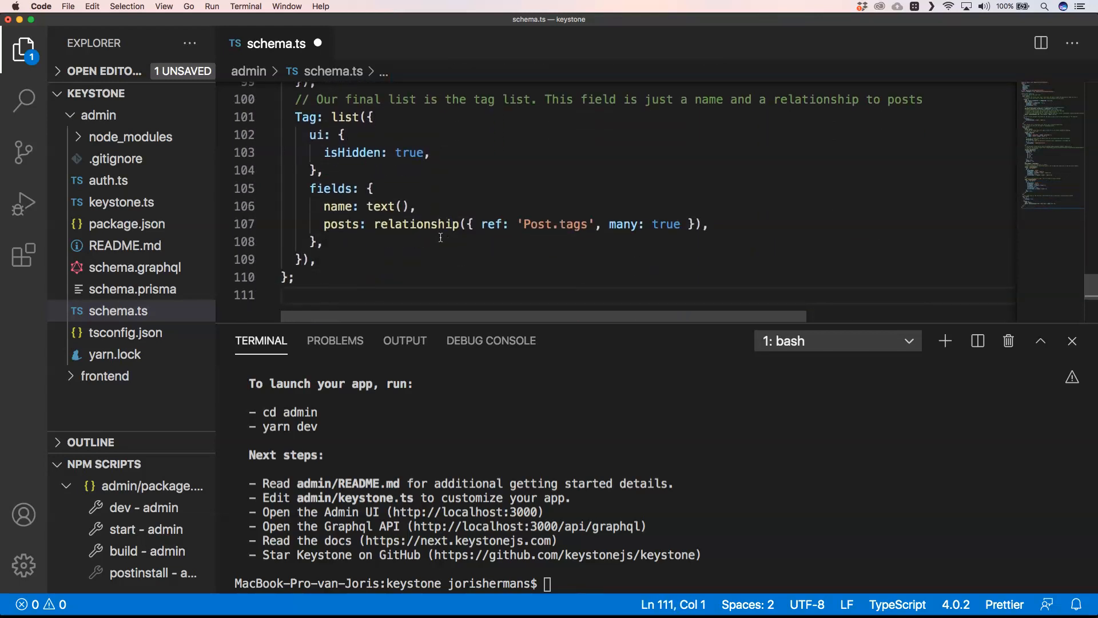
scroll(up, 3)
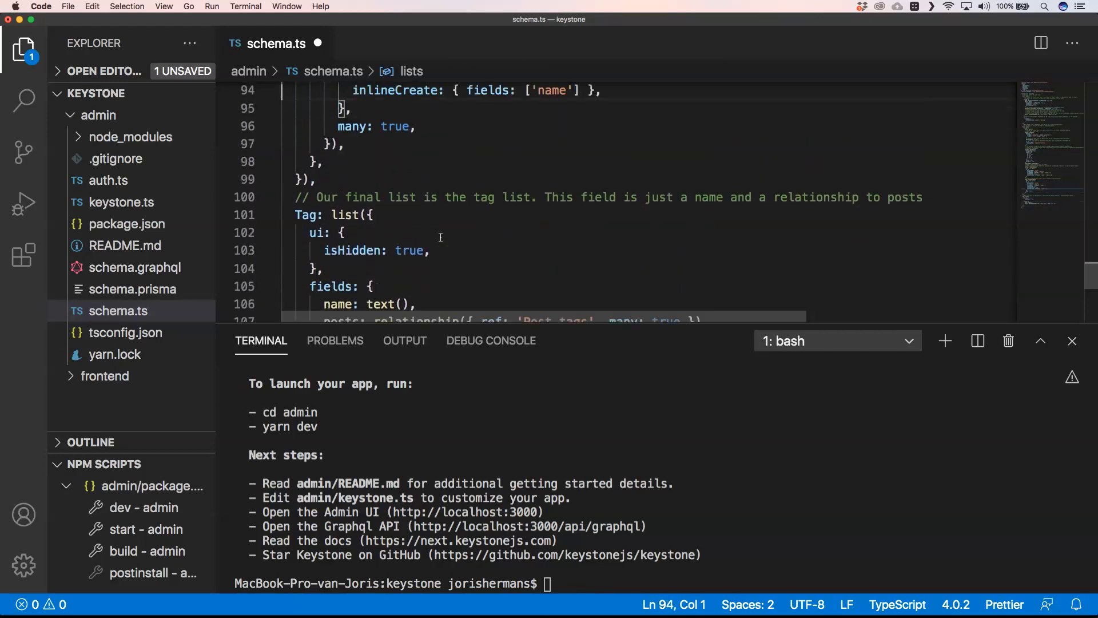
scroll(up, 3)
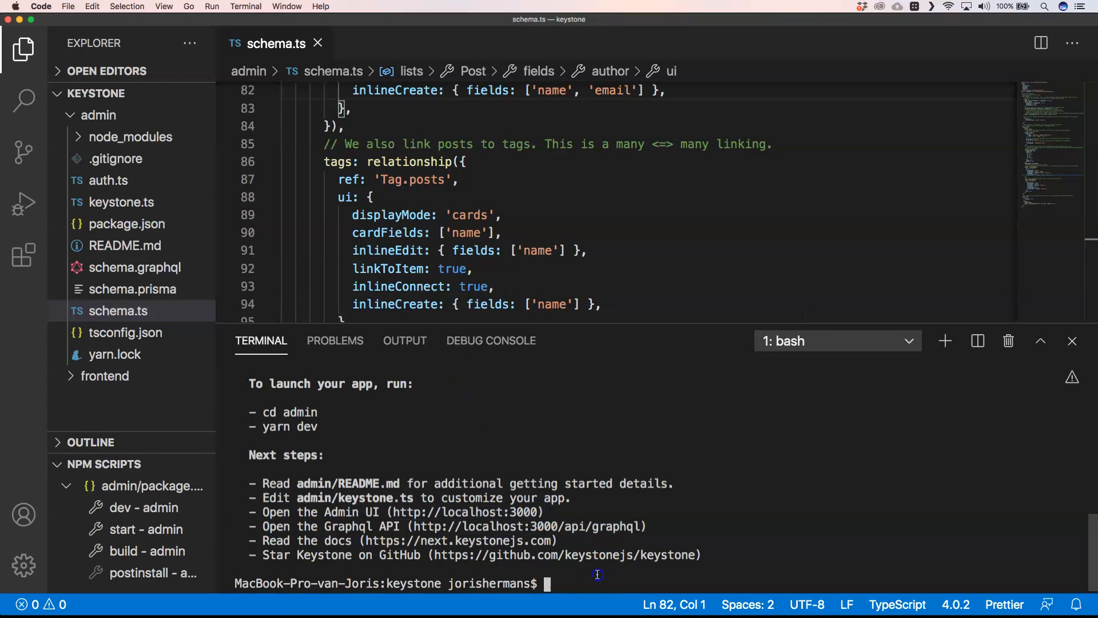
Step: In the terminal, cd into the admin folder and start the Keystone dev server with npm
text(npm r)
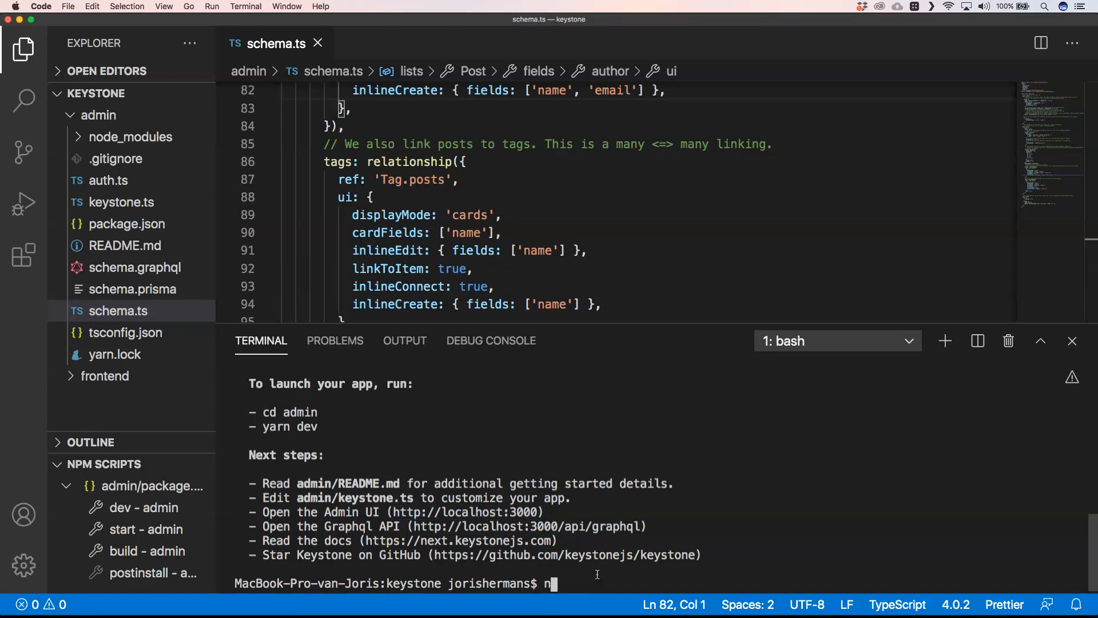
text(cd amin)
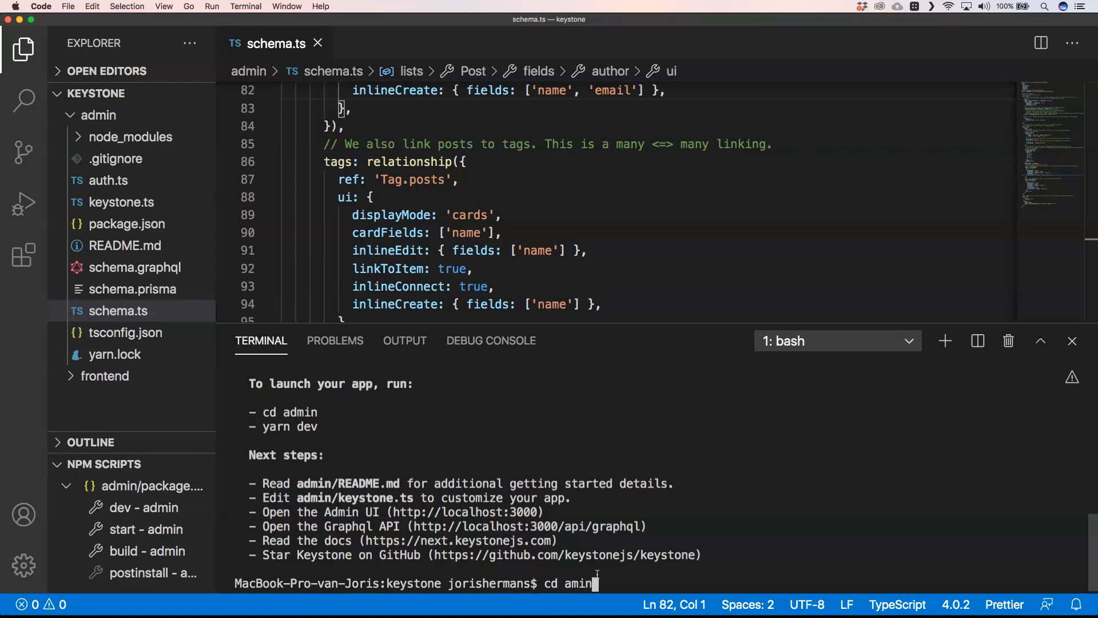
text(npm)
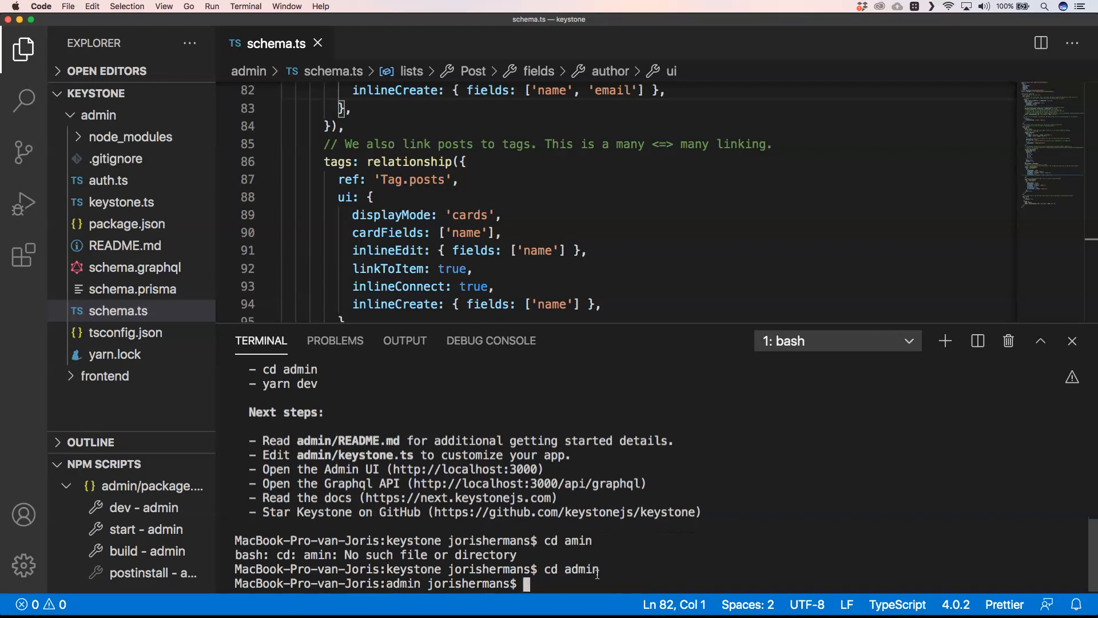
text(npm r)
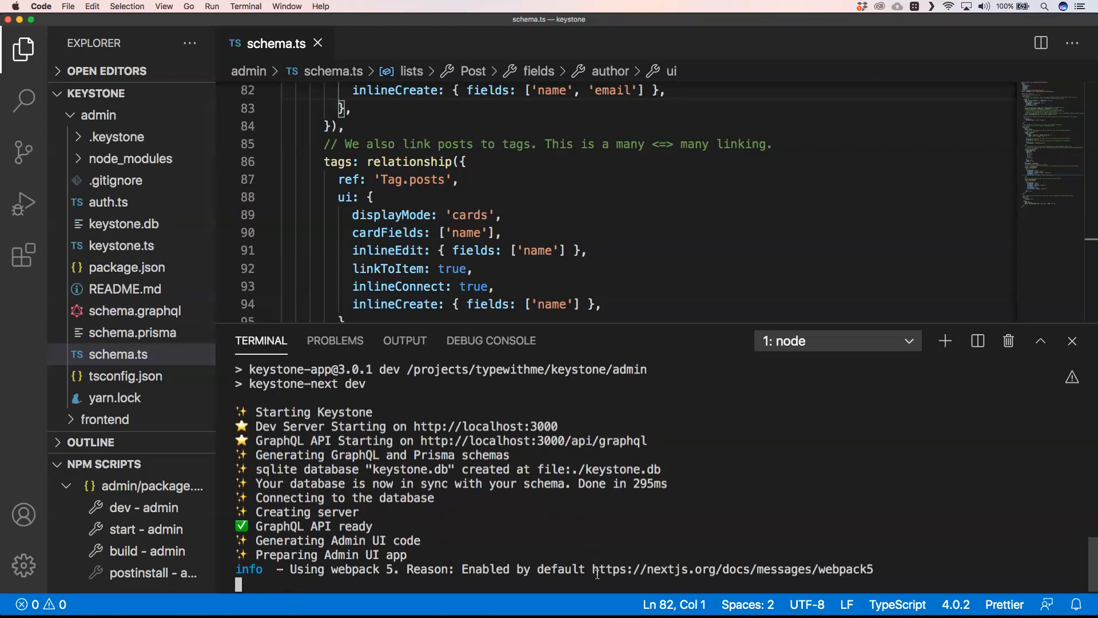
mouse_move(319, 421)
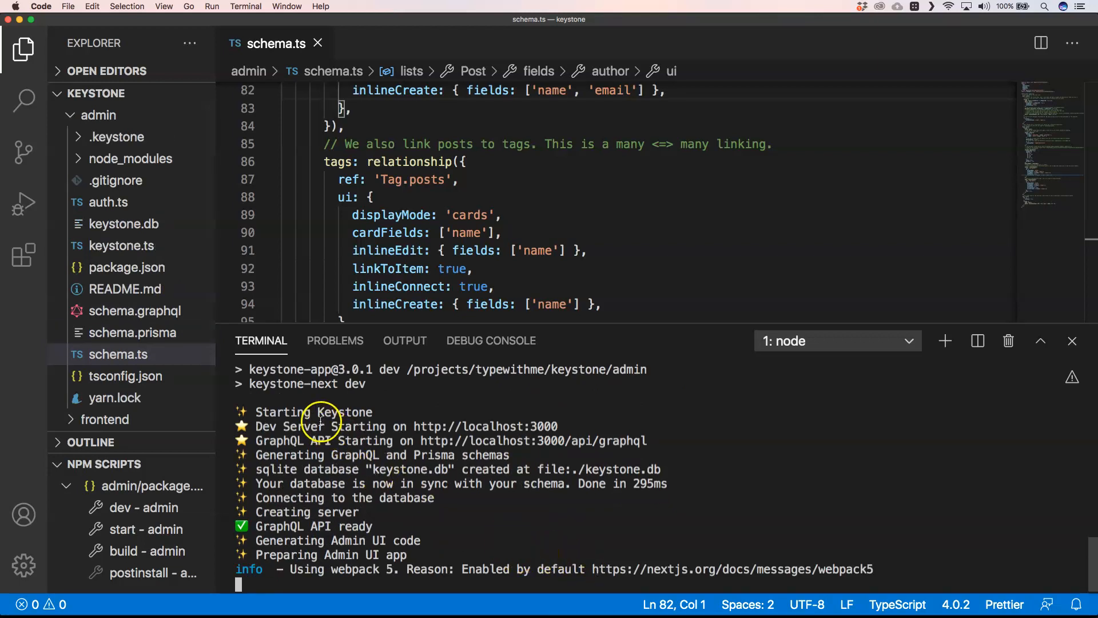
mouse_move(405, 432)
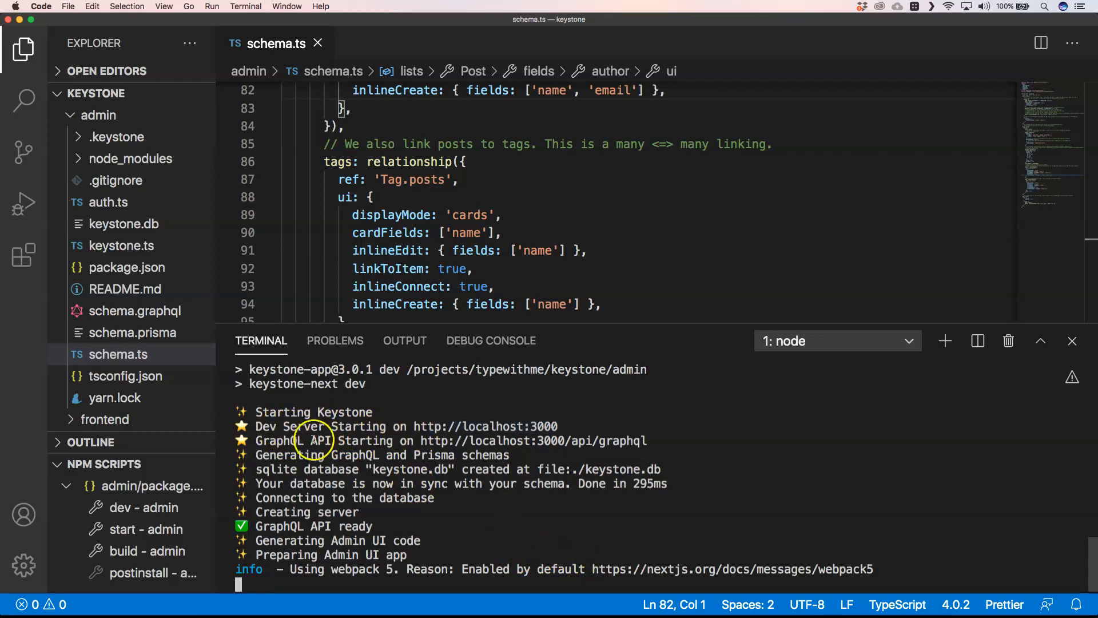
mouse_move(392, 439)
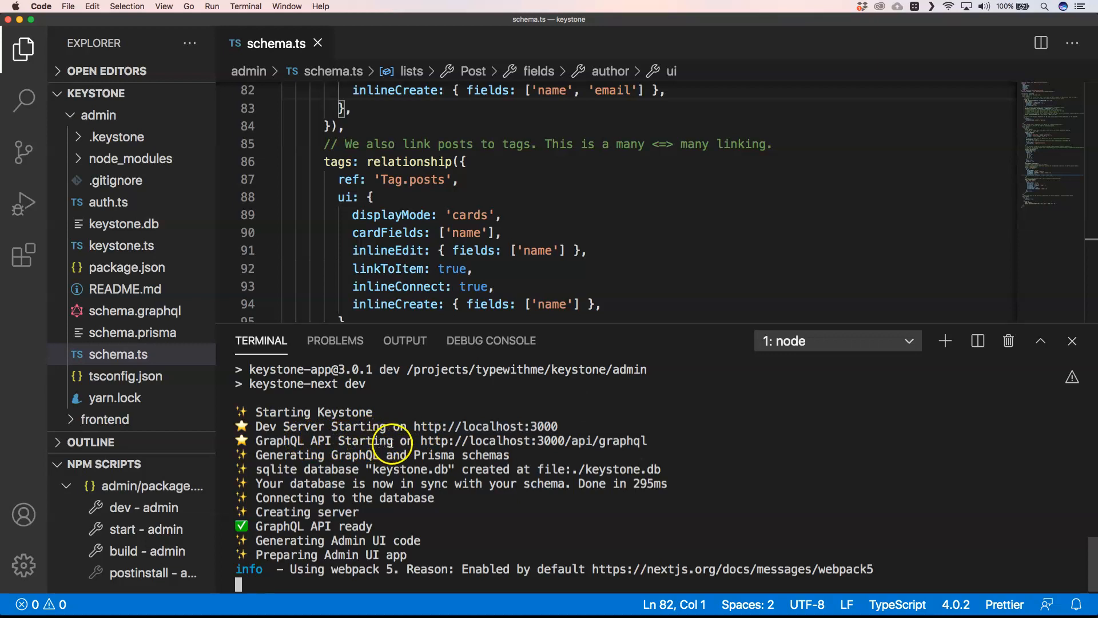
mouse_move(533, 440)
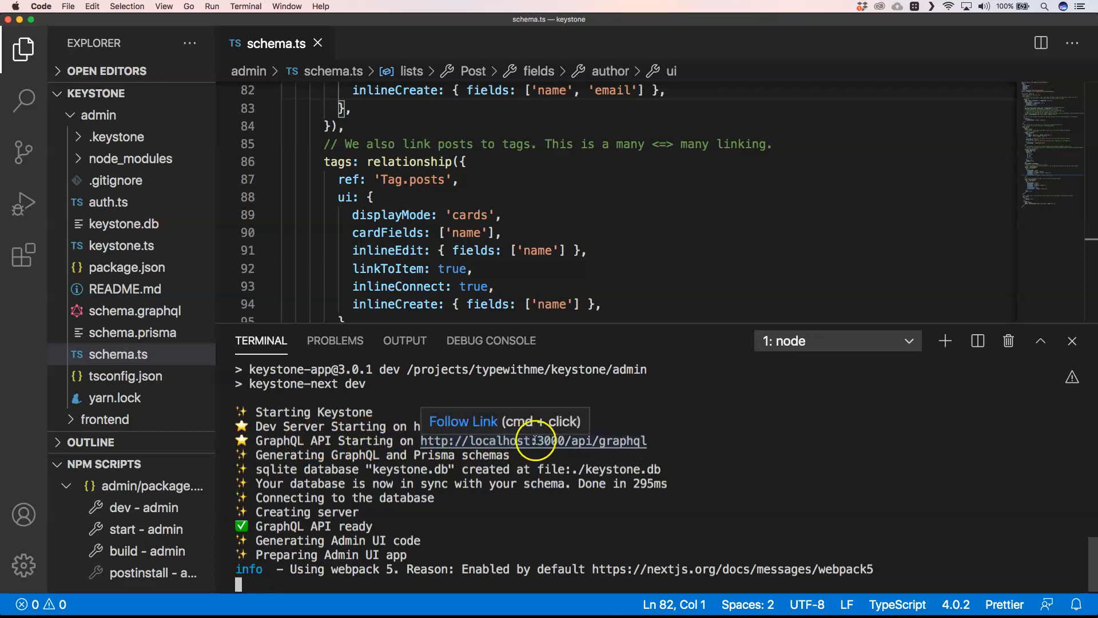
mouse_move(644, 443)
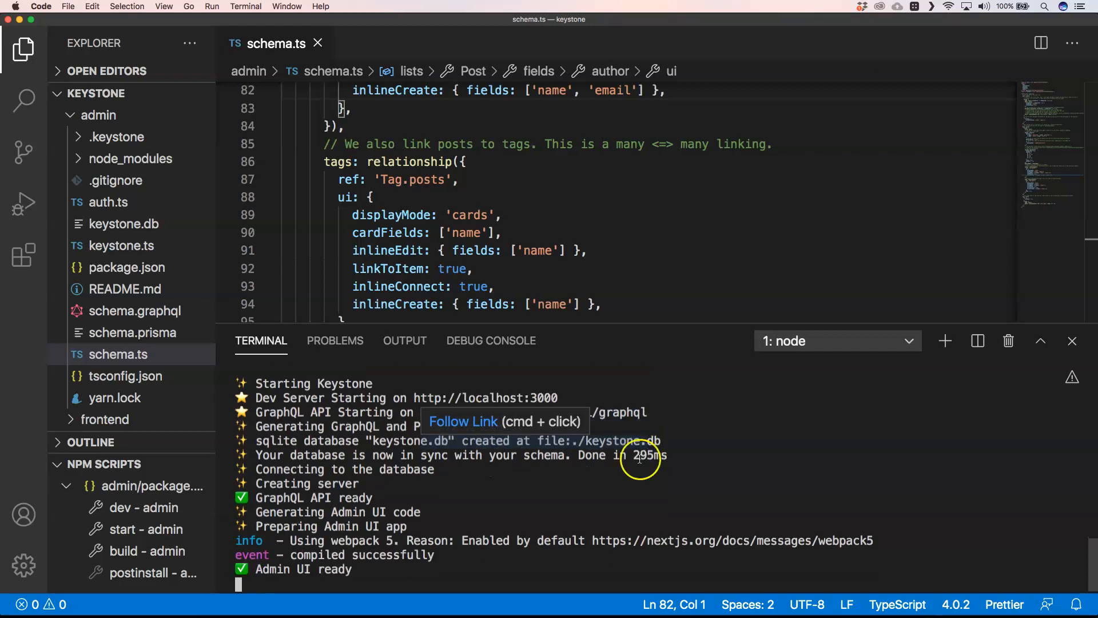
mouse_move(574, 509)
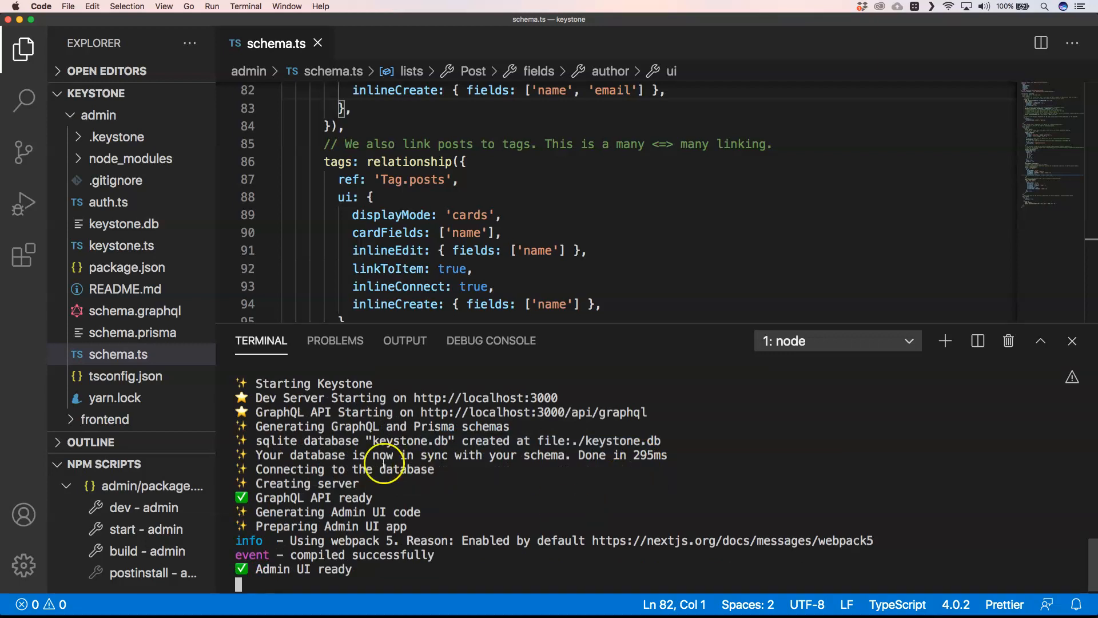
mouse_move(384, 445)
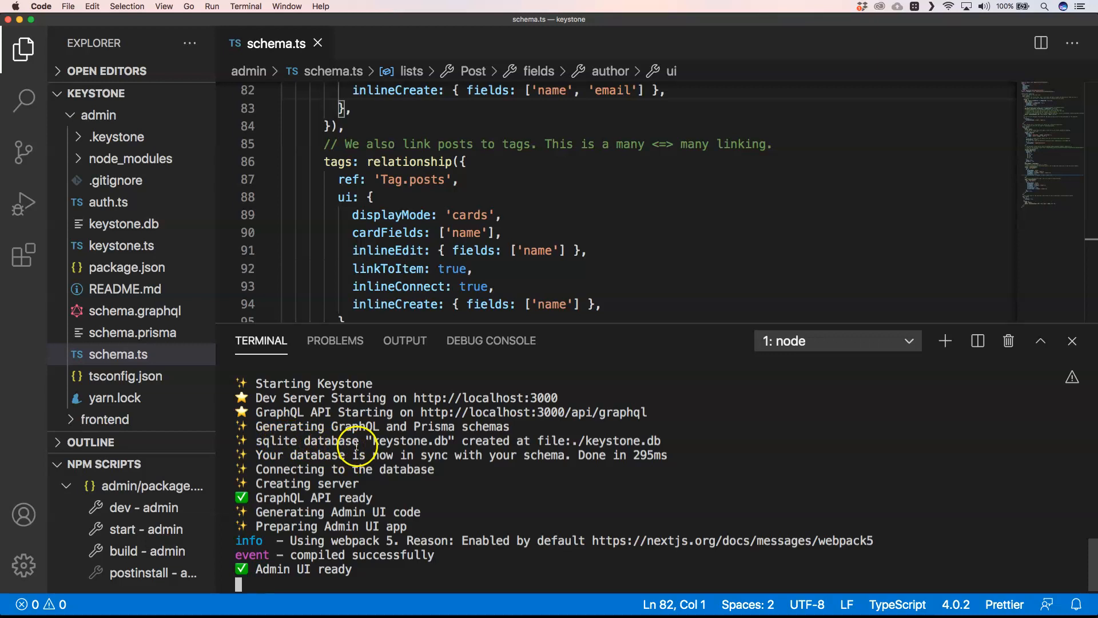
mouse_move(497, 465)
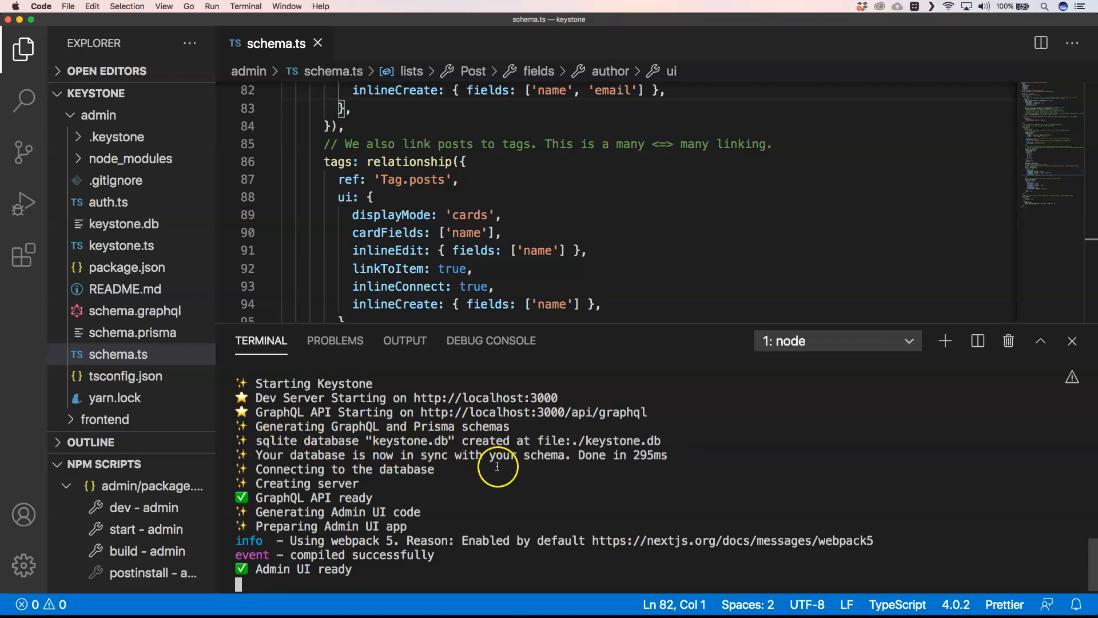
mouse_move(549, 468)
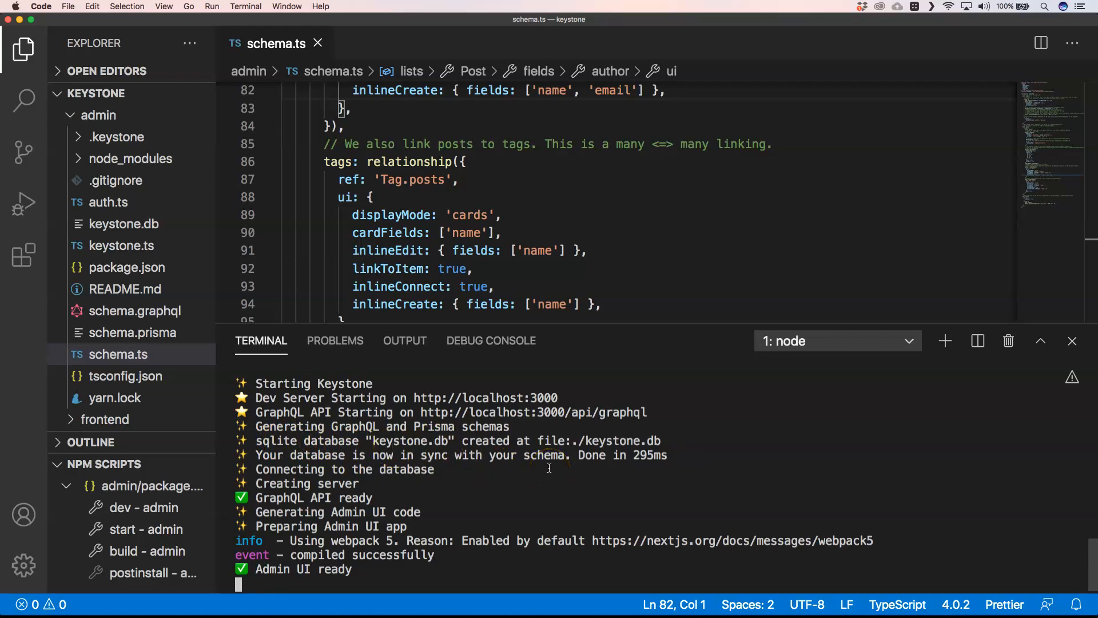
mouse_move(467, 478)
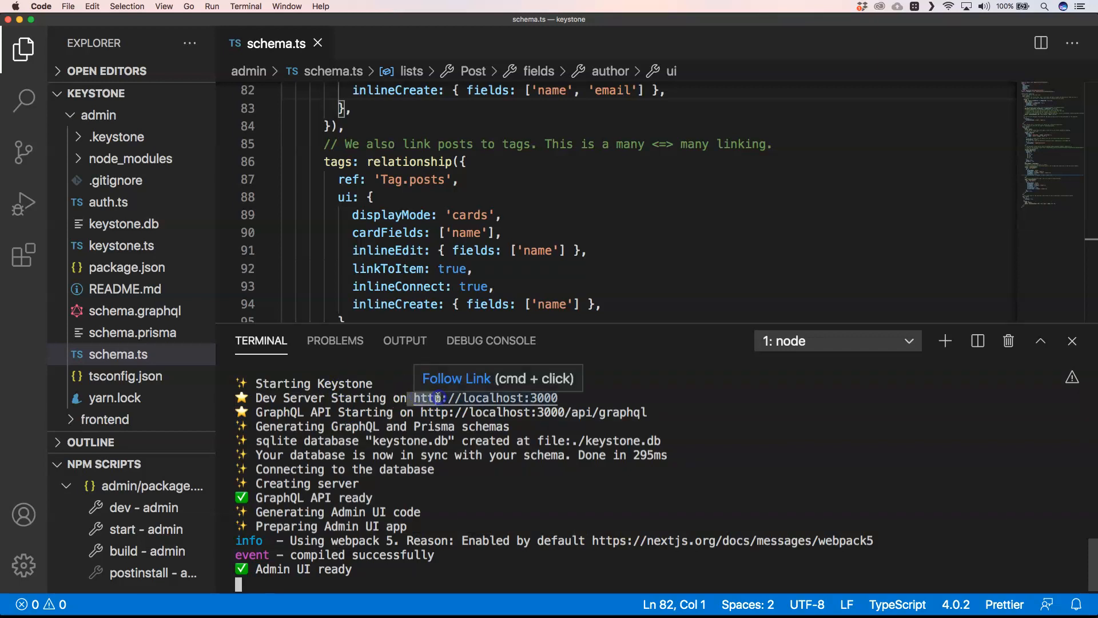
mouse_move(550, 393)
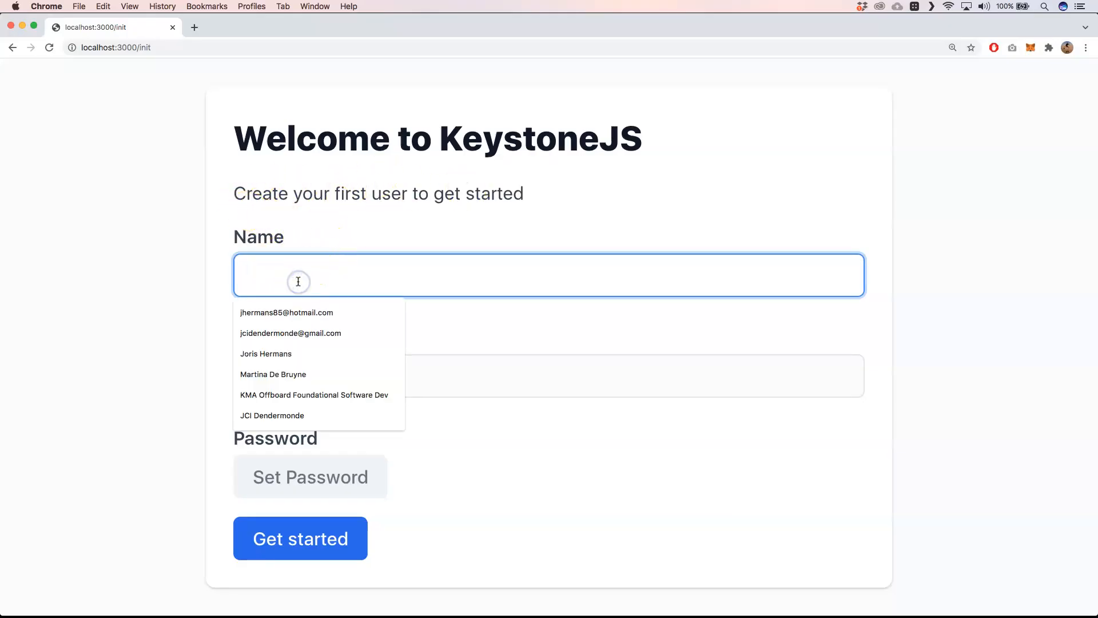
Step: Fill the first-user form with name Admin, a test@test email and a matching confirmed password
text(Admin)
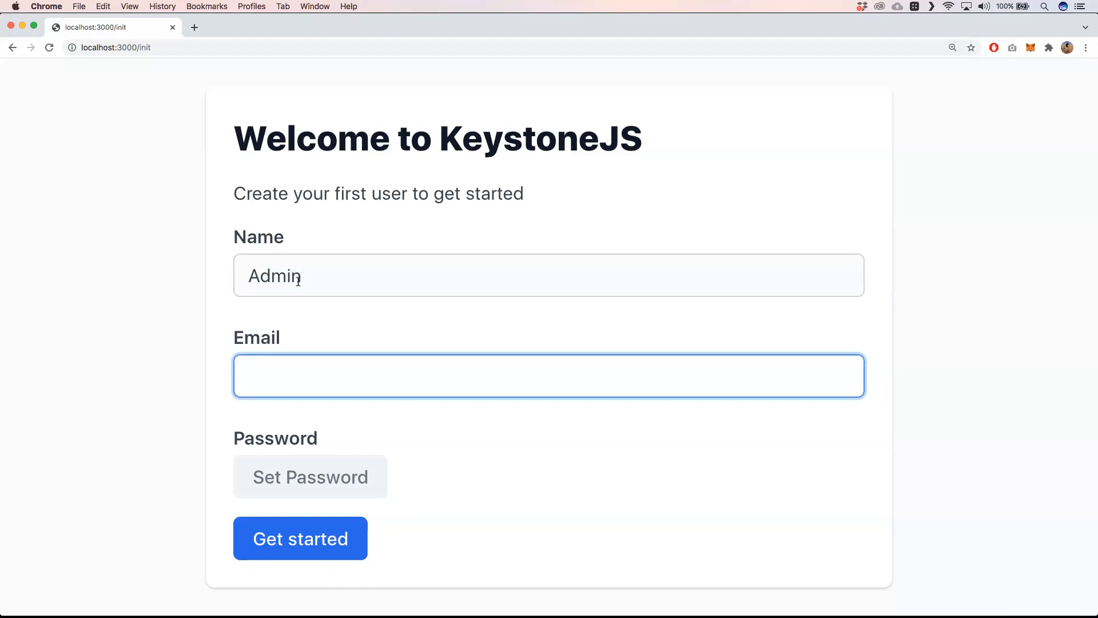
text(test)
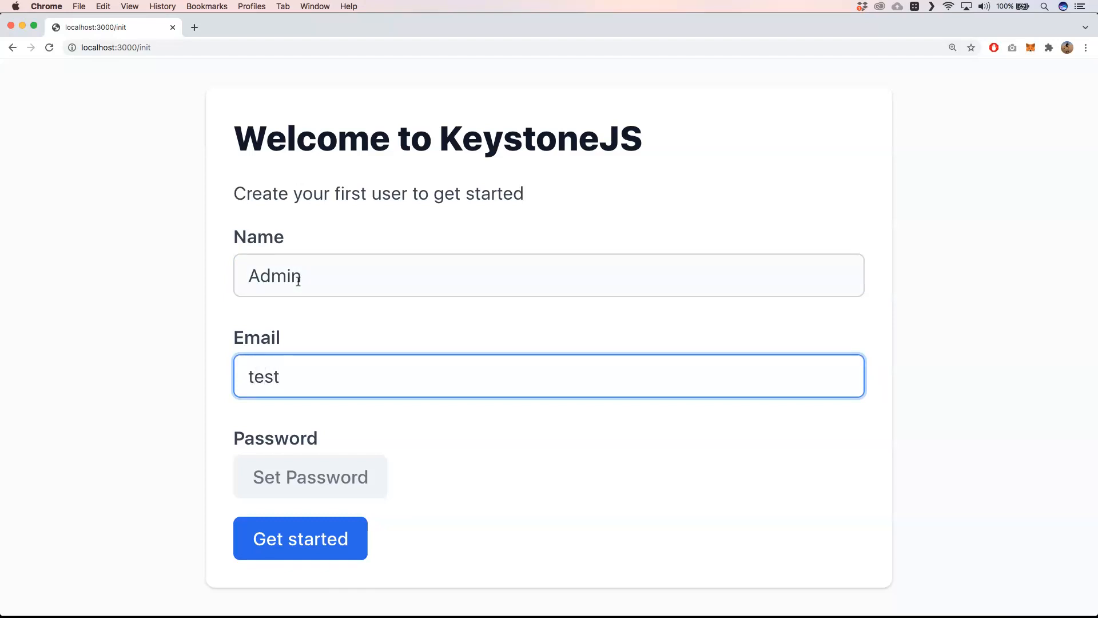
text(@test.)
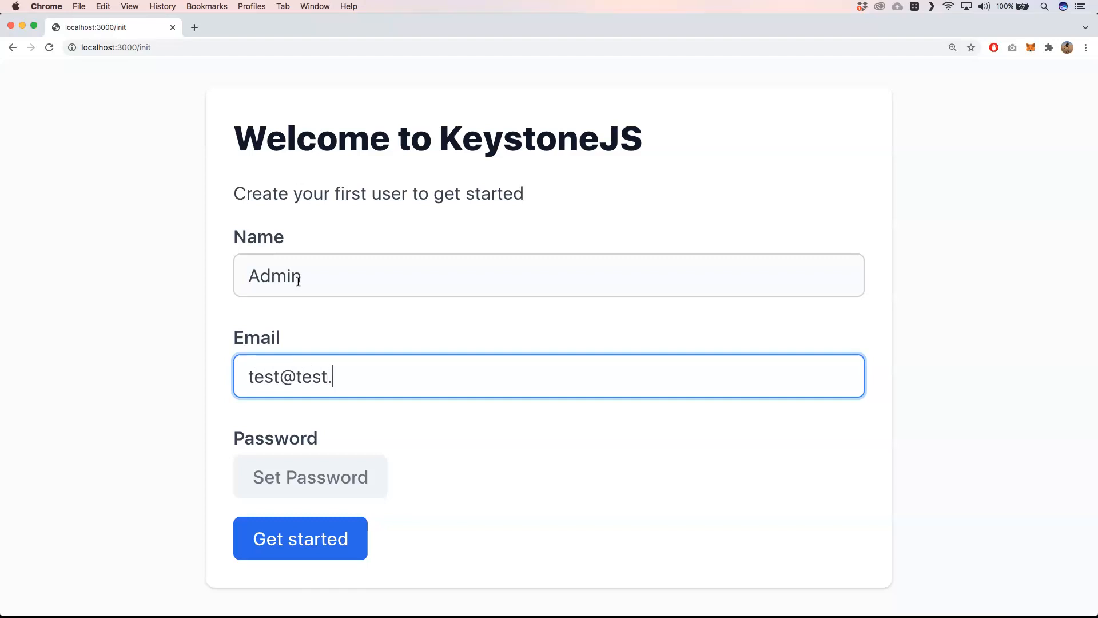
click(310, 477)
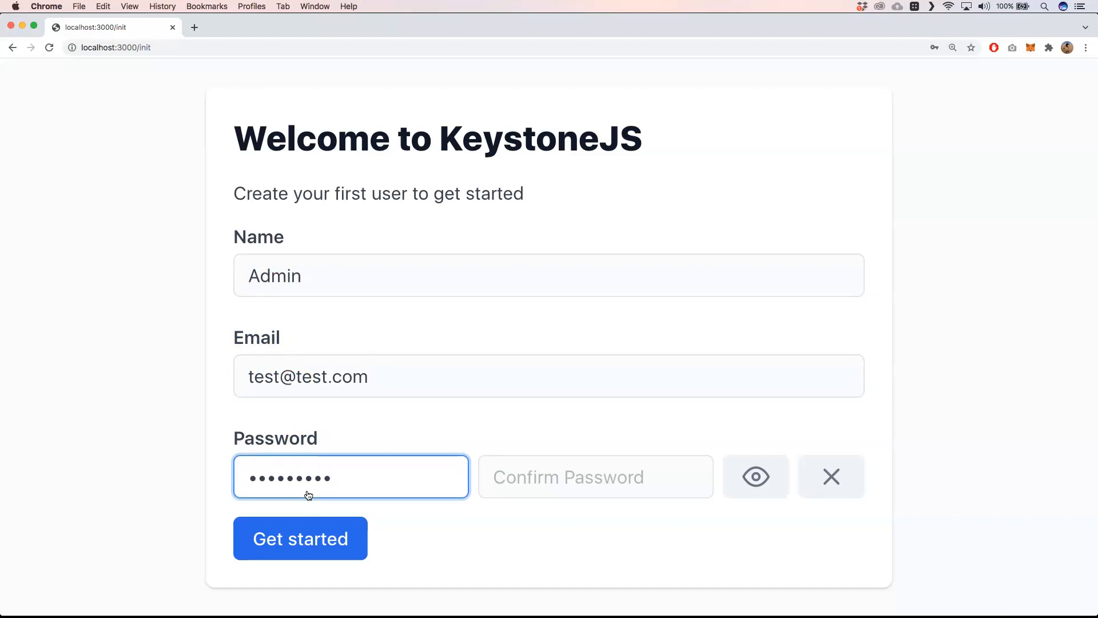
text(•••••)
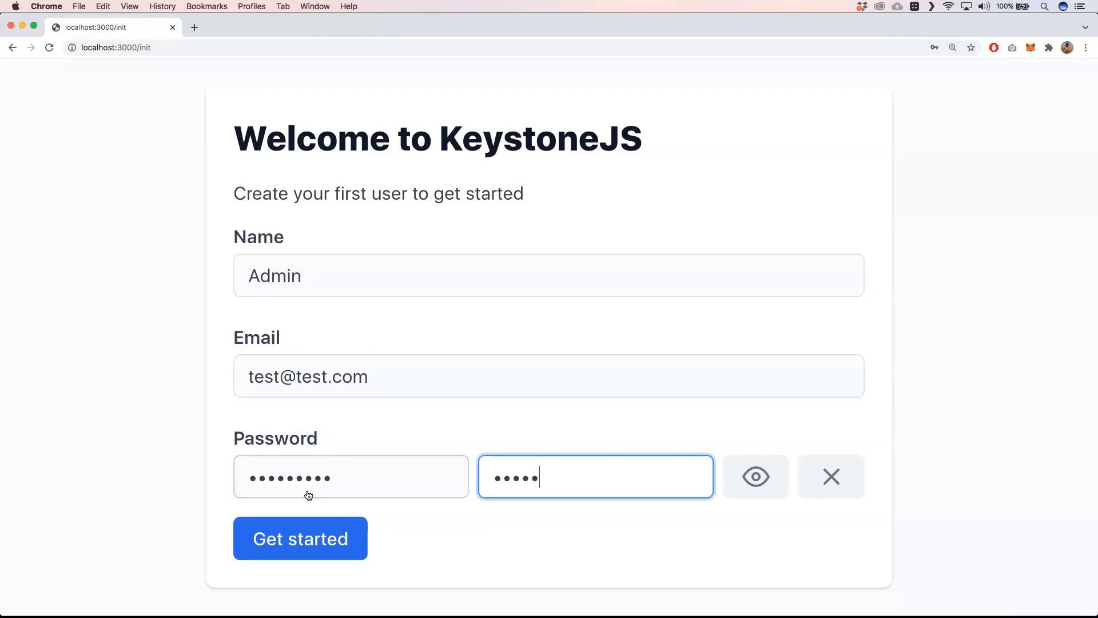
text(••••)
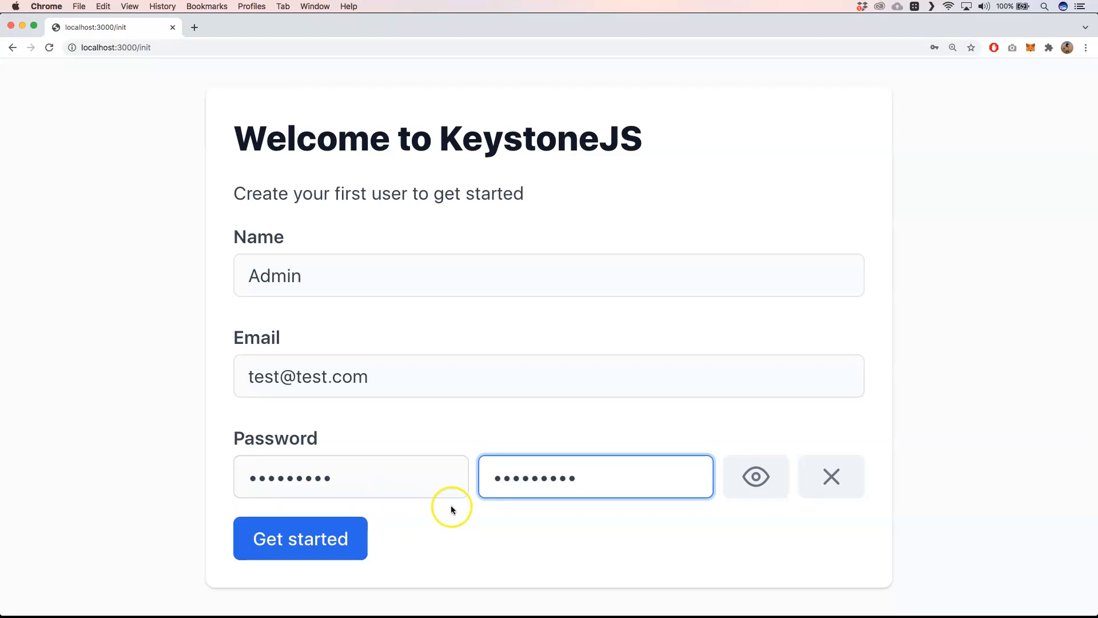
click(756, 476)
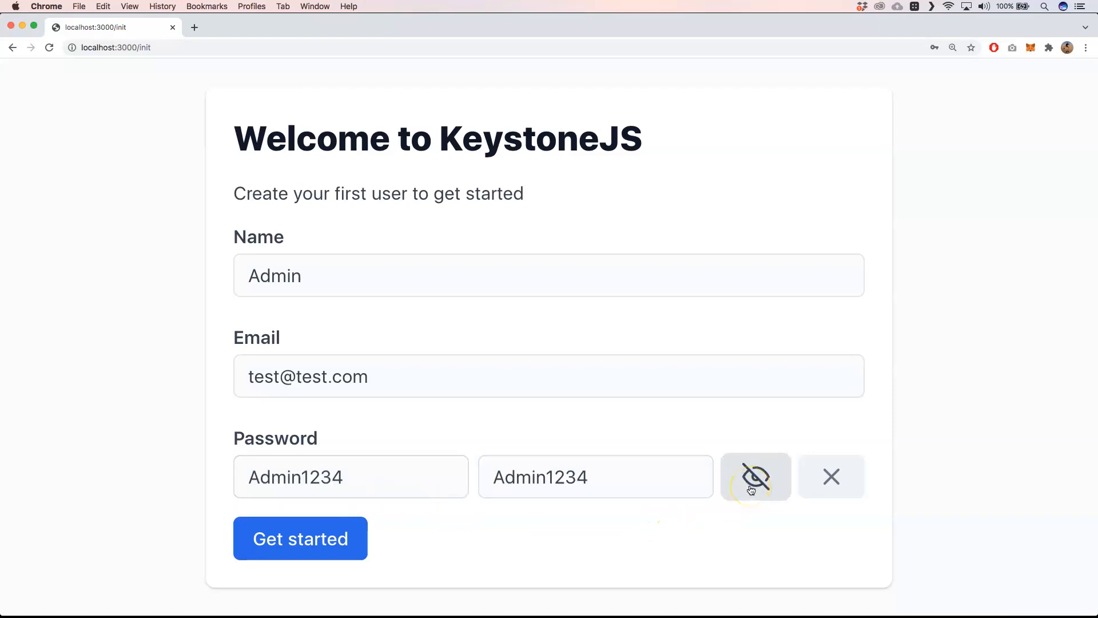
Step: Create the Admin user, dismiss Chrome's save-password prompt and continue into the dashboard
click(300, 538)
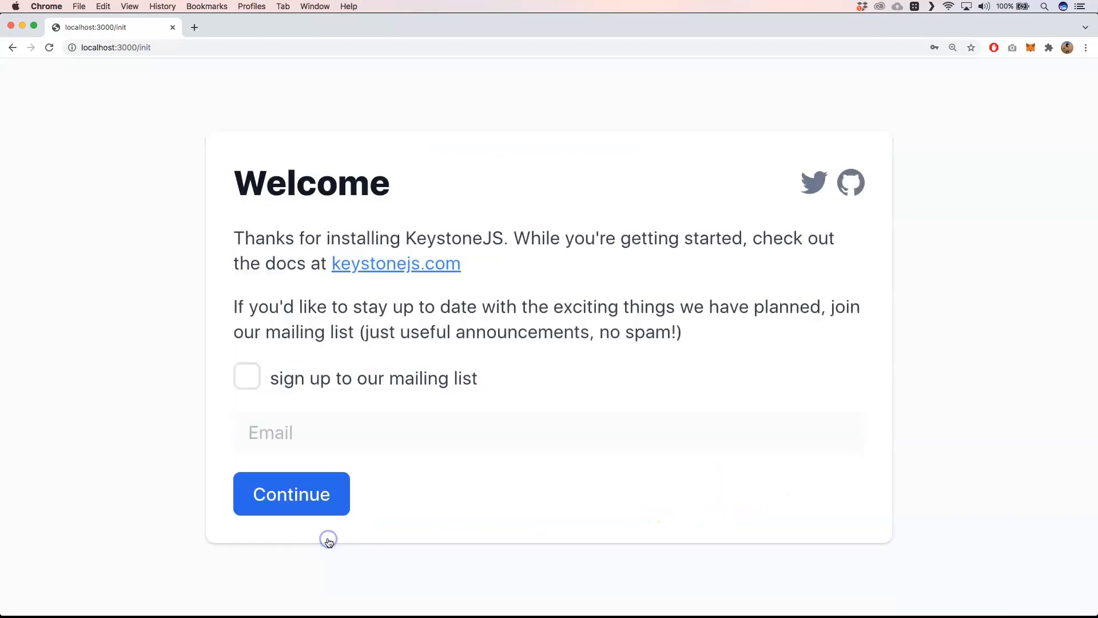
click(290, 495)
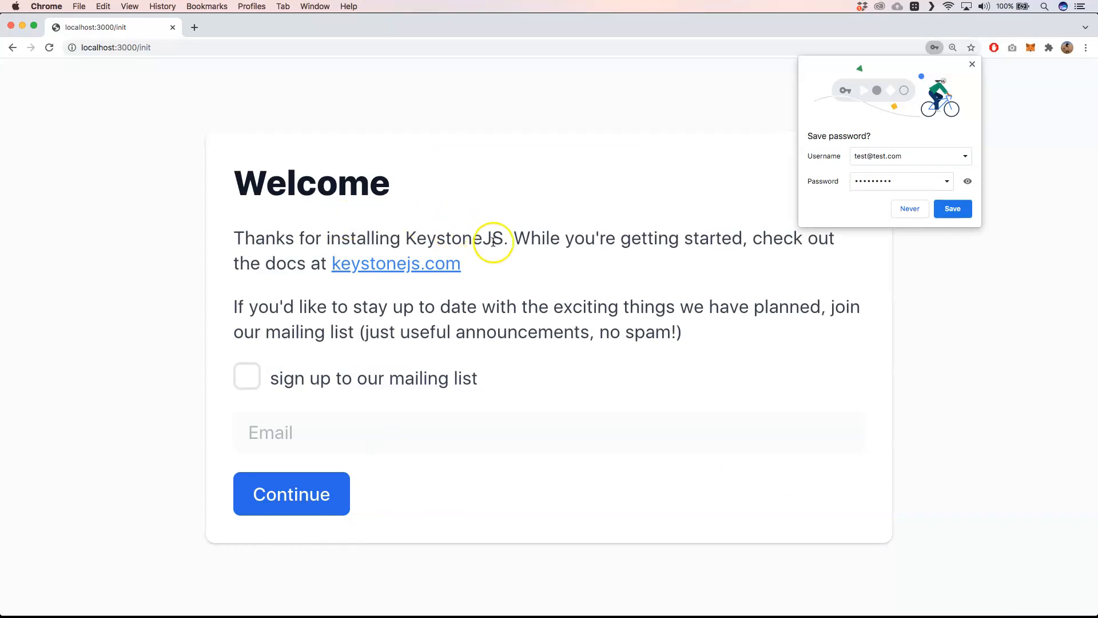
mouse_move(532, 246)
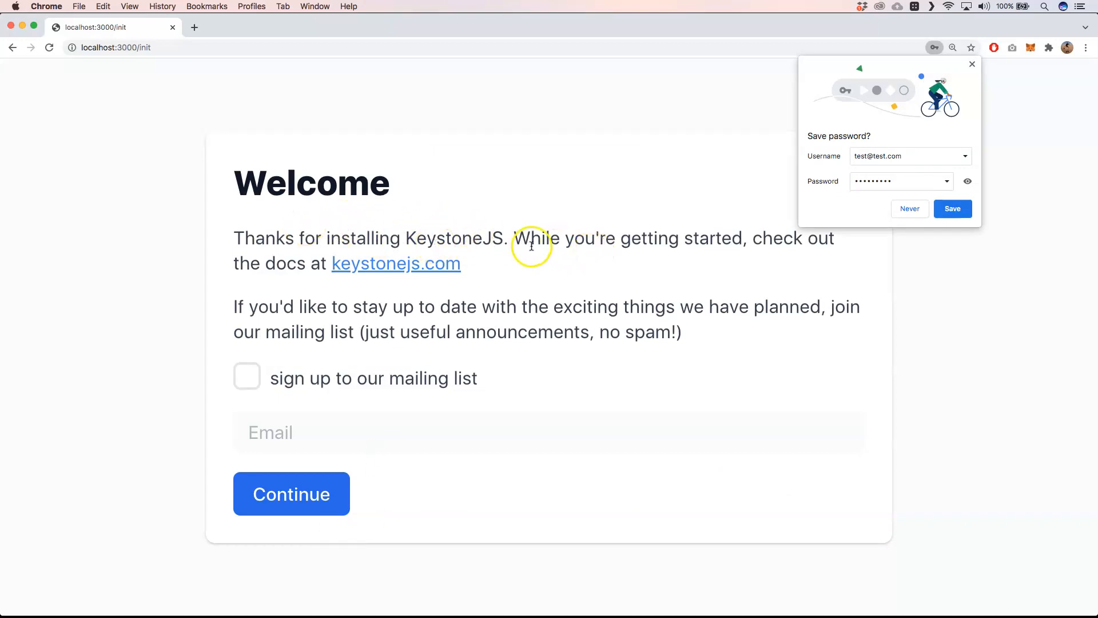
mouse_move(753, 242)
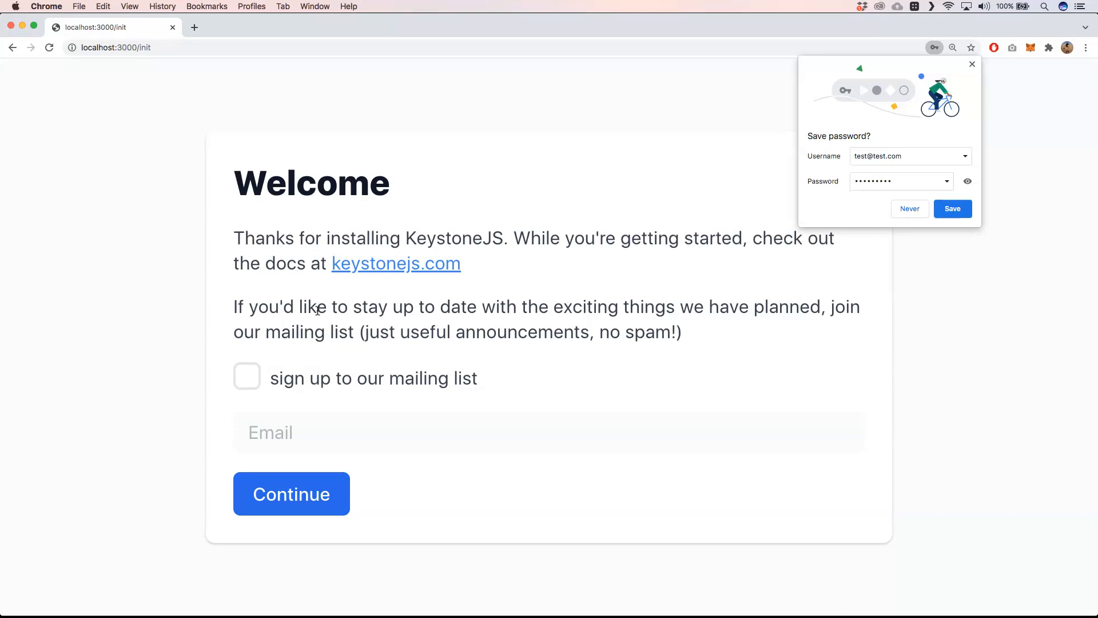
mouse_move(972, 64)
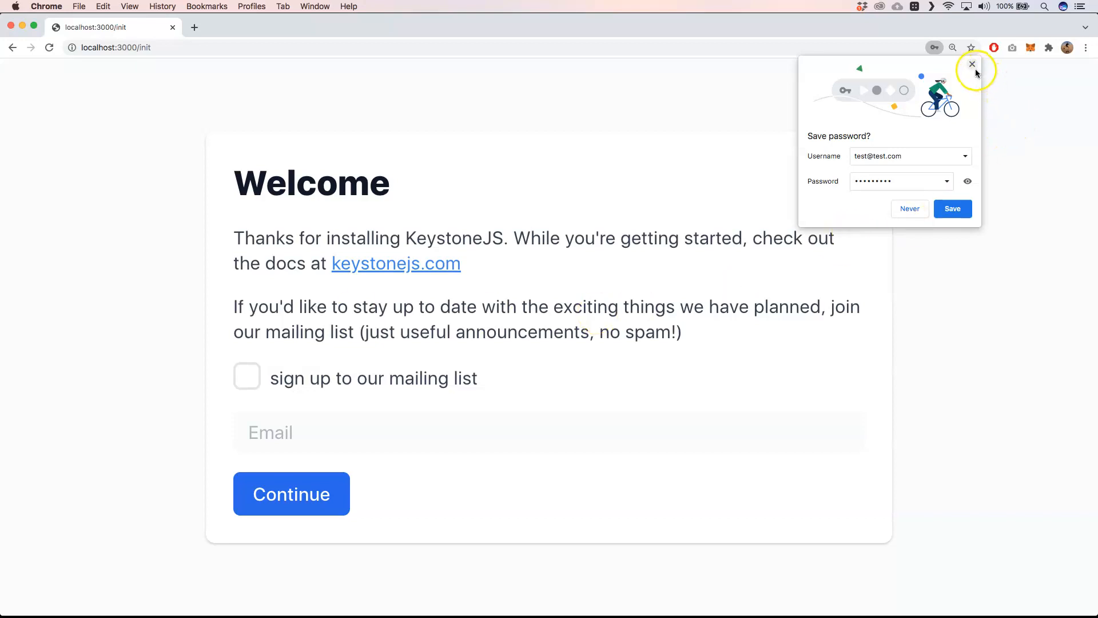
click(972, 64)
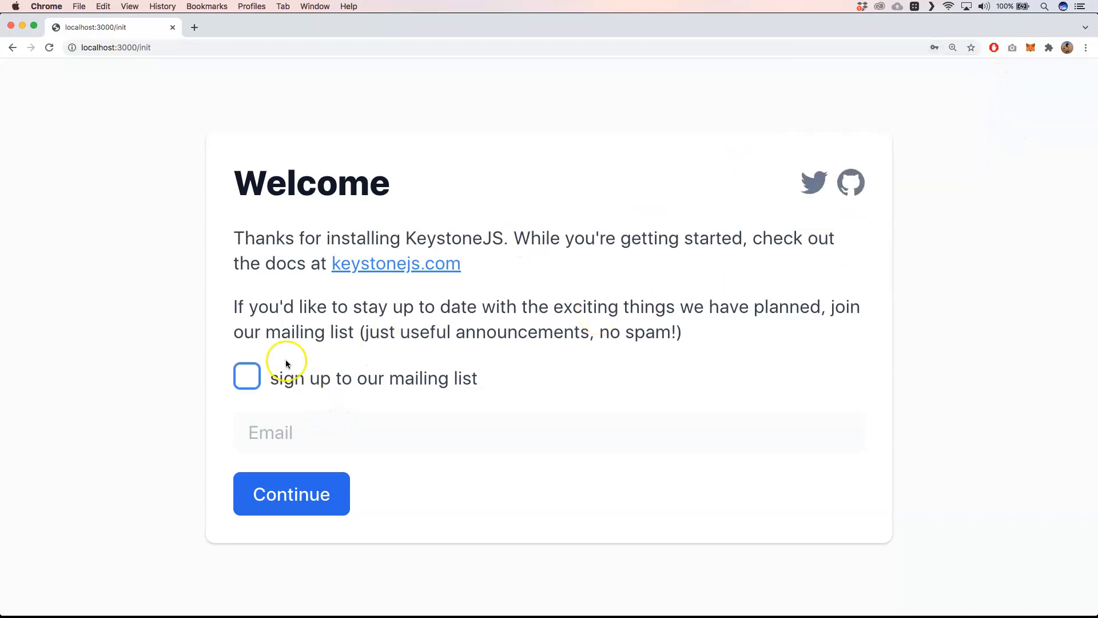
mouse_move(263, 476)
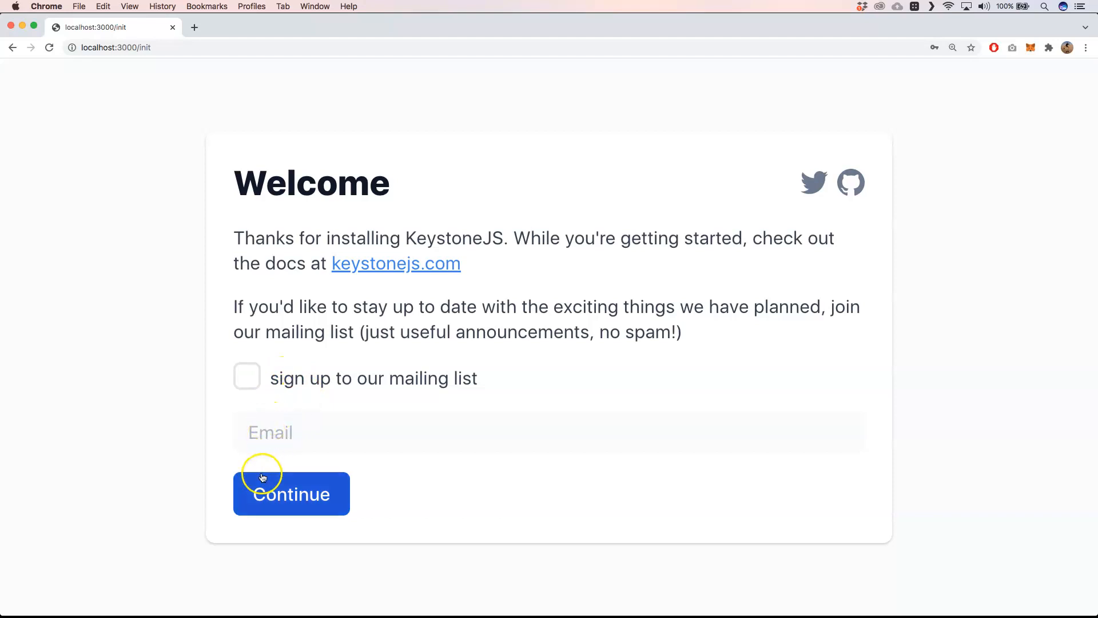
mouse_move(310, 455)
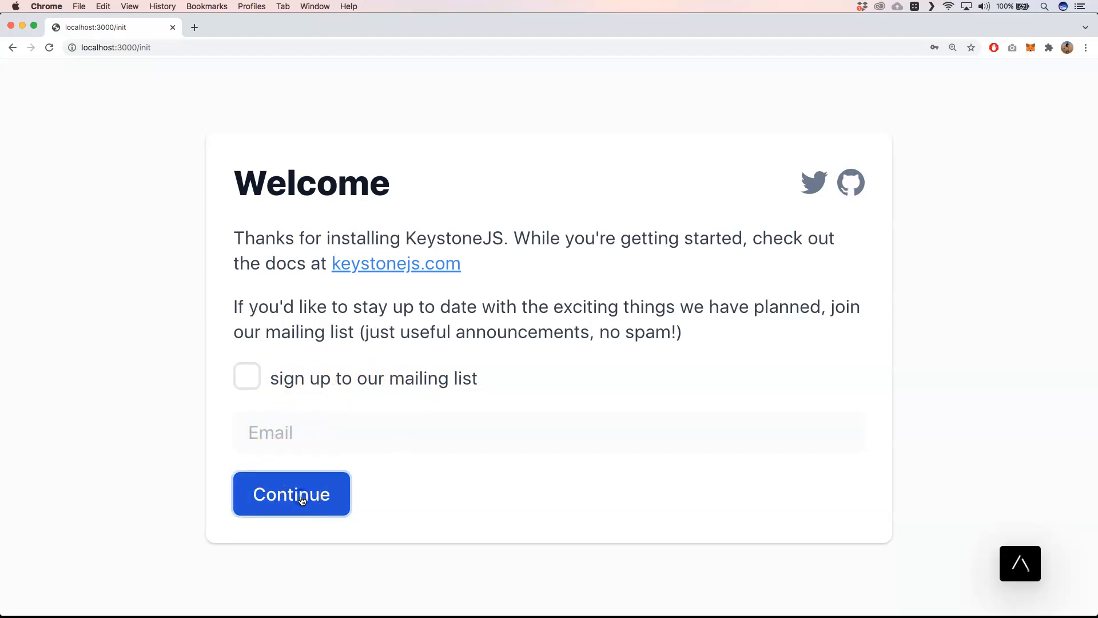
click(291, 494)
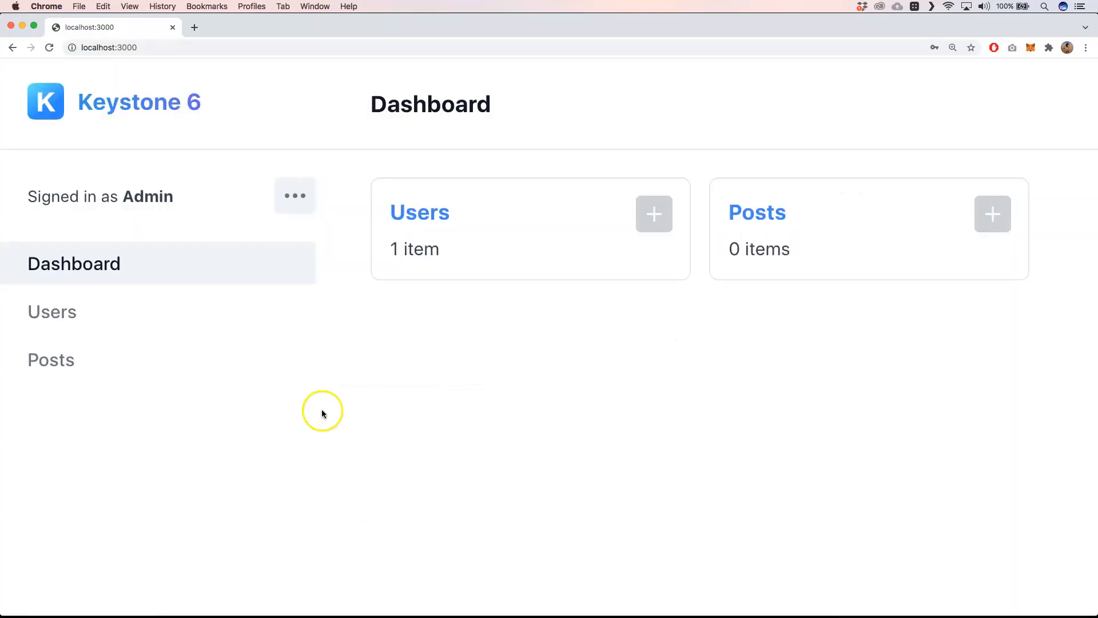
mouse_move(420, 213)
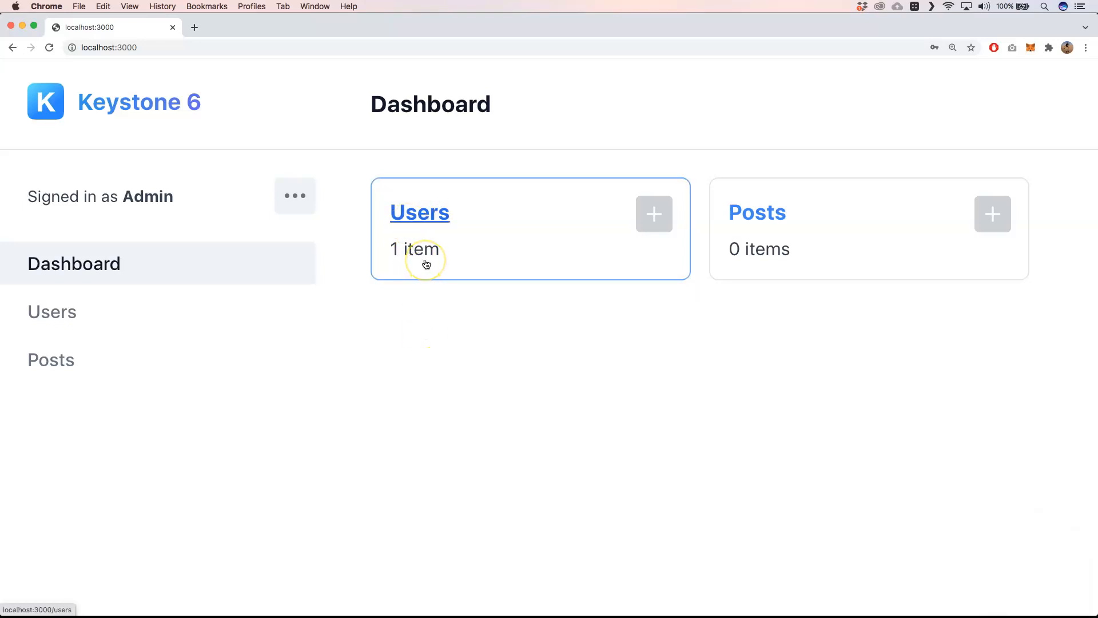
Step: Check the Users list showing the single Admin user, then bring up the empty Posts list
click(420, 212)
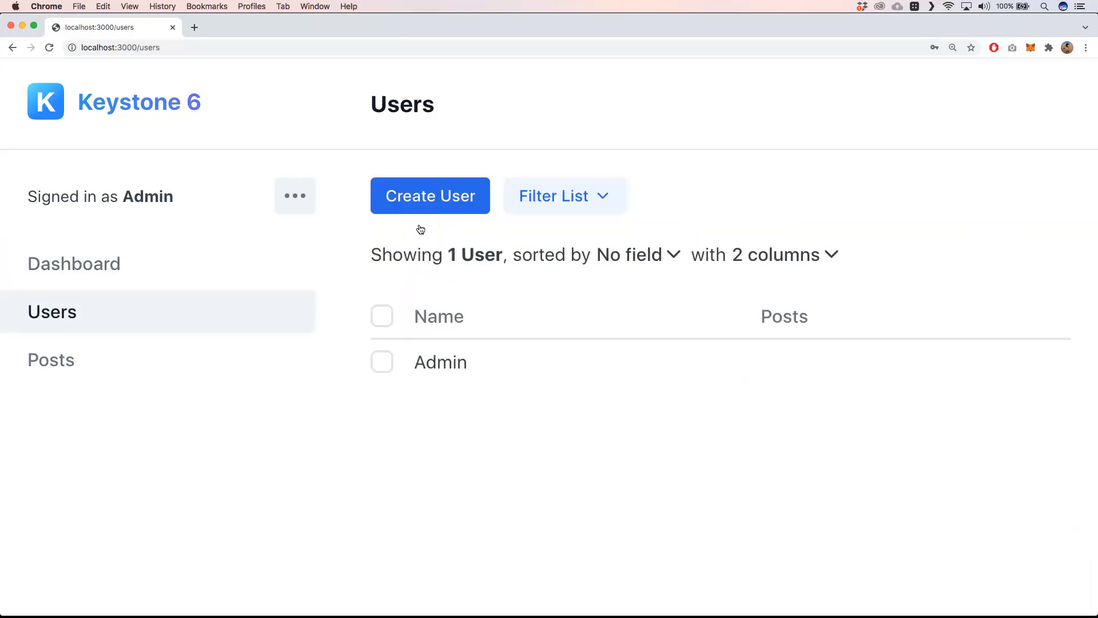
mouse_move(314, 267)
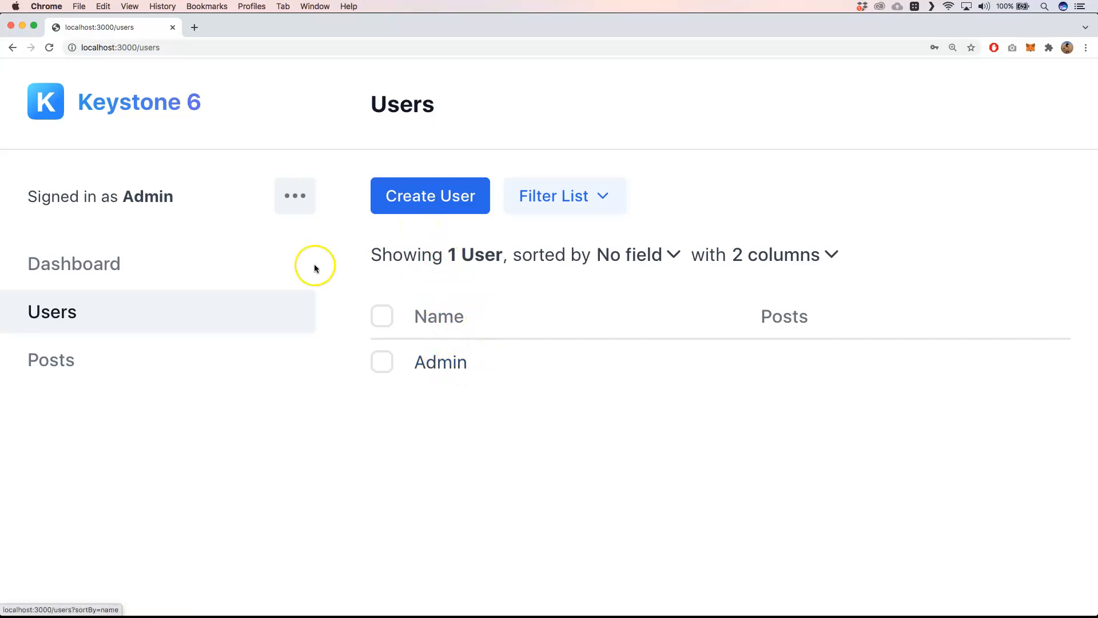
click(73, 264)
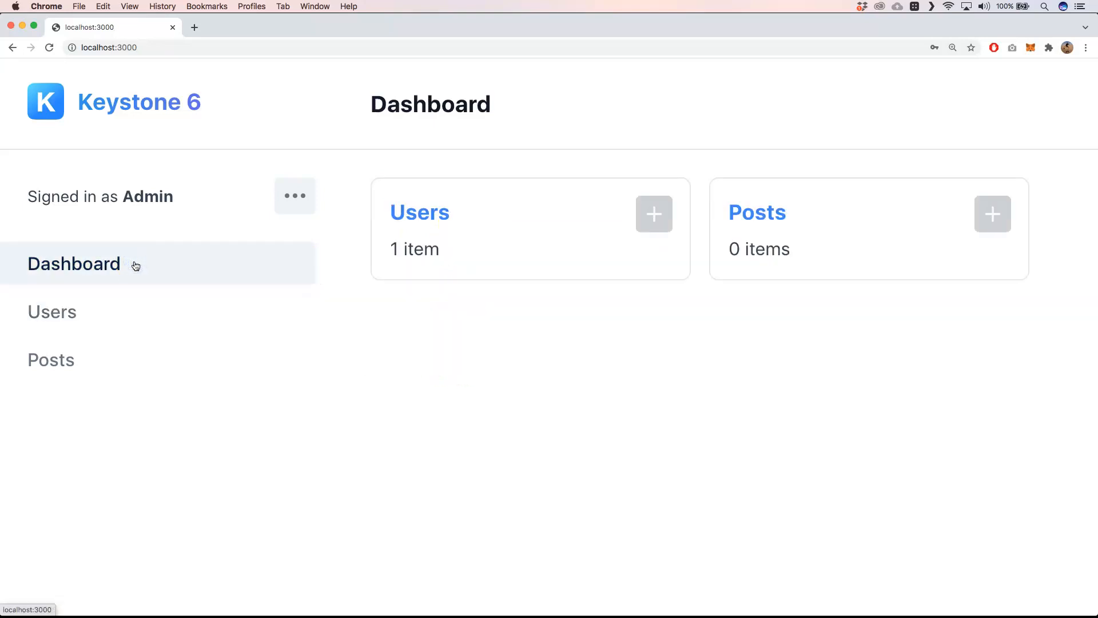
mouse_move(756, 217)
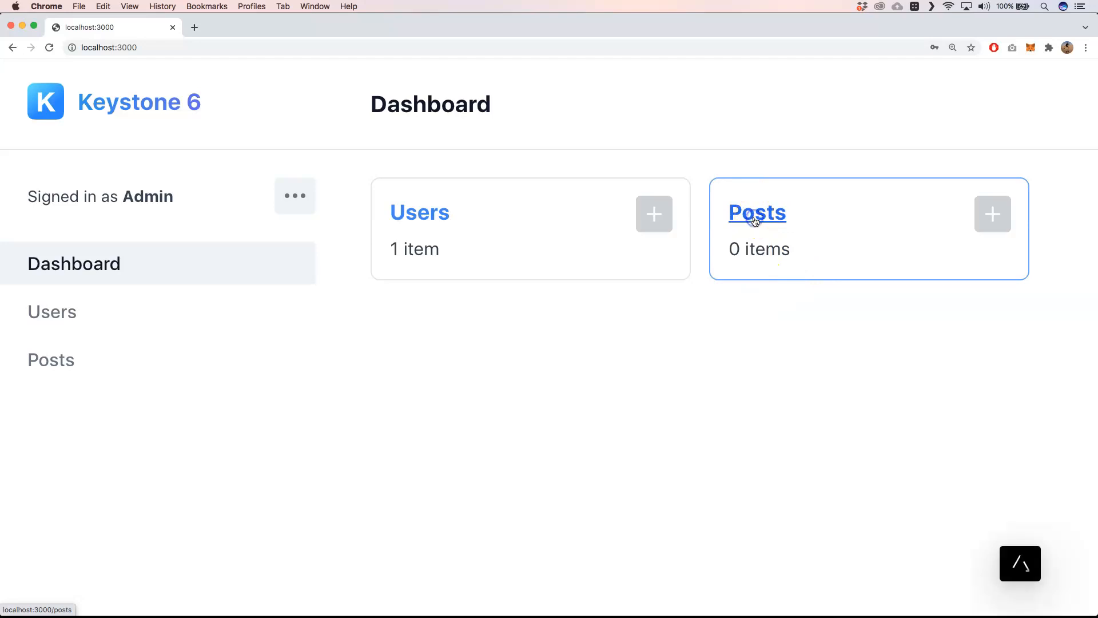
click(757, 212)
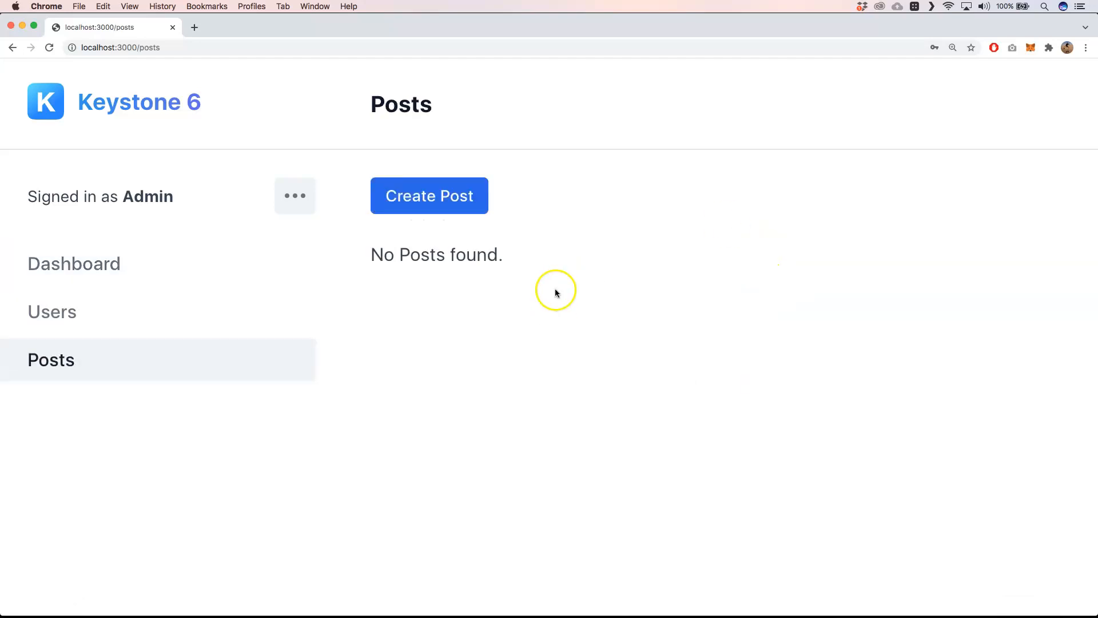
mouse_move(421, 365)
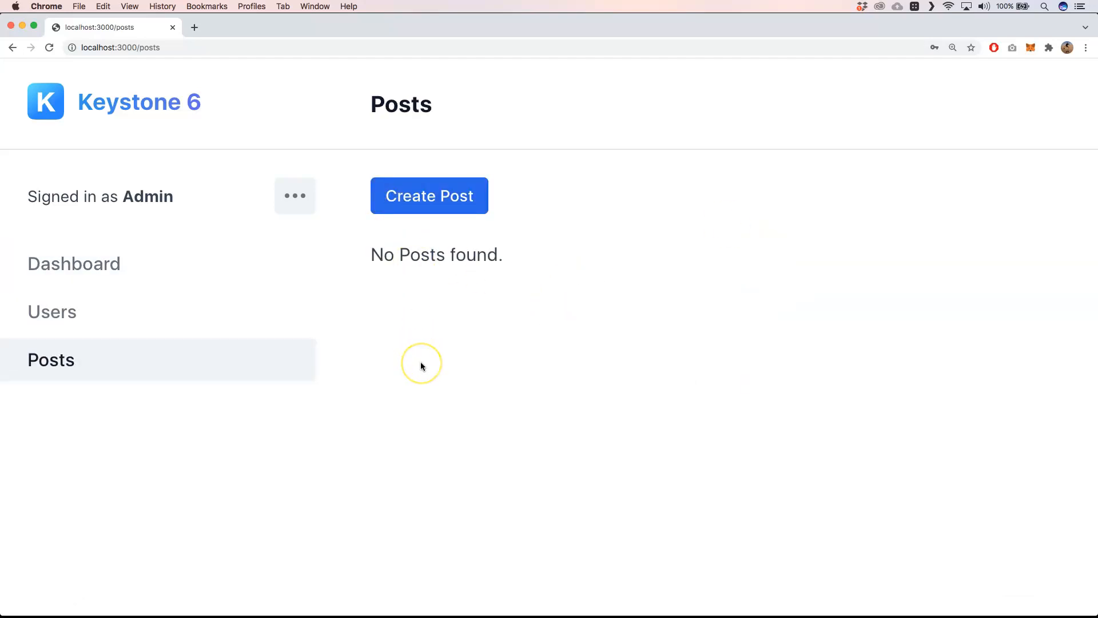
mouse_move(421, 365)
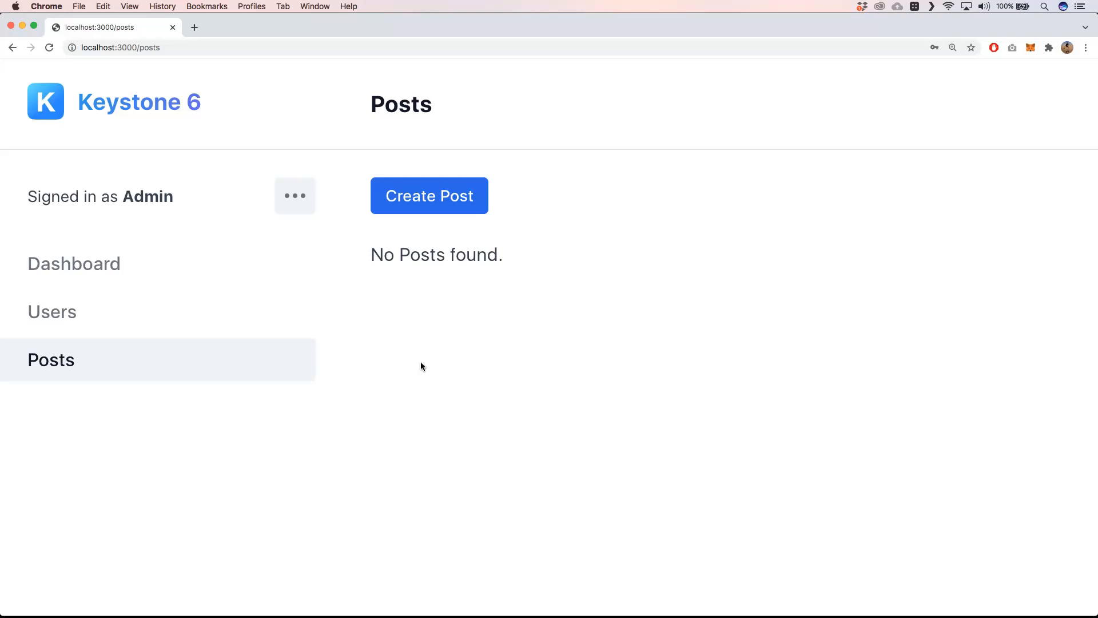
Step: Start a new post titled 'Hello from typewithme'
click(428, 195)
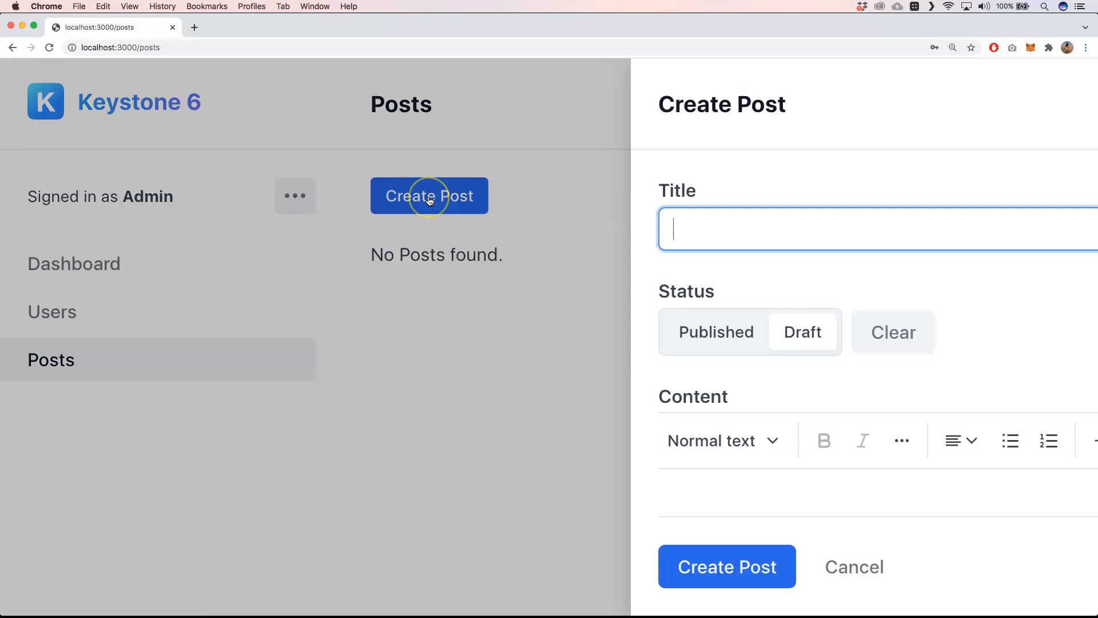
click(429, 195)
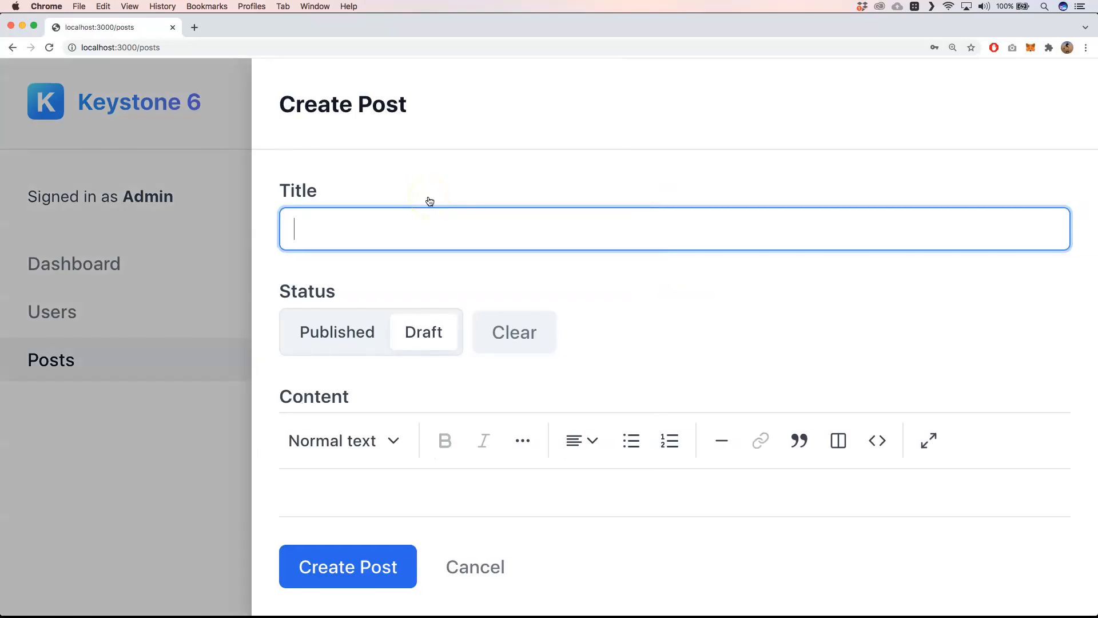
text(Hello fro)
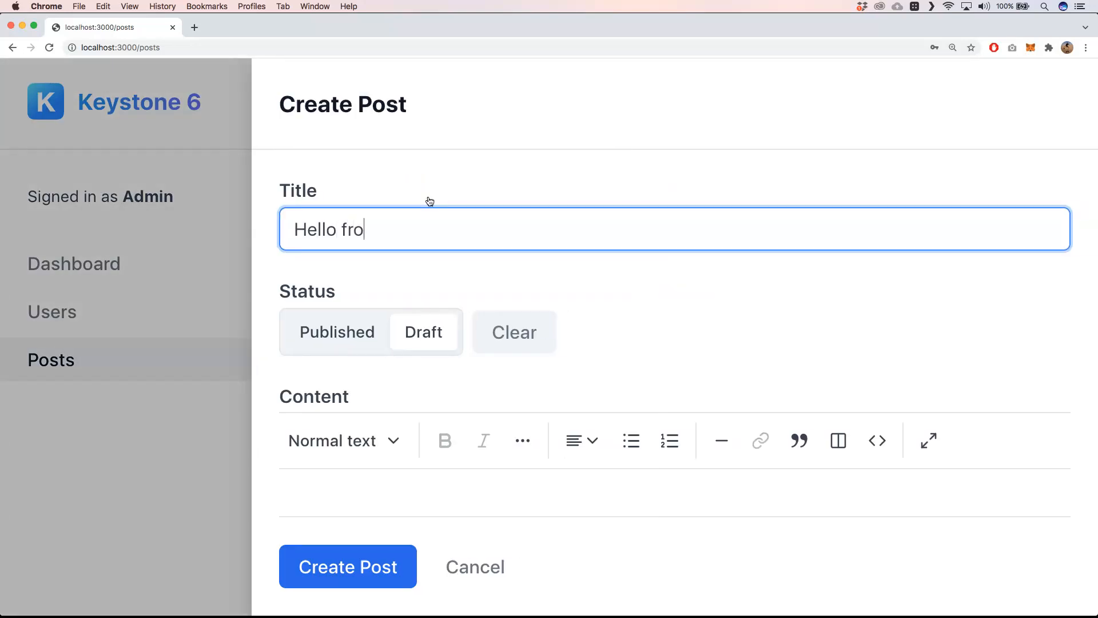
text(m typewith m)
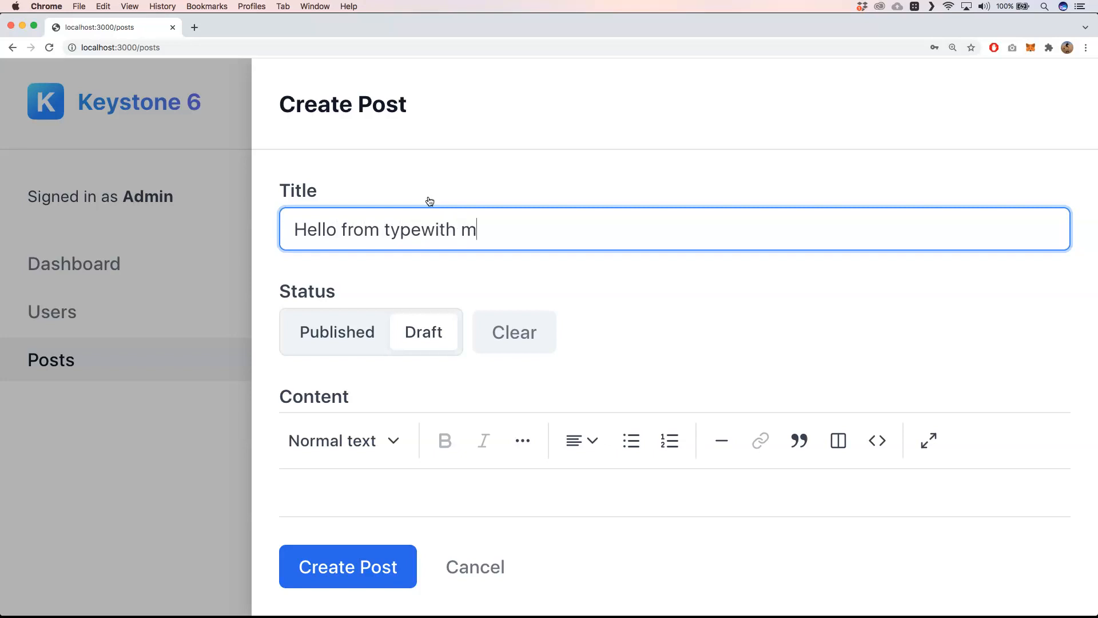
text(e)
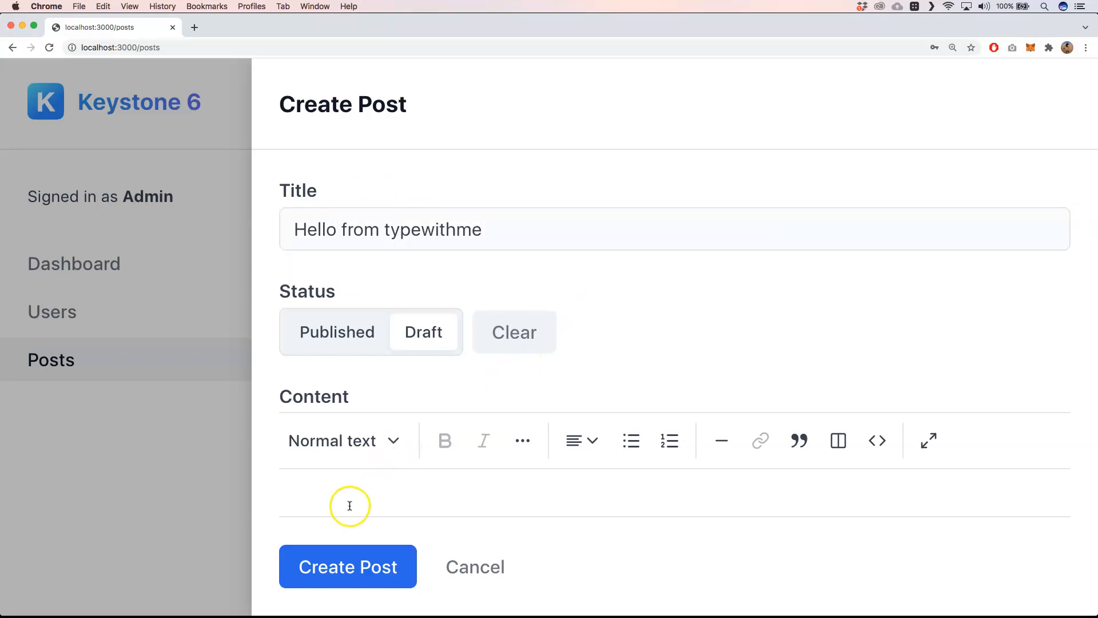
Step: Write the content 'This is the first blog post with keystone admin...' and create the post
click(350, 497)
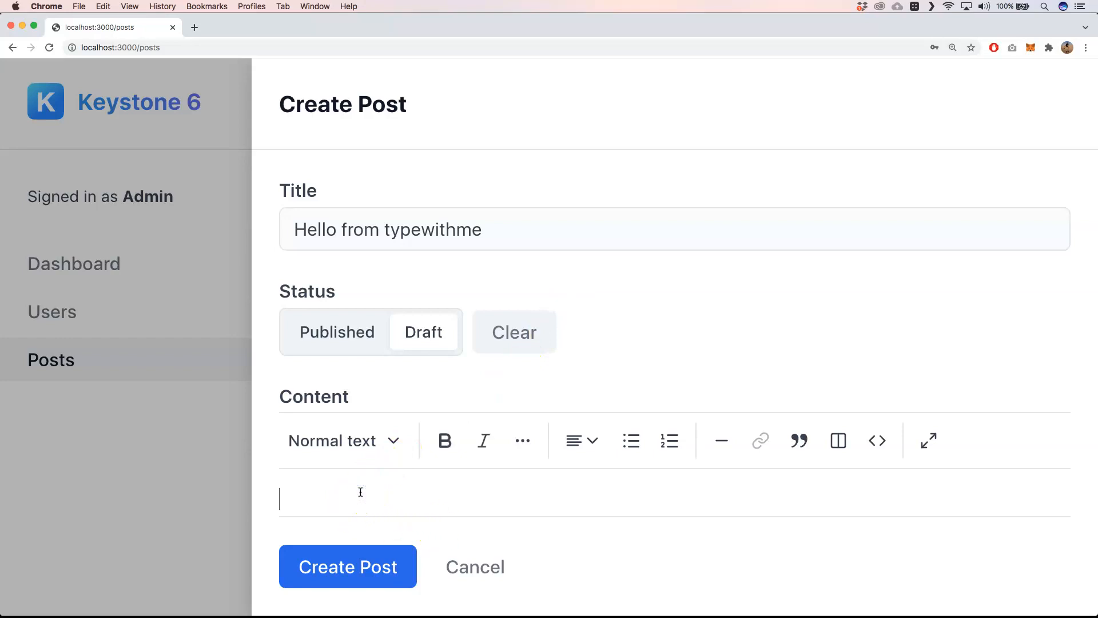
text(This is the fir)
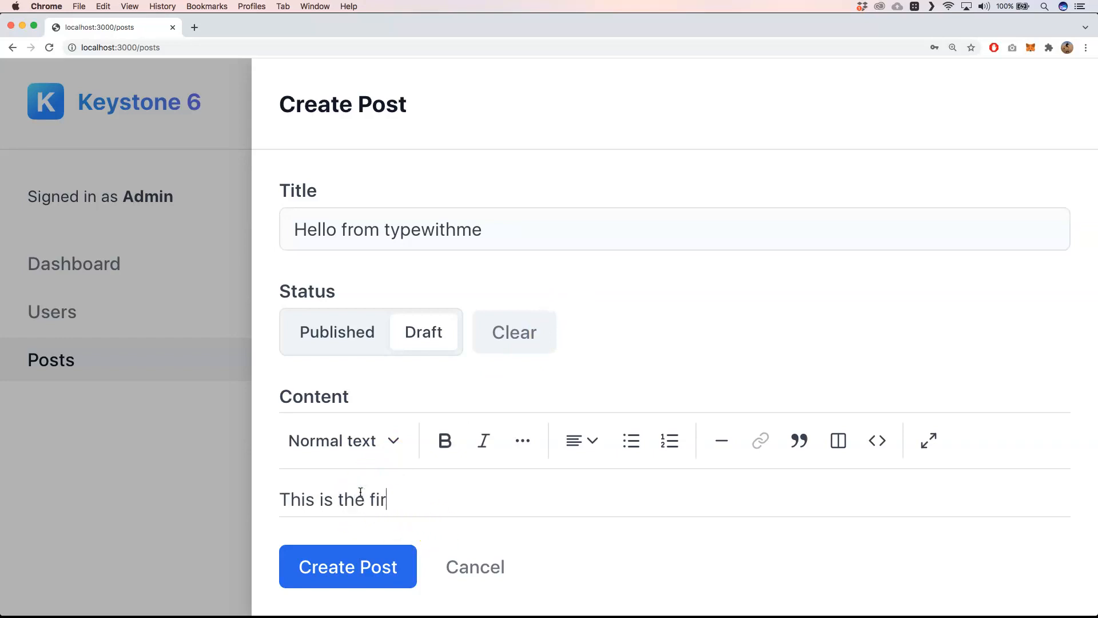
text(st blog post)
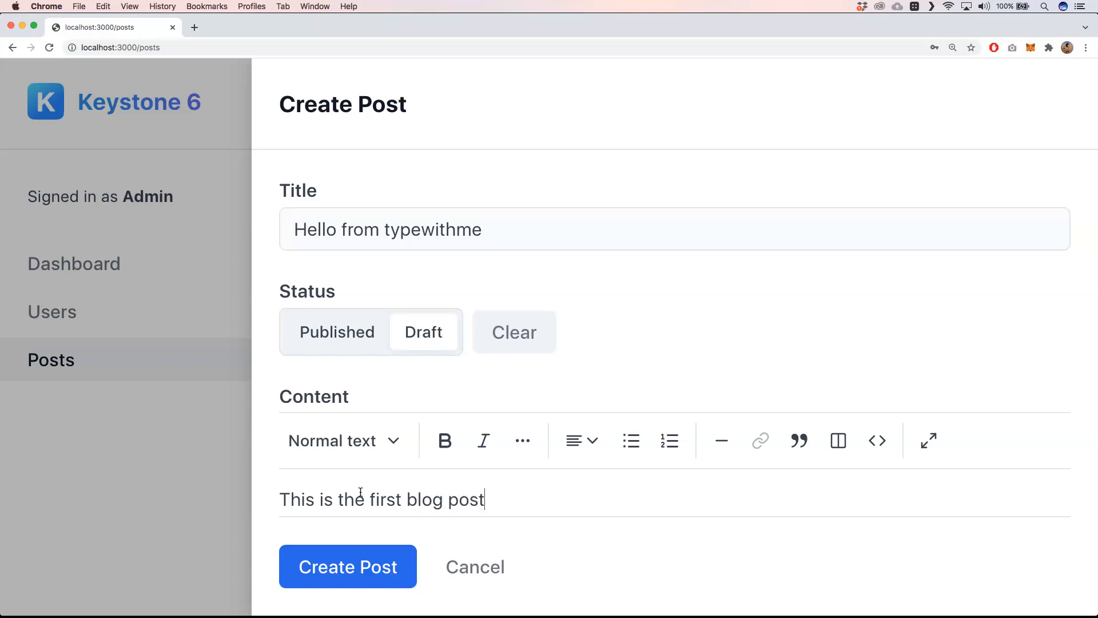
text(with keys)
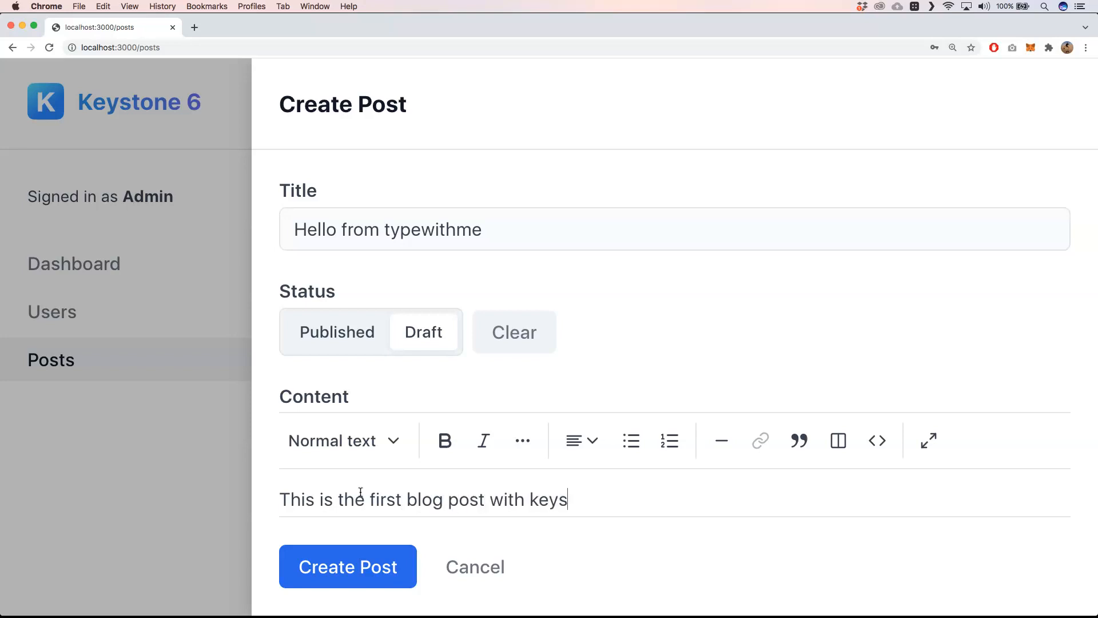
text(tone admin)
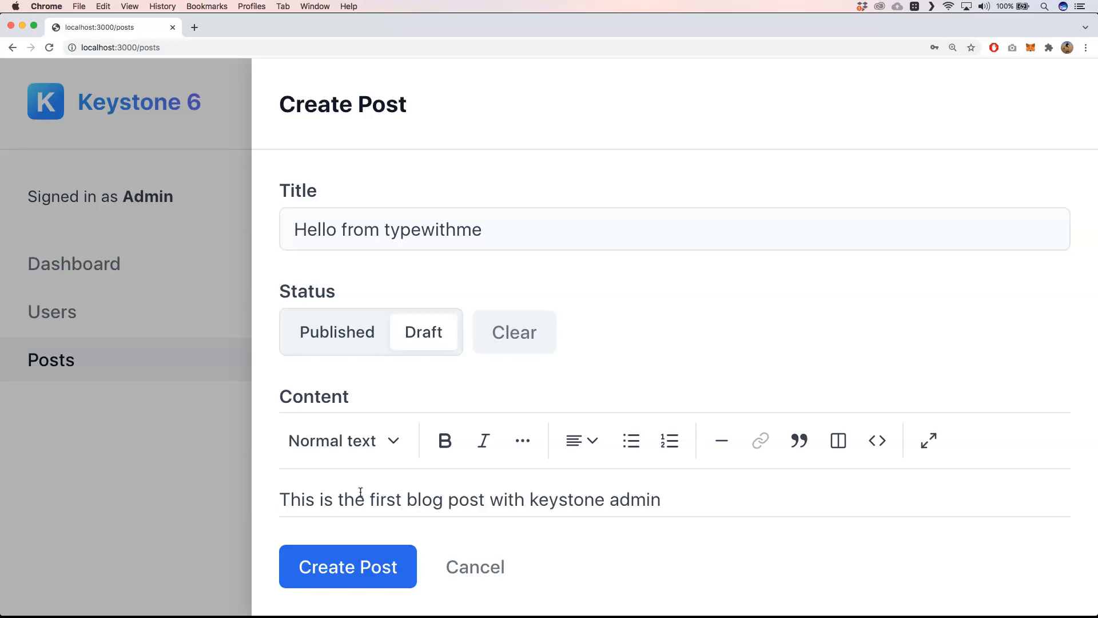
text(...)
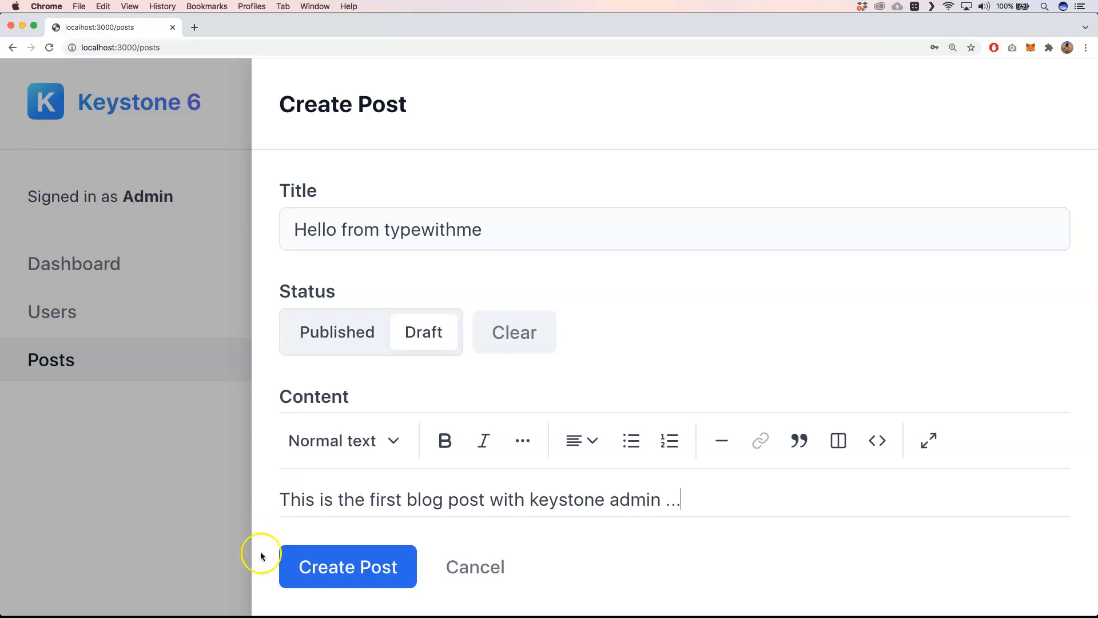
click(348, 566)
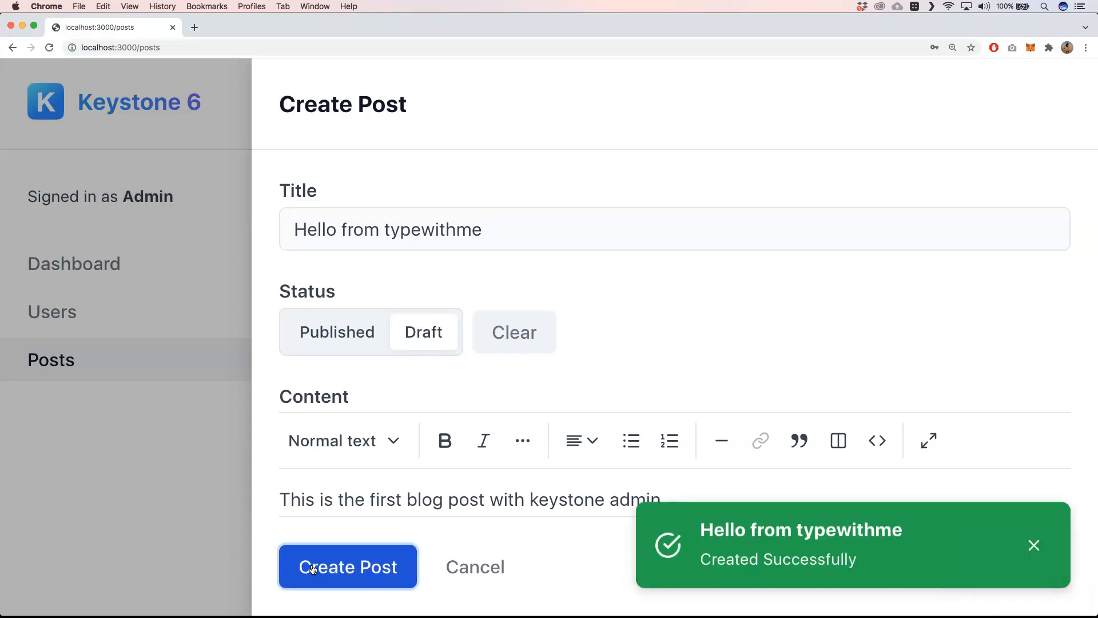
Step: Open the new post and start creating a tag in its Tags field
click(348, 566)
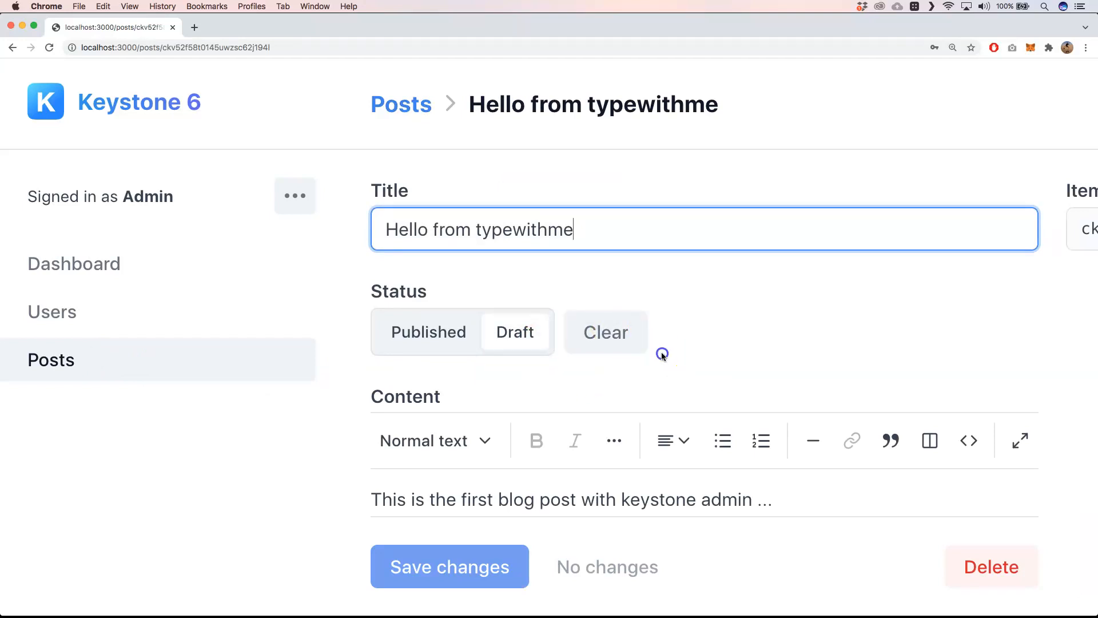
scroll(down, 3)
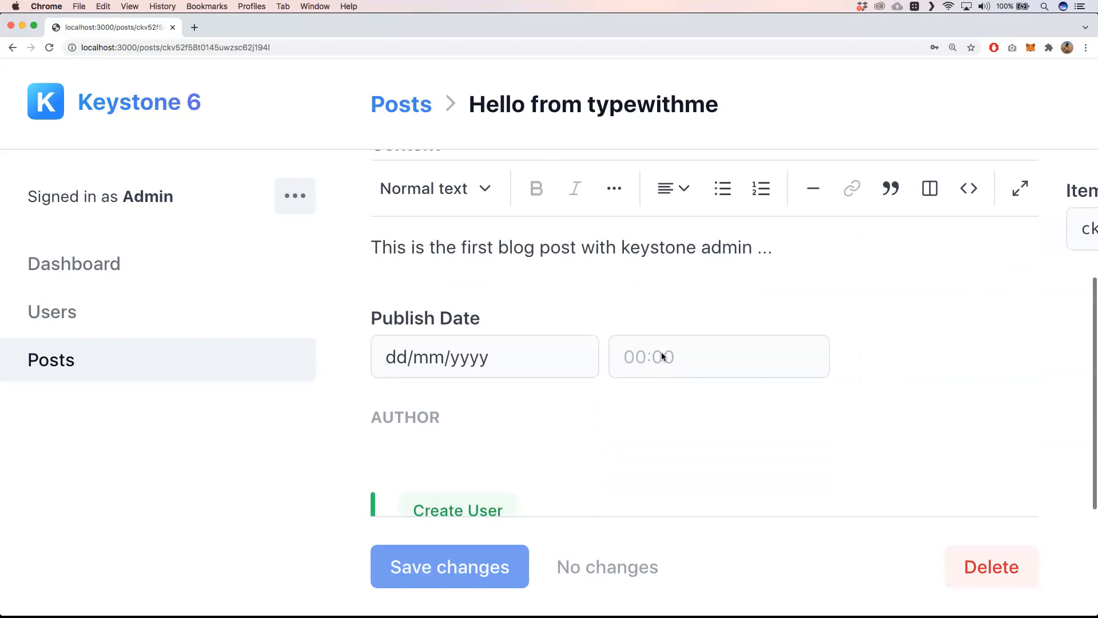
scroll(down, 3)
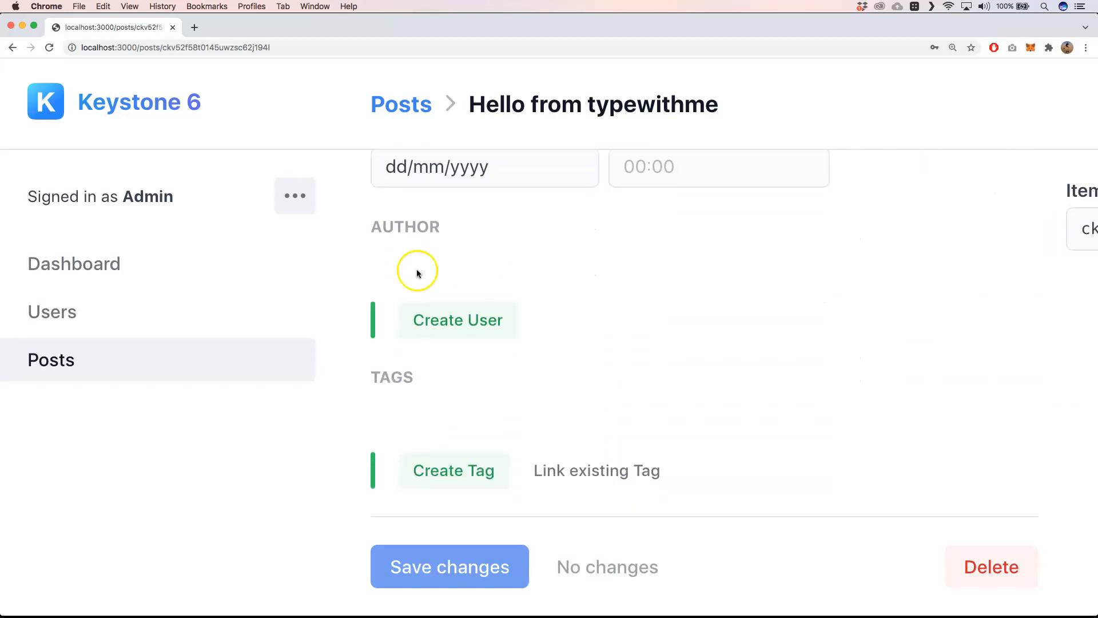
mouse_move(447, 293)
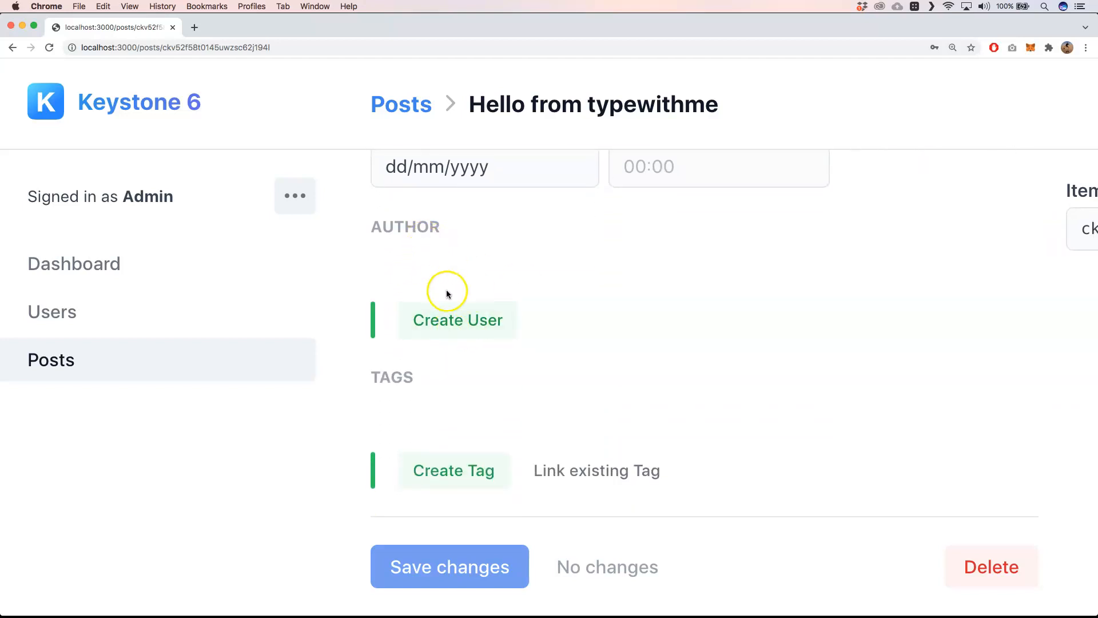
click(453, 470)
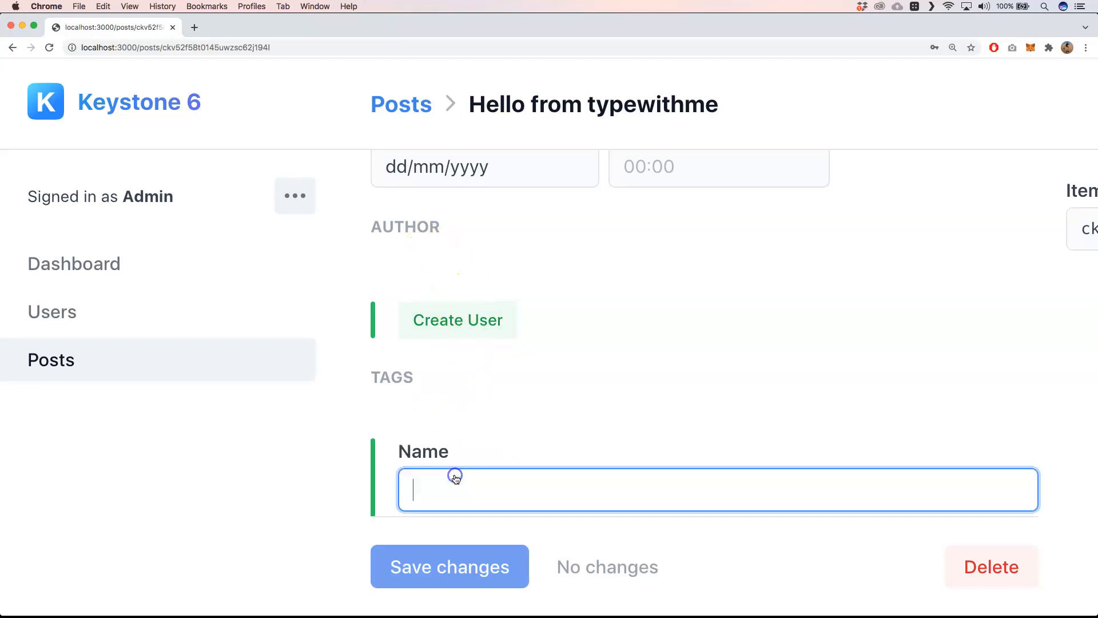
mouse_move(455, 479)
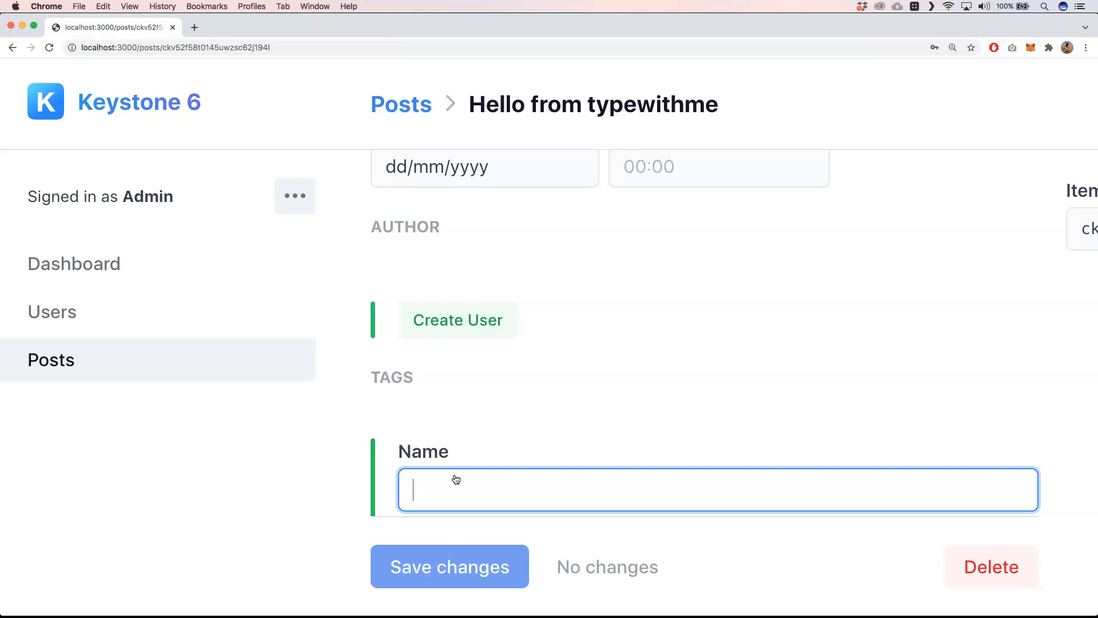
Step: Name the tag 'hello' and create it linked to the post
text(he)
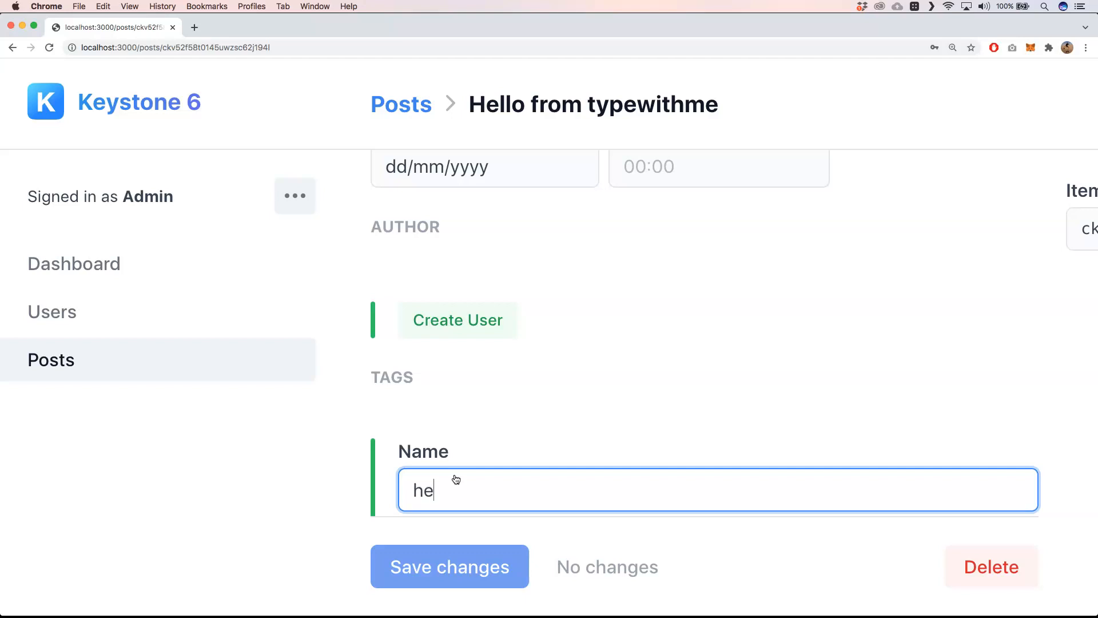
text(llo)
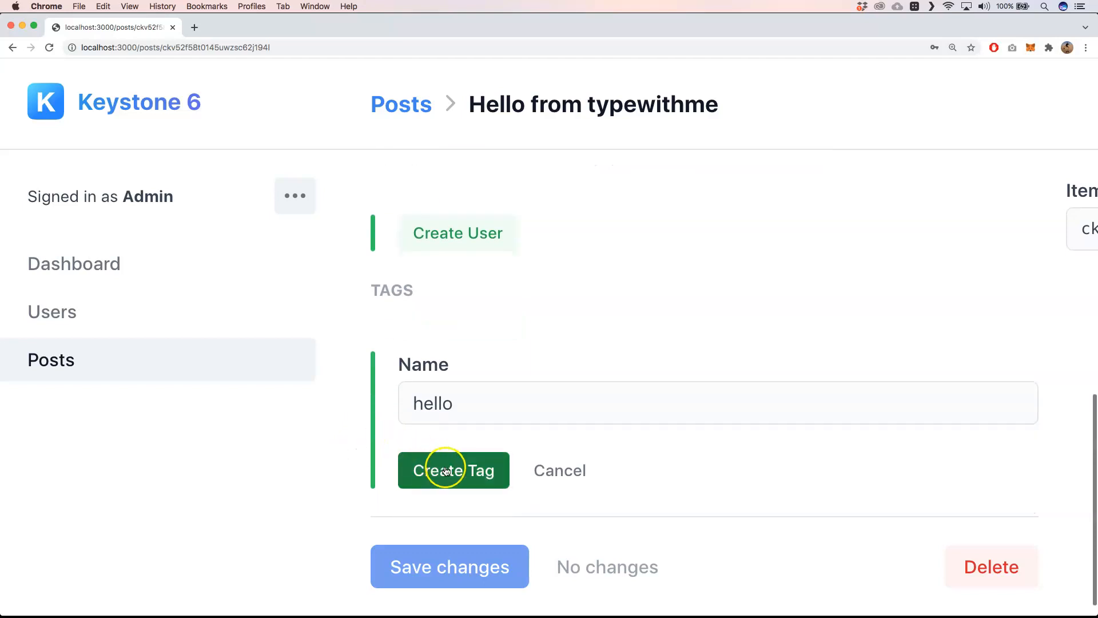
click(453, 470)
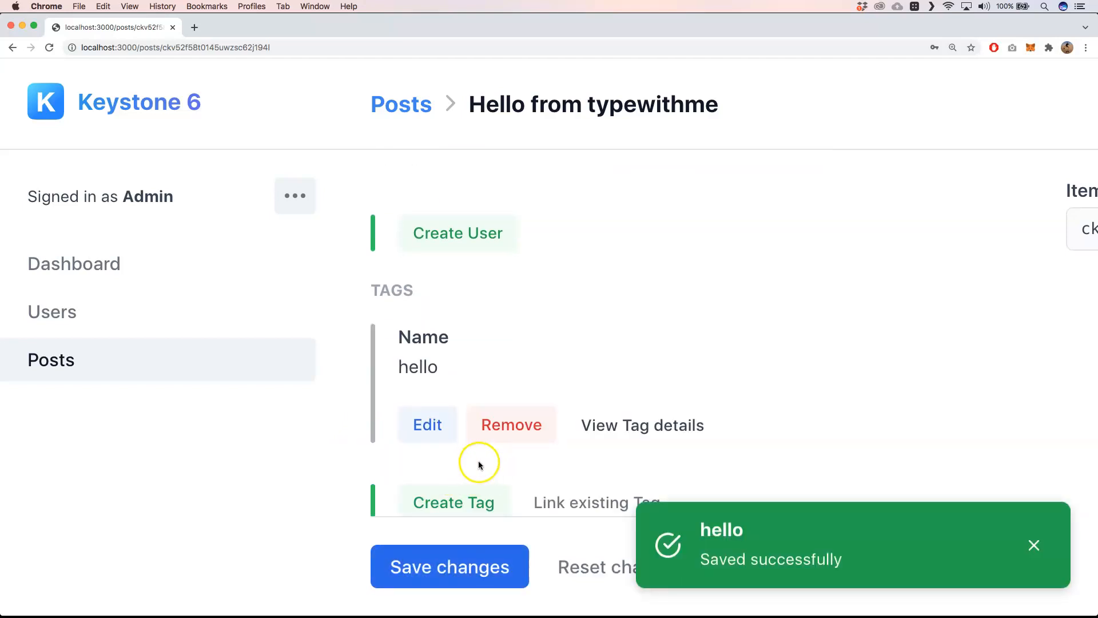
mouse_move(373, 348)
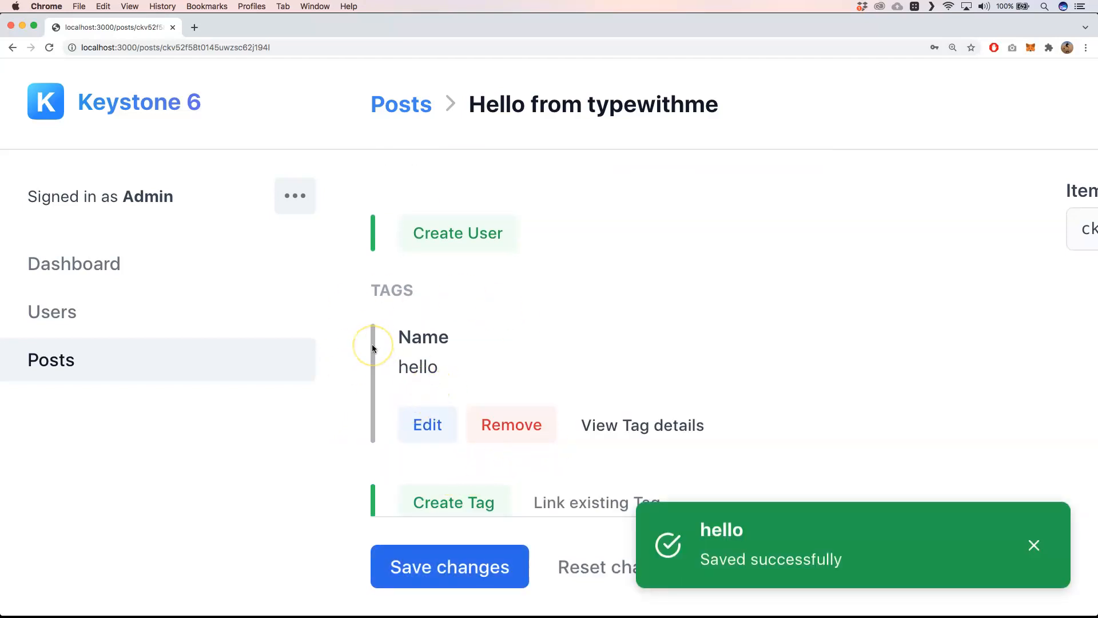
scroll(up, 3)
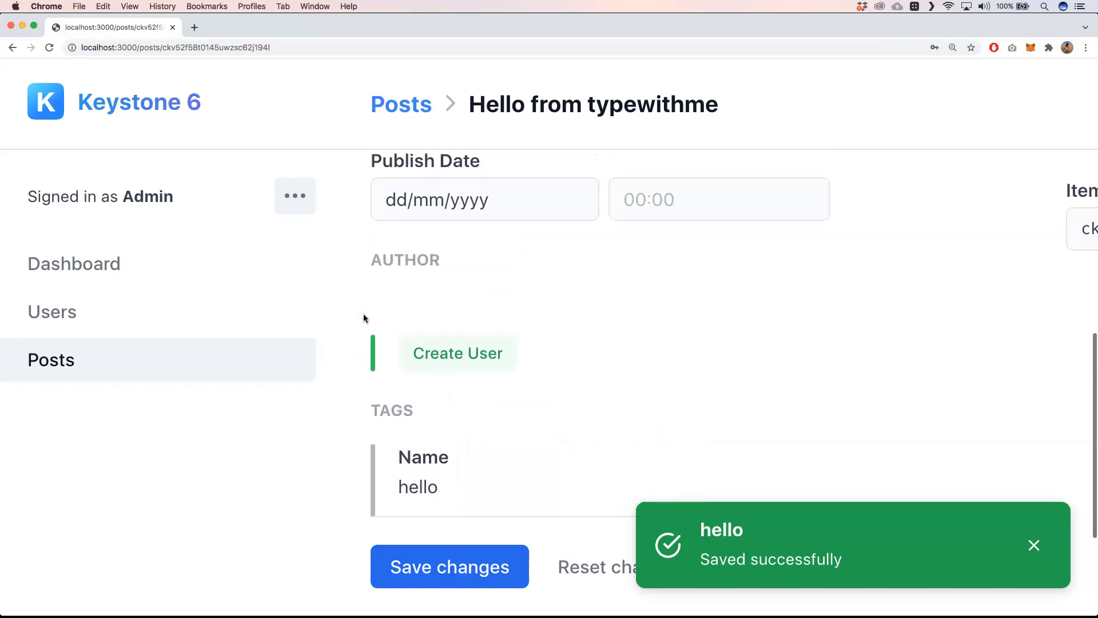
scroll(up, 3)
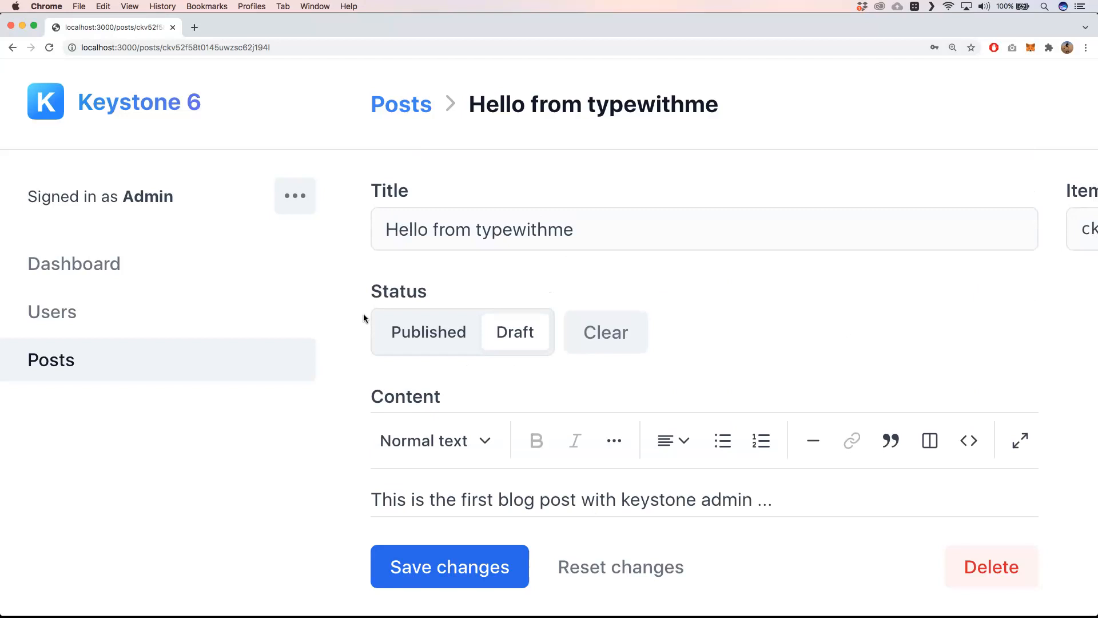
Step: Save the 'Hello from typewithme' post with its new hello tag
click(448, 567)
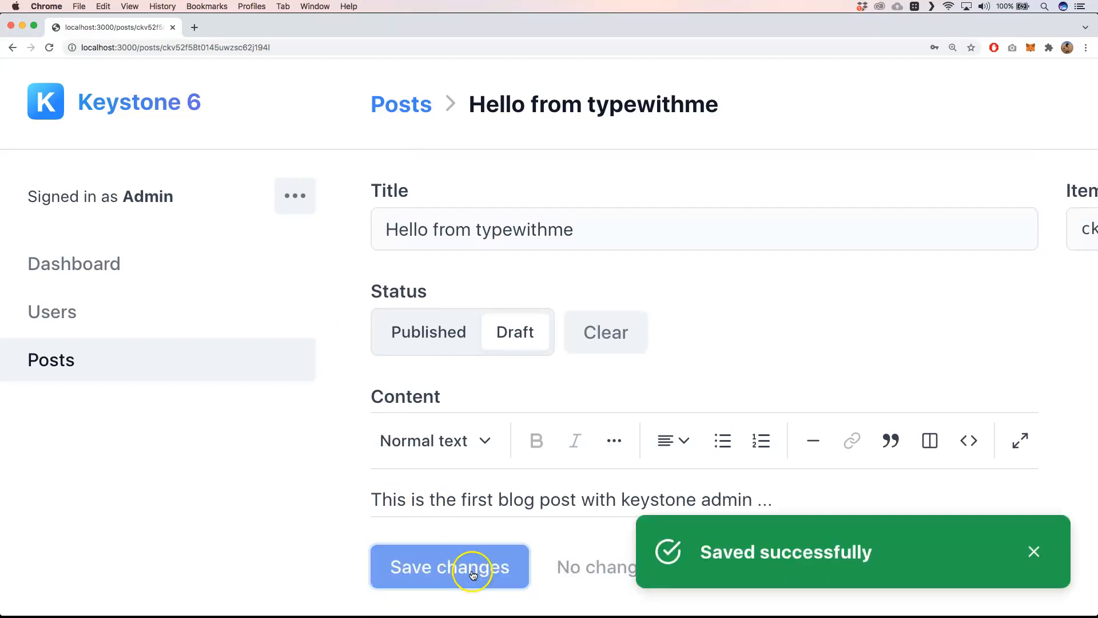
mouse_move(523, 483)
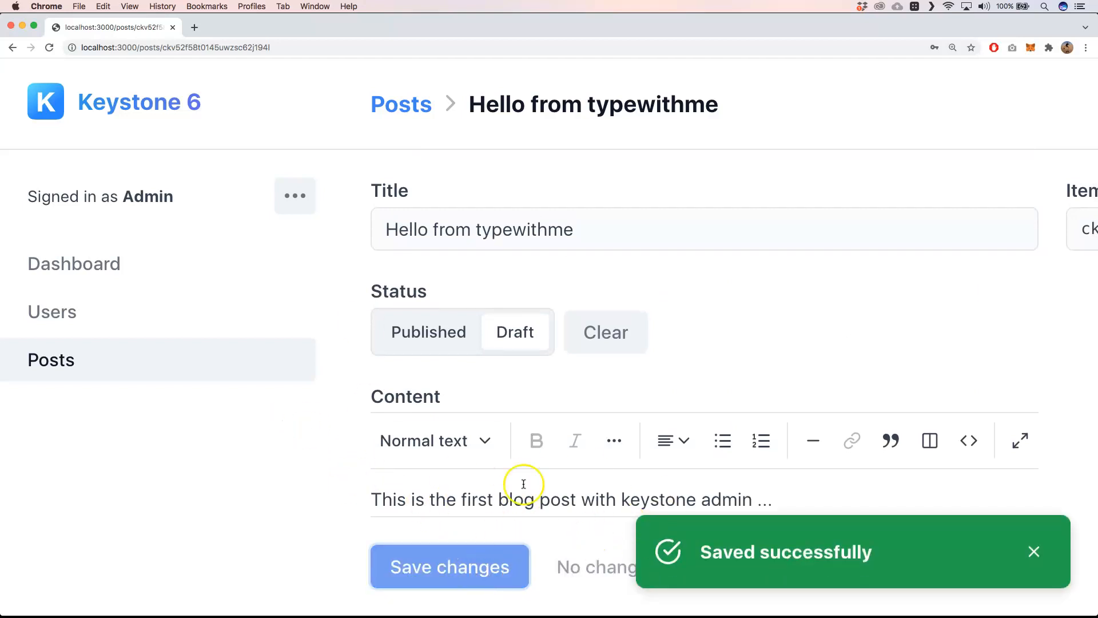
mouse_move(362, 447)
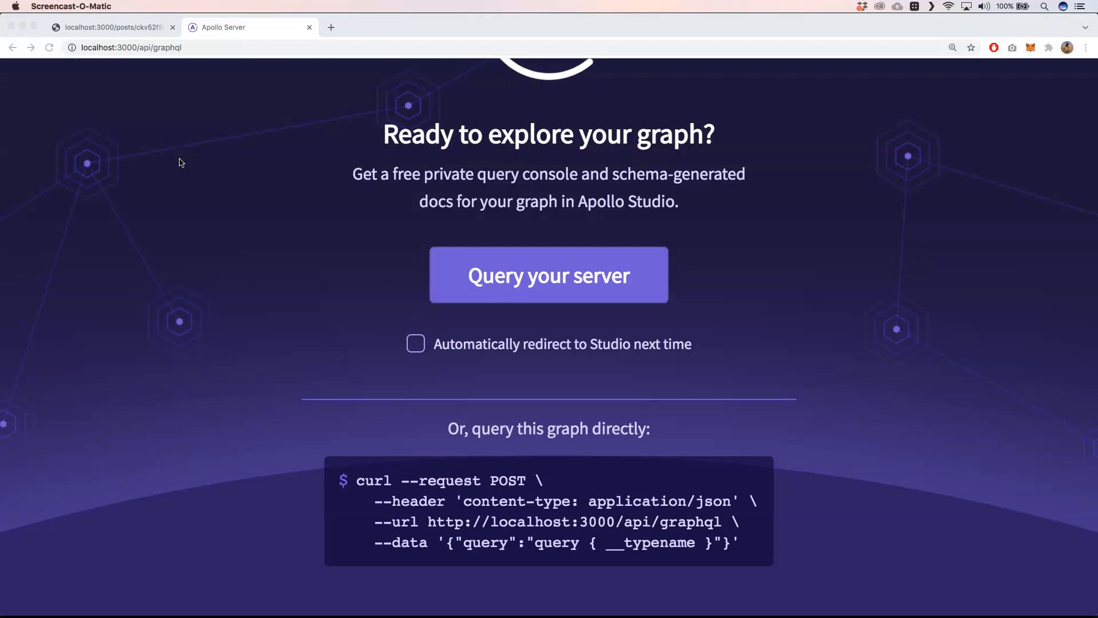
mouse_move(342, 149)
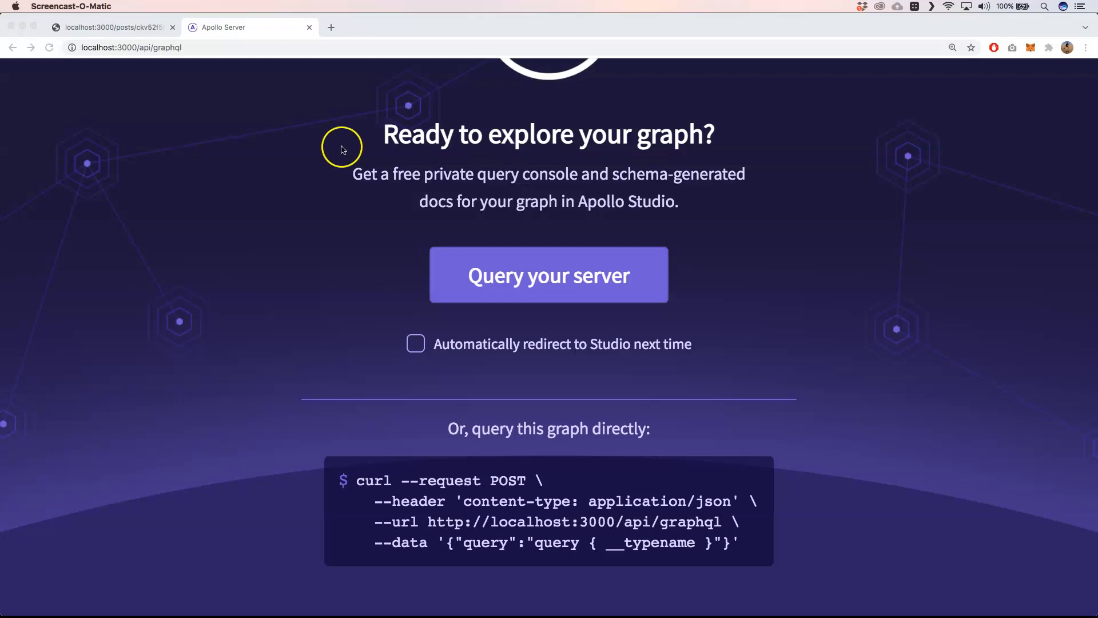
mouse_move(501, 276)
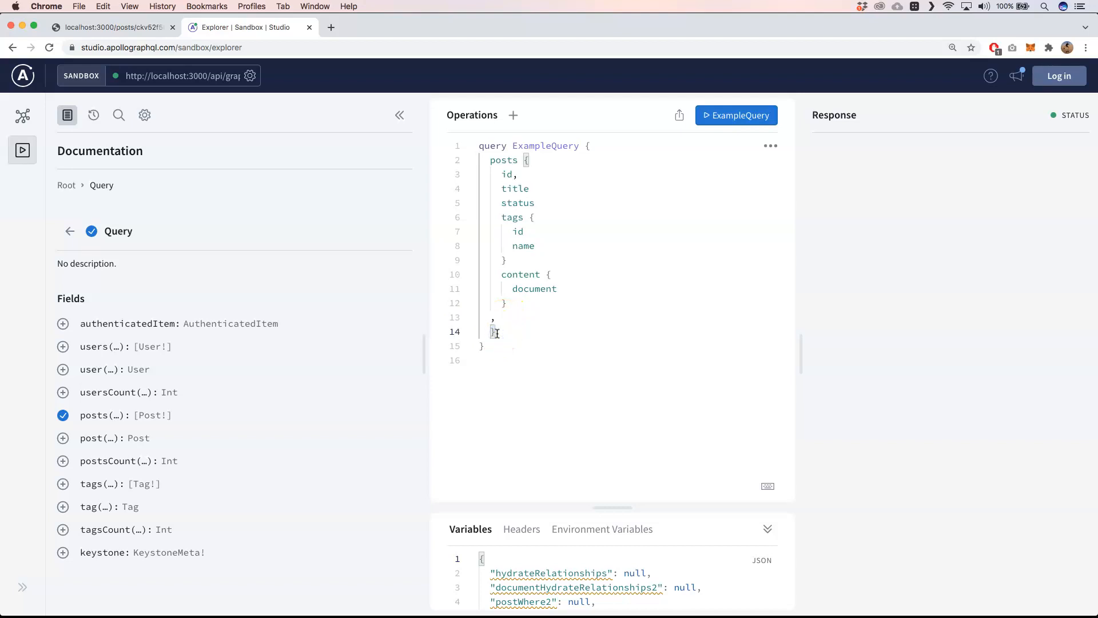
mouse_move(221, 345)
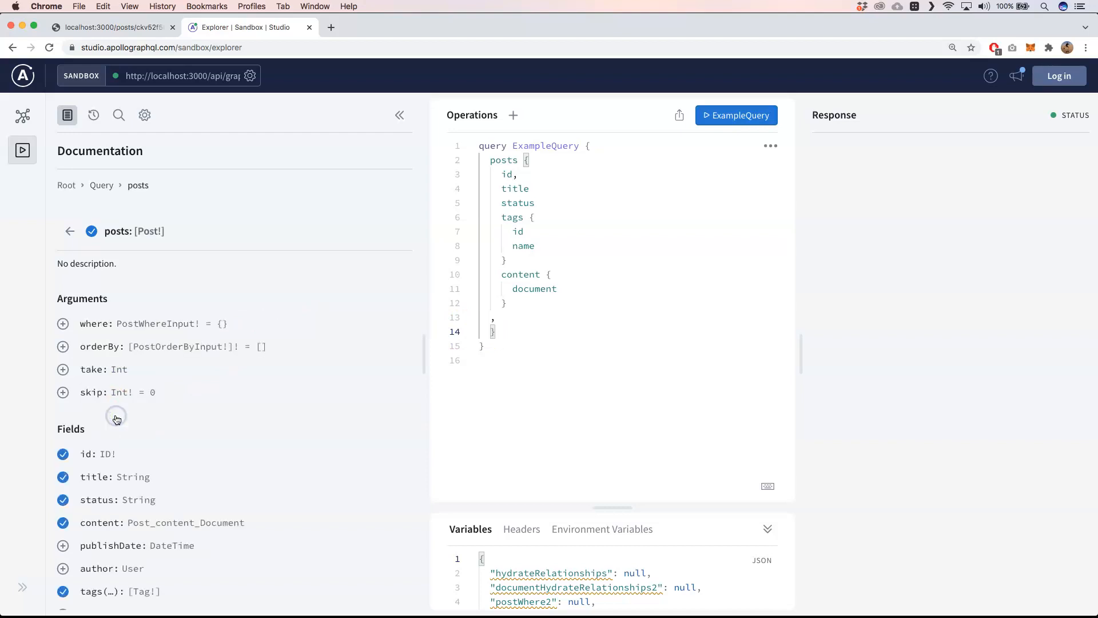
mouse_move(105, 477)
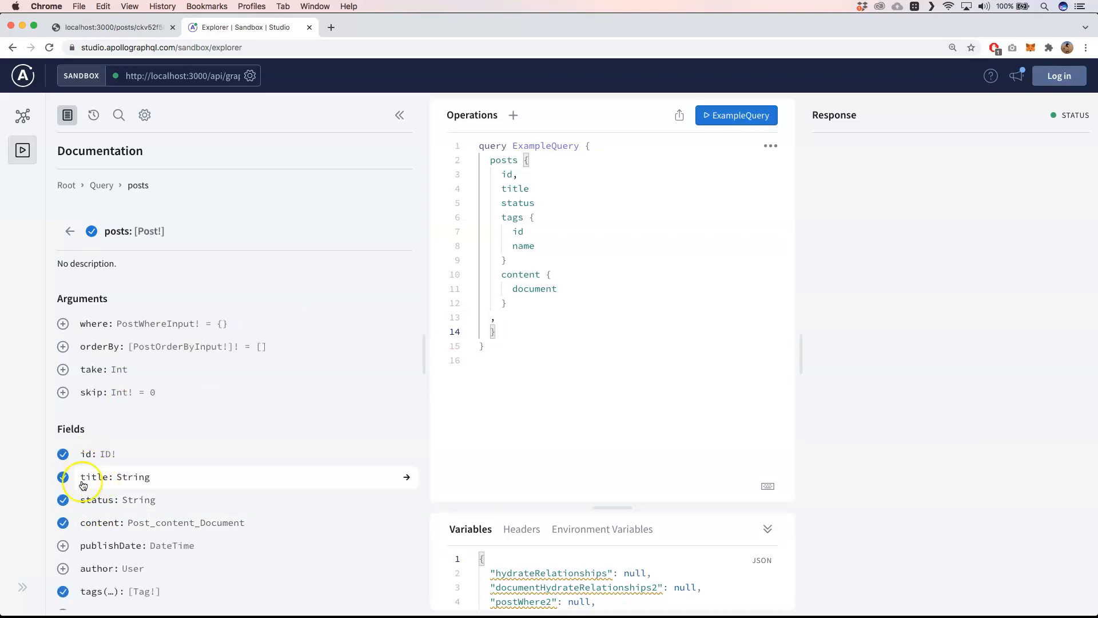
mouse_move(86, 568)
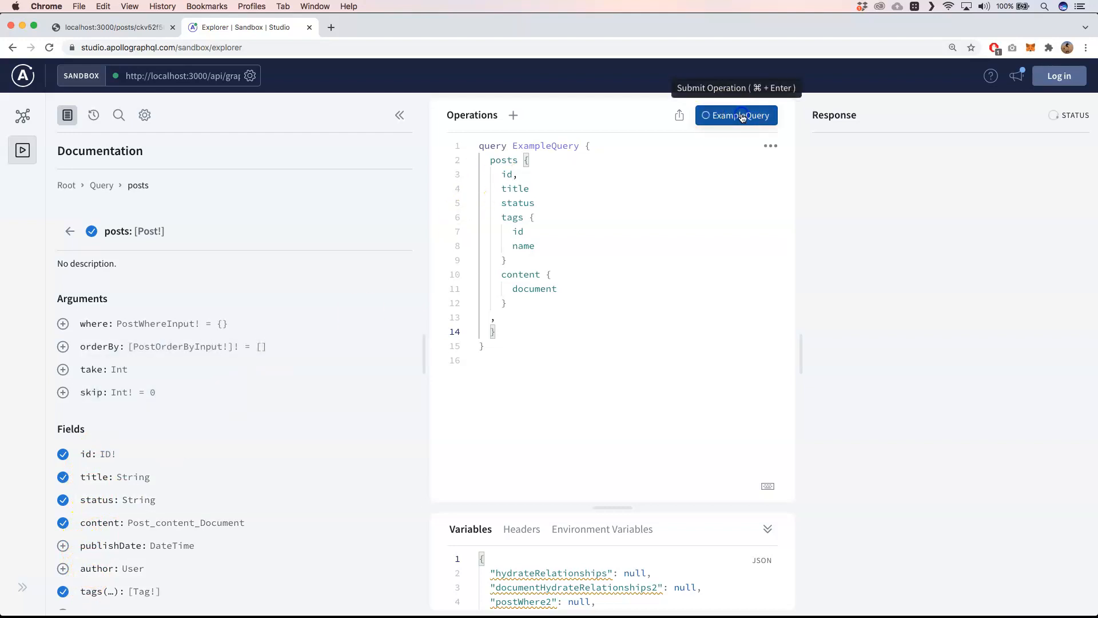
Step: Run ExampleQuery to return the draft post's id, title, status, hello tag and content
click(735, 114)
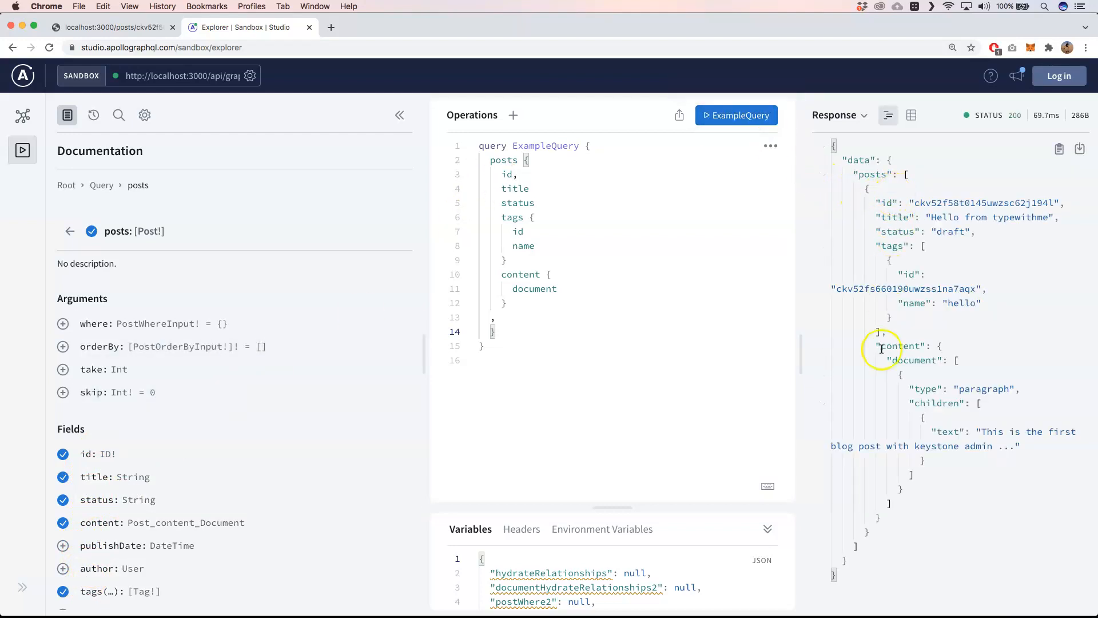
mouse_move(865, 174)
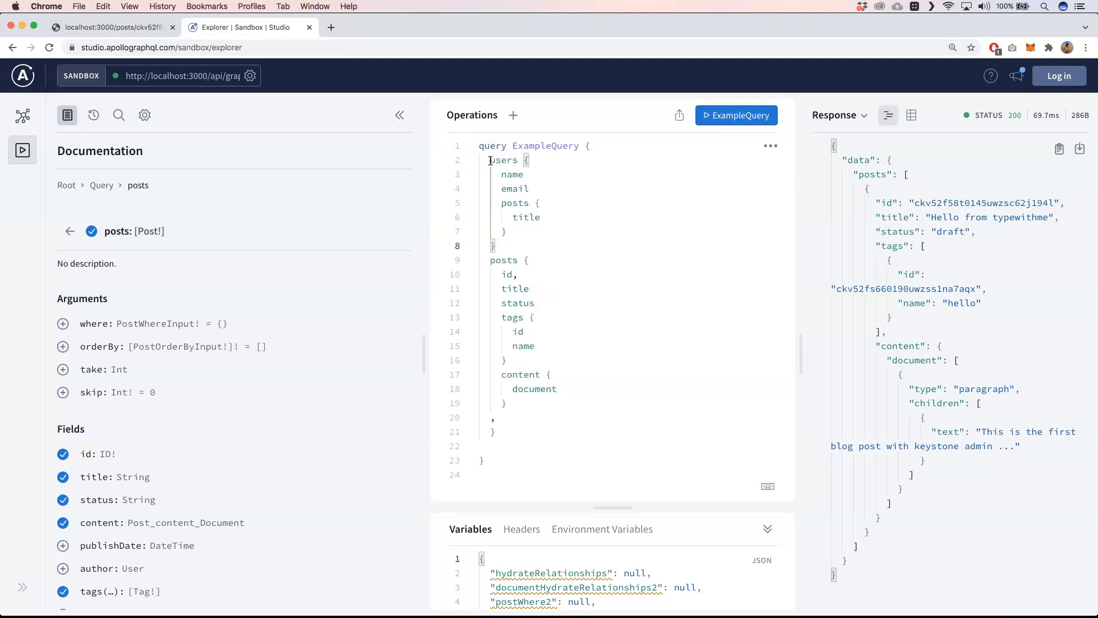
Step: Query users with name, email and posts { title }, returning Admin with no posts, then drop email
click(494, 246)
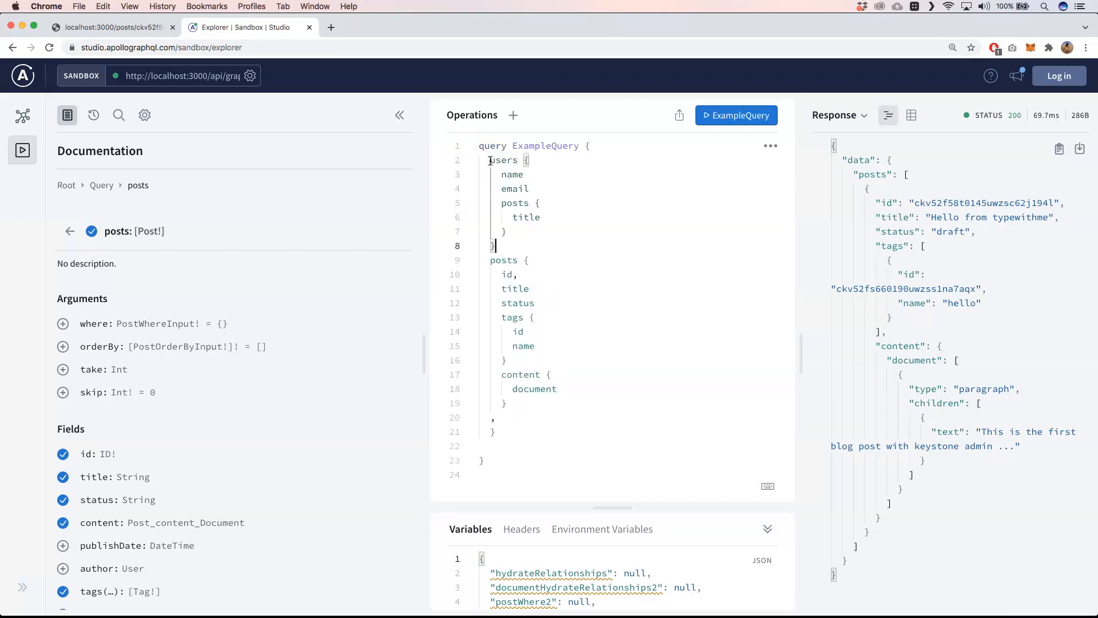
click(735, 115)
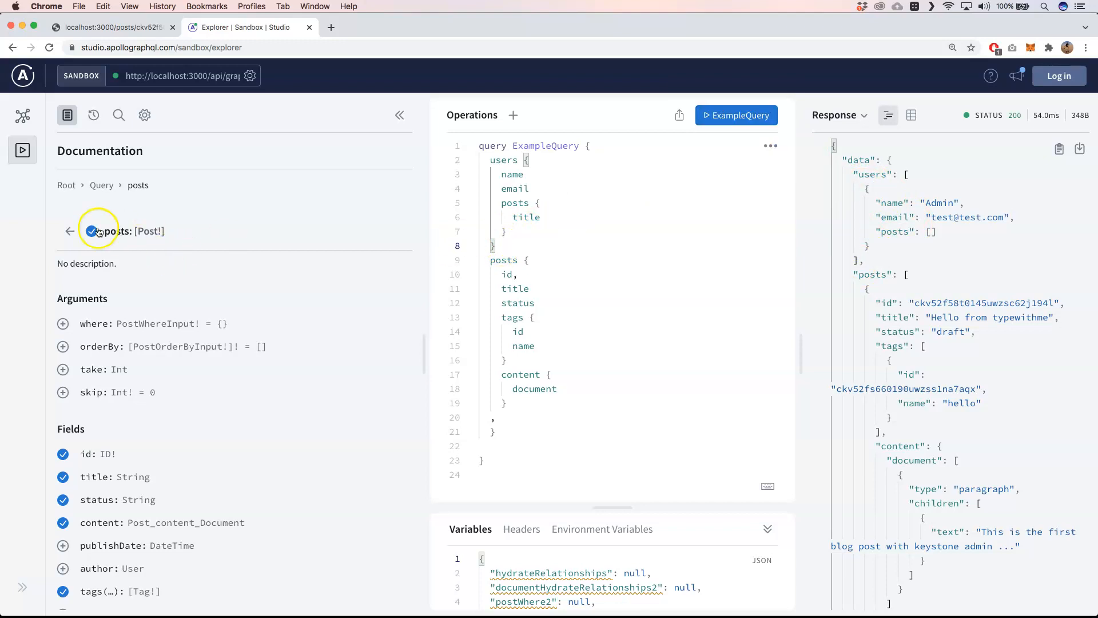
mouse_move(532, 187)
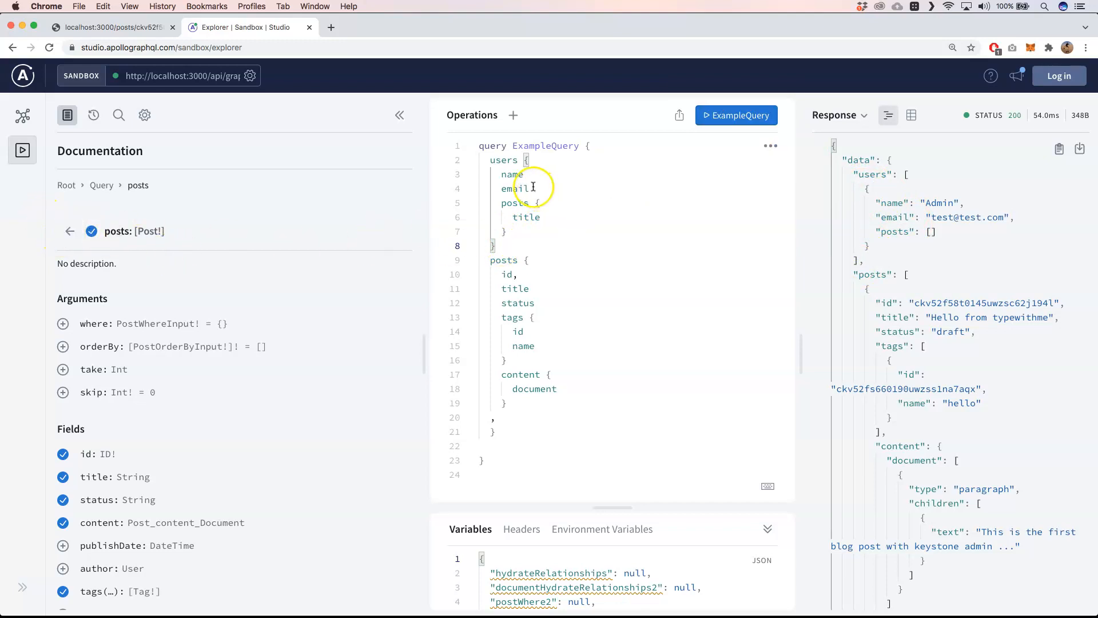
key(Backspace)
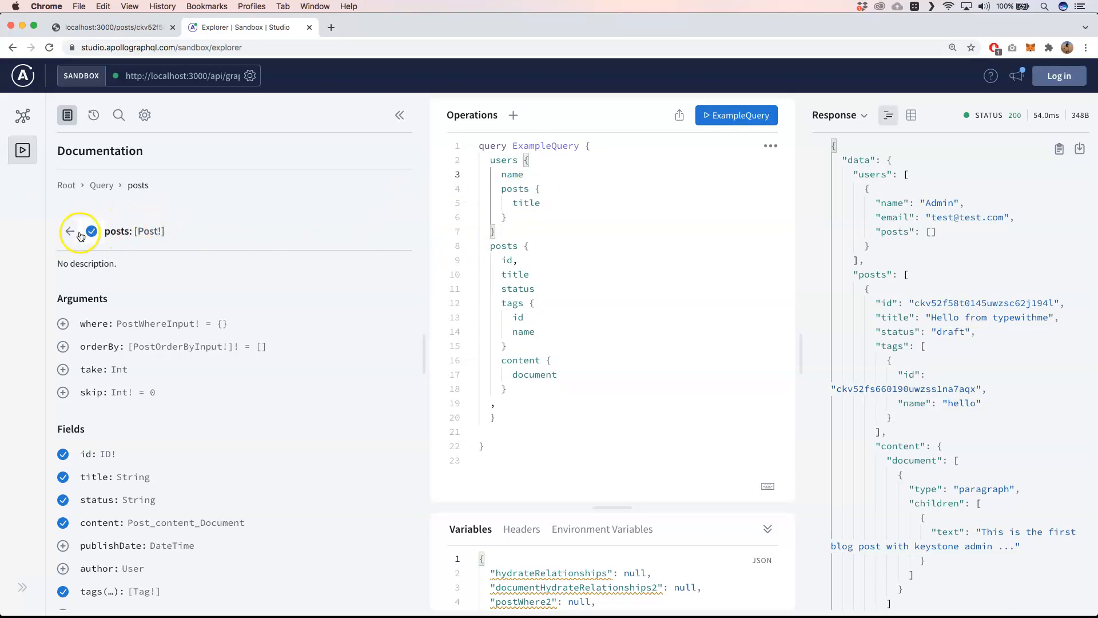
click(68, 231)
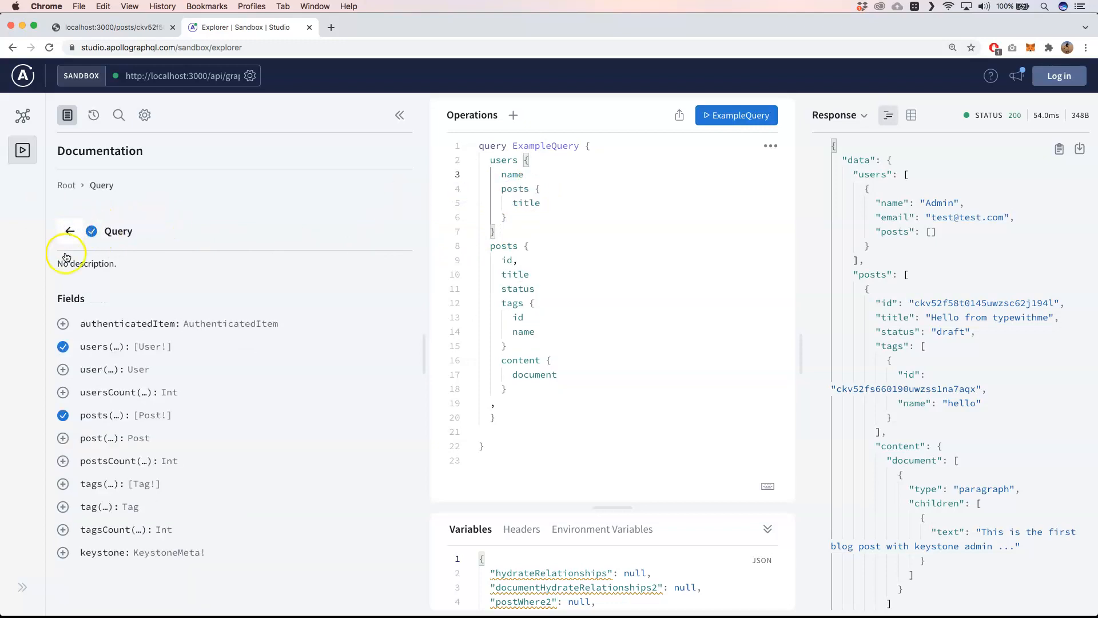
click(138, 346)
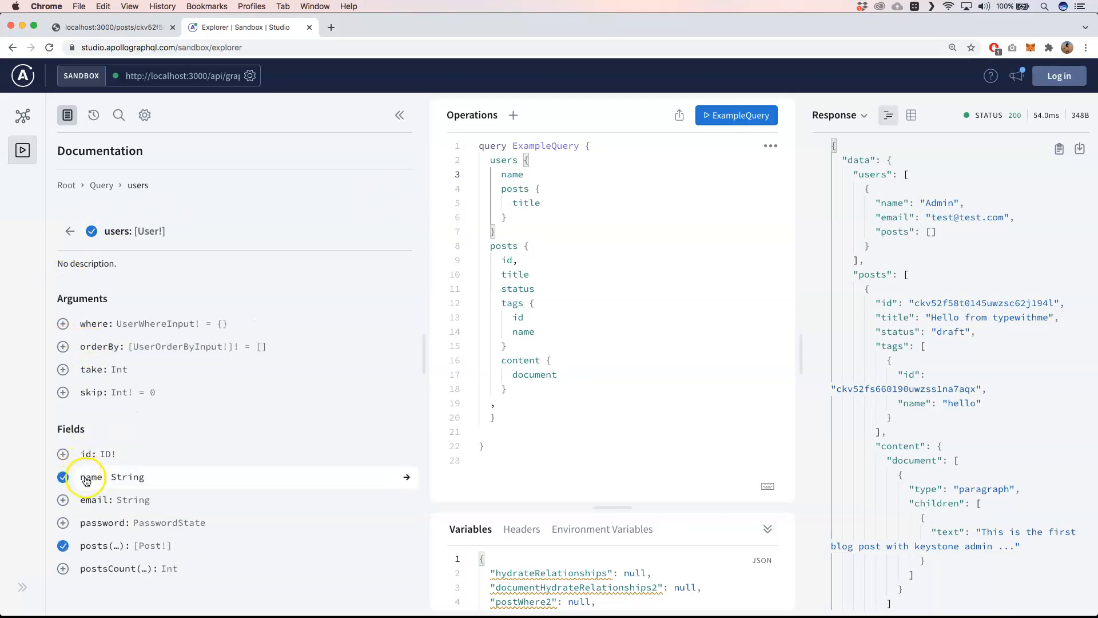
mouse_move(62, 500)
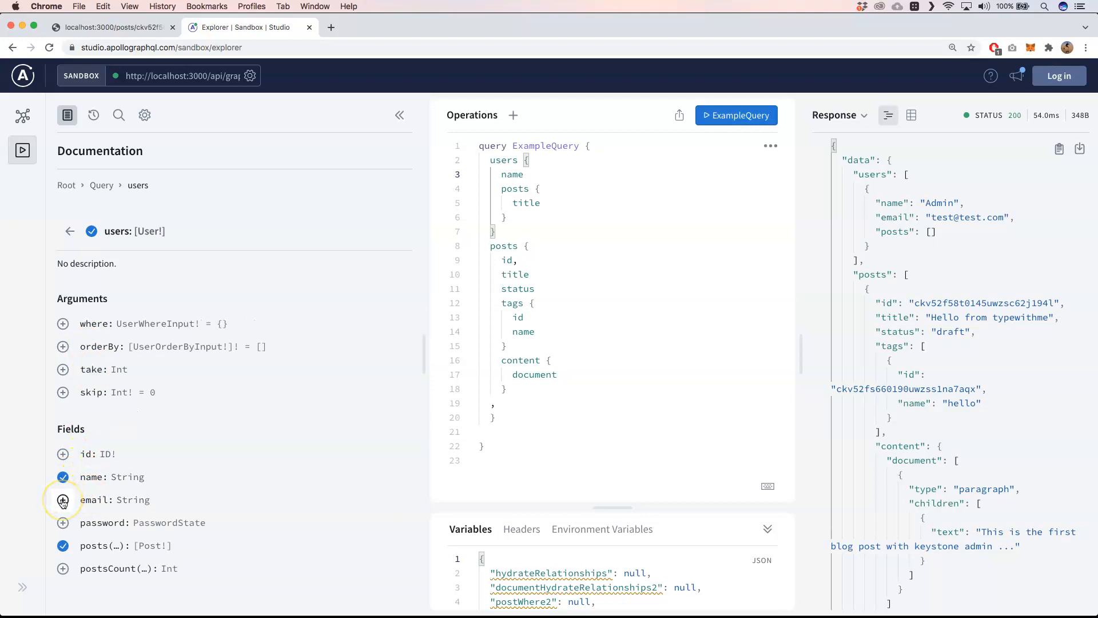
click(62, 500)
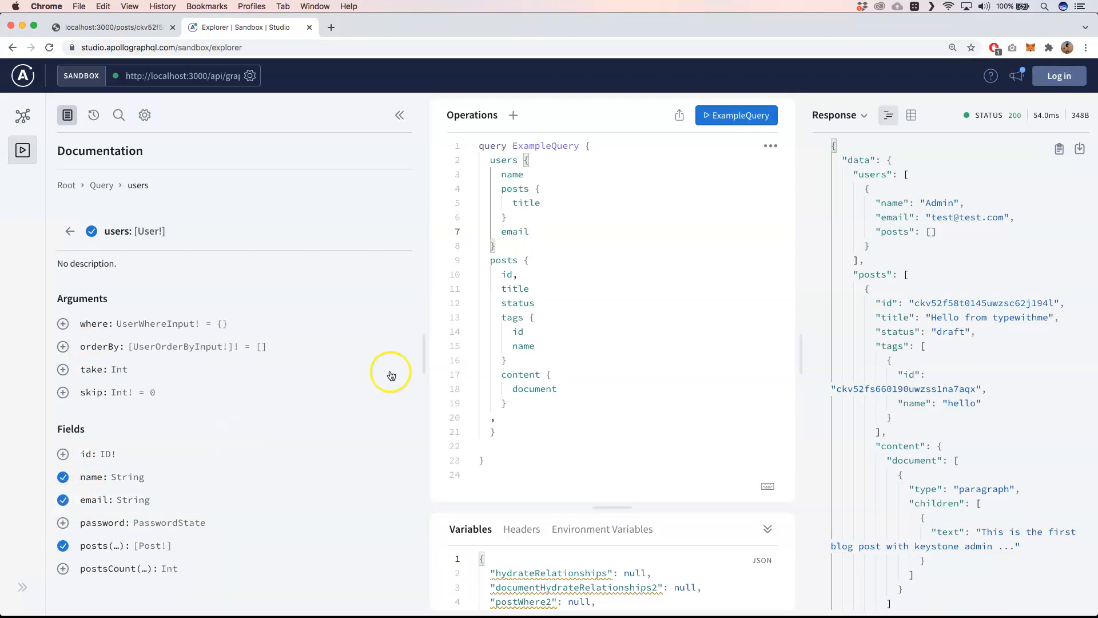
mouse_move(692, 127)
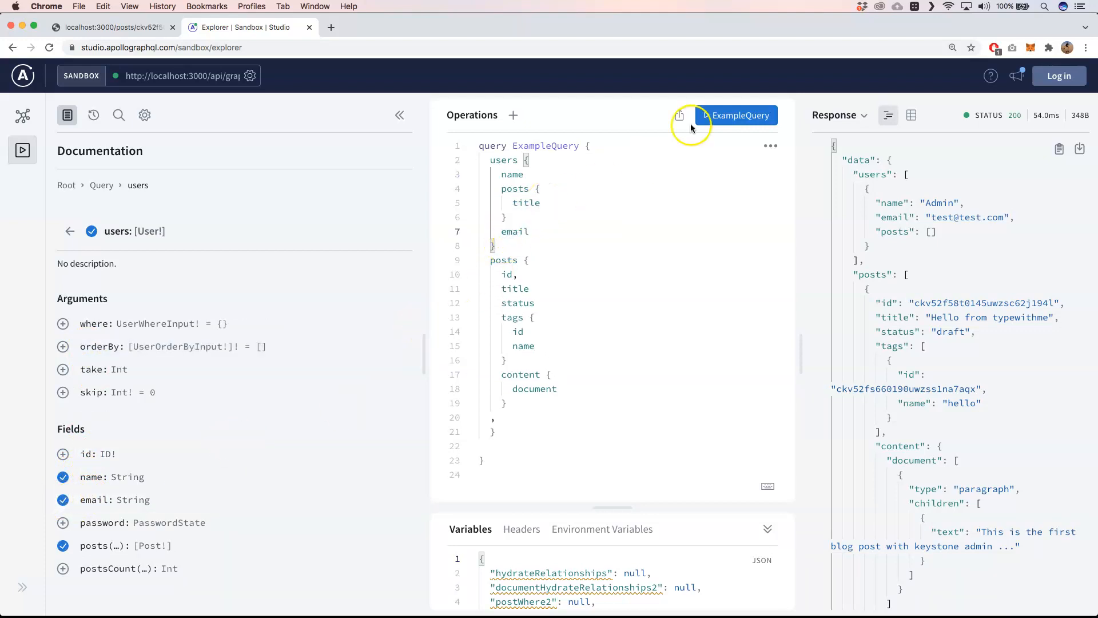
click(735, 114)
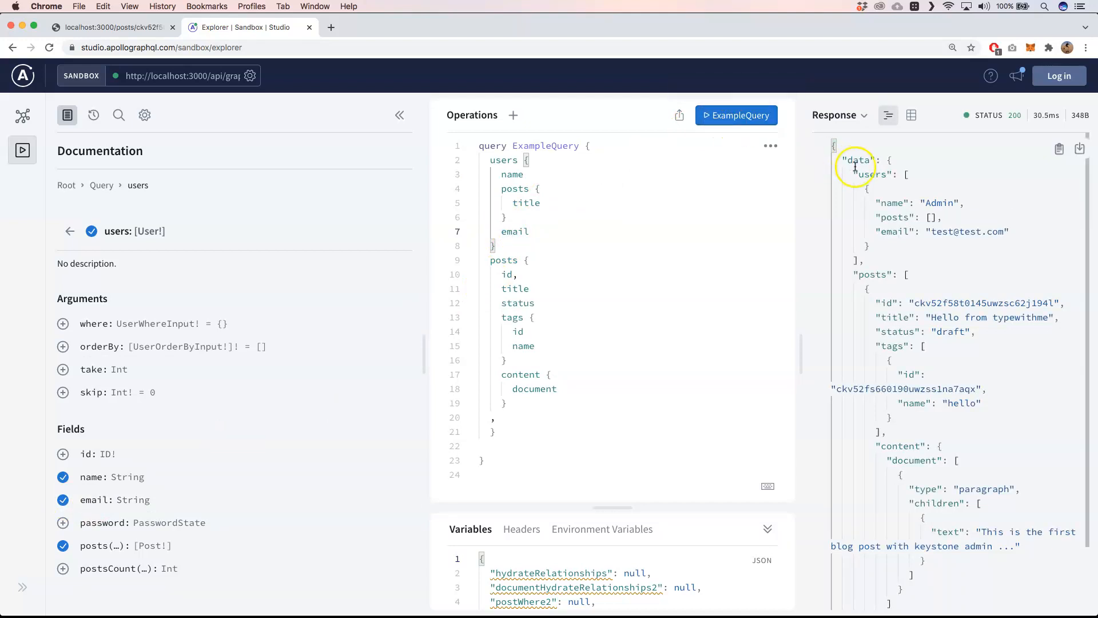
mouse_move(562, 239)
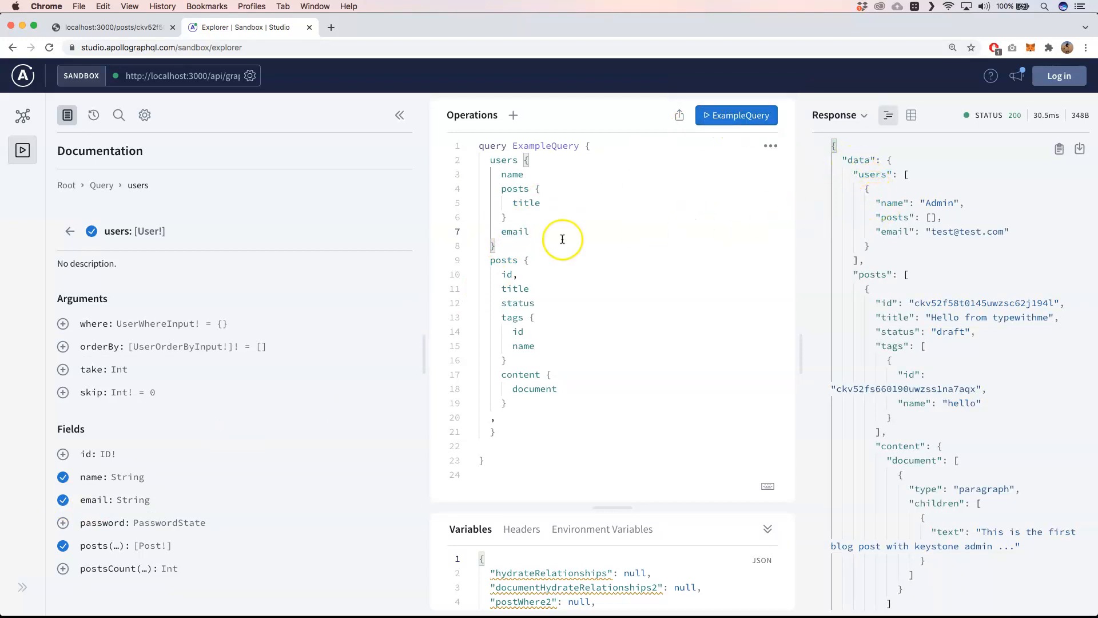
mouse_move(524, 218)
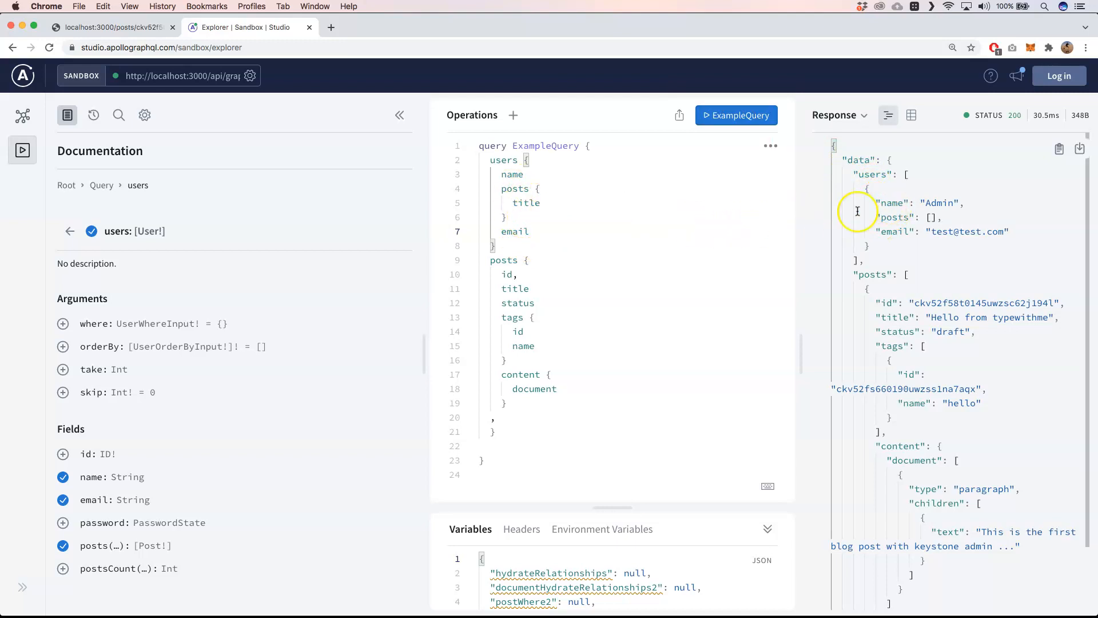
mouse_move(511, 174)
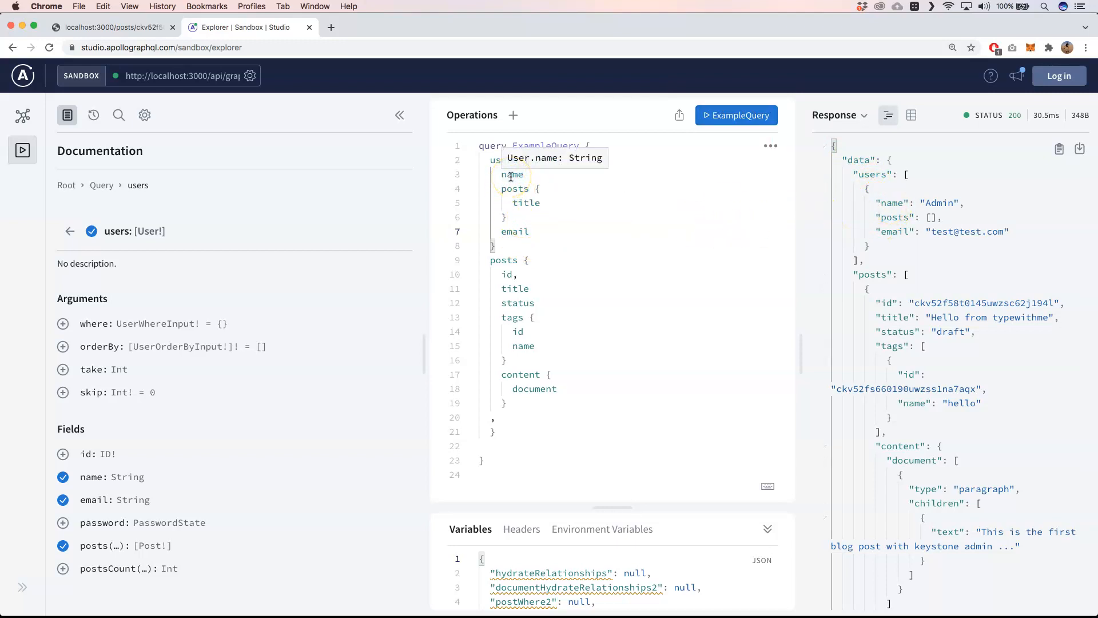
mouse_move(926, 258)
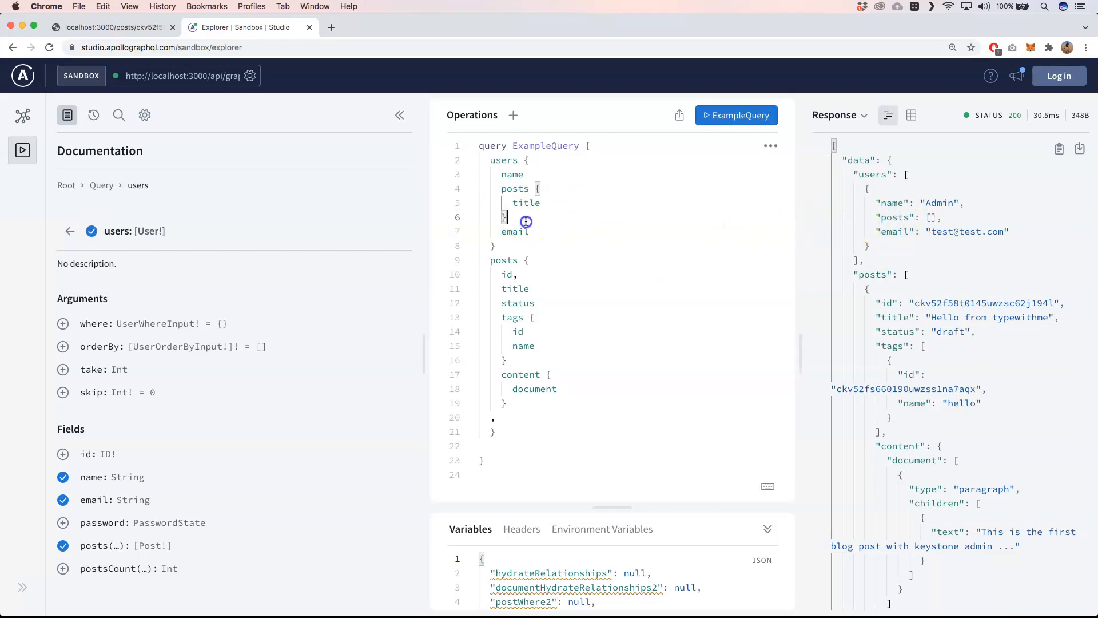
mouse_move(488, 254)
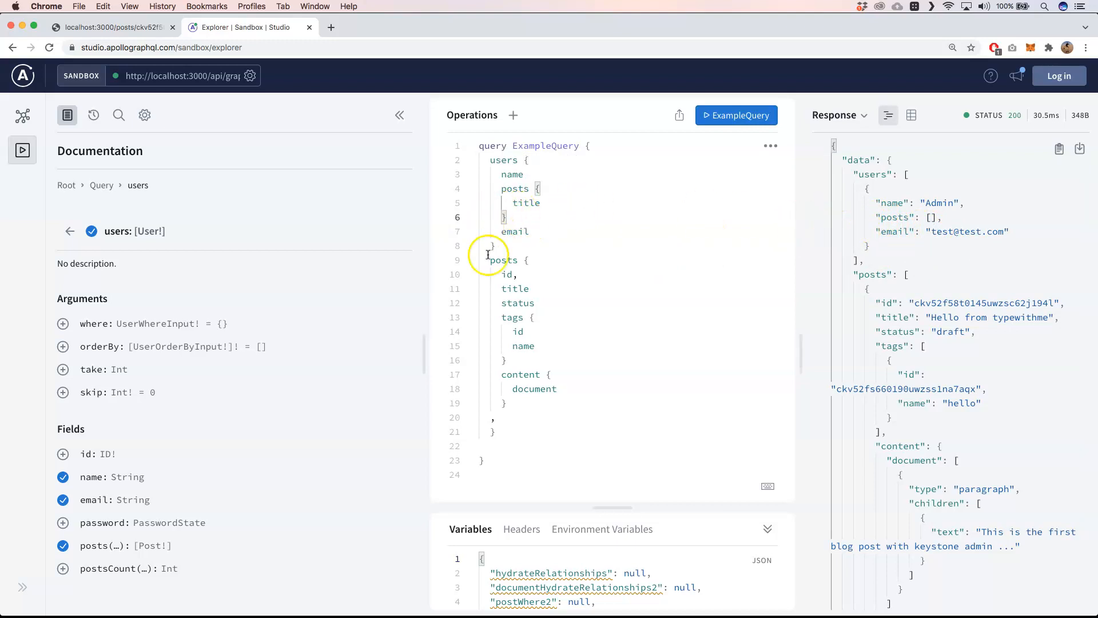
mouse_move(514, 231)
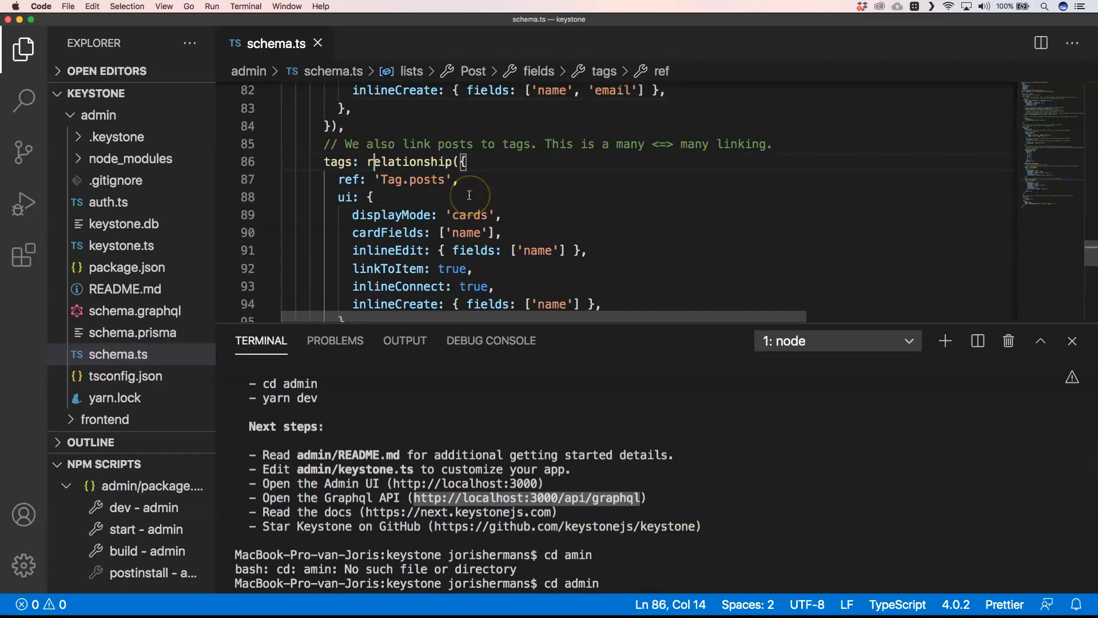
Step: Review the Post author relationship field with its cardFields and inlineEdit display settings
scroll(up, 3)
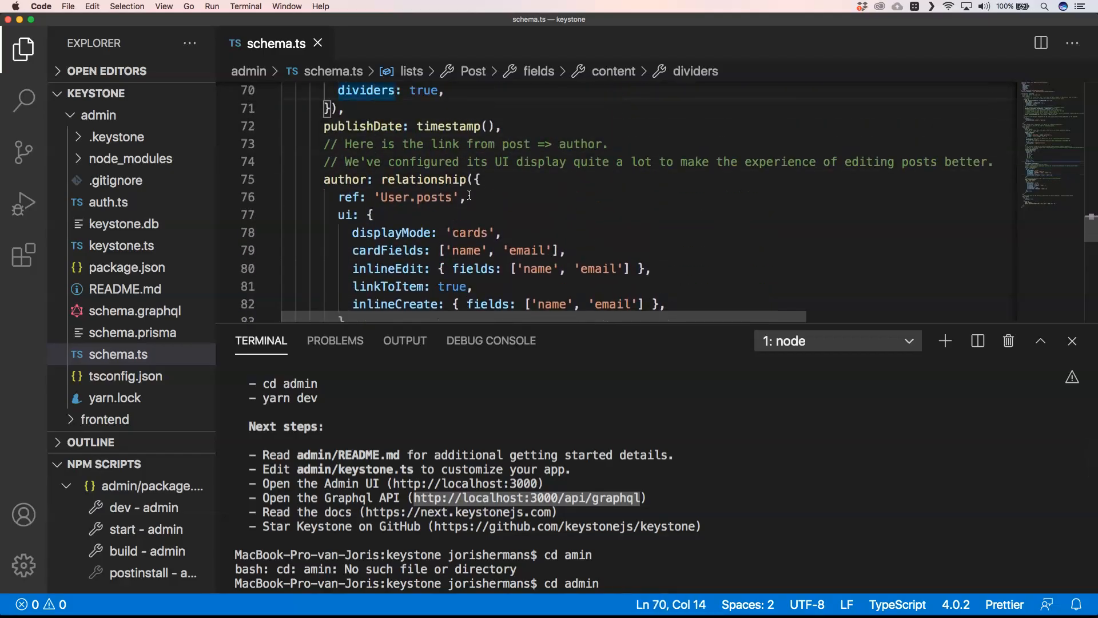
click(345, 179)
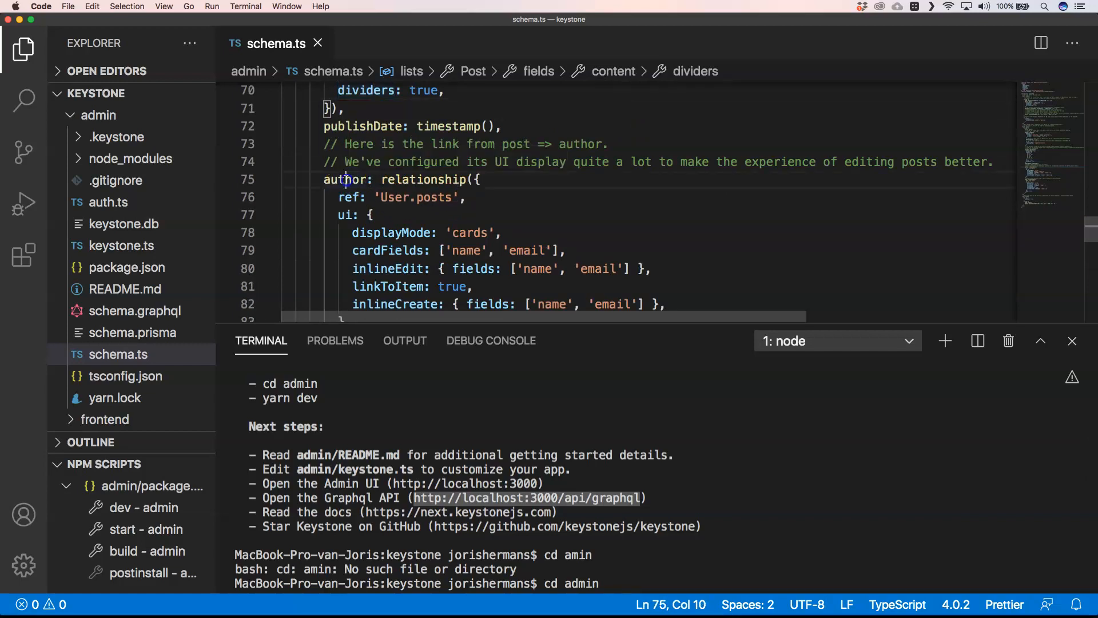
double_click(424, 179)
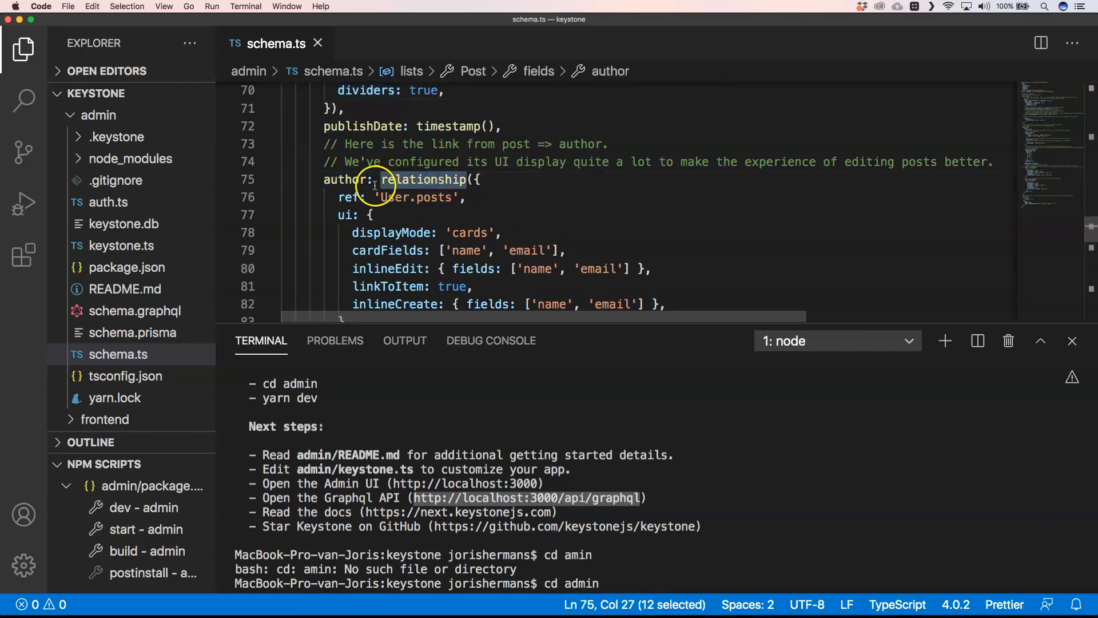
mouse_move(445, 204)
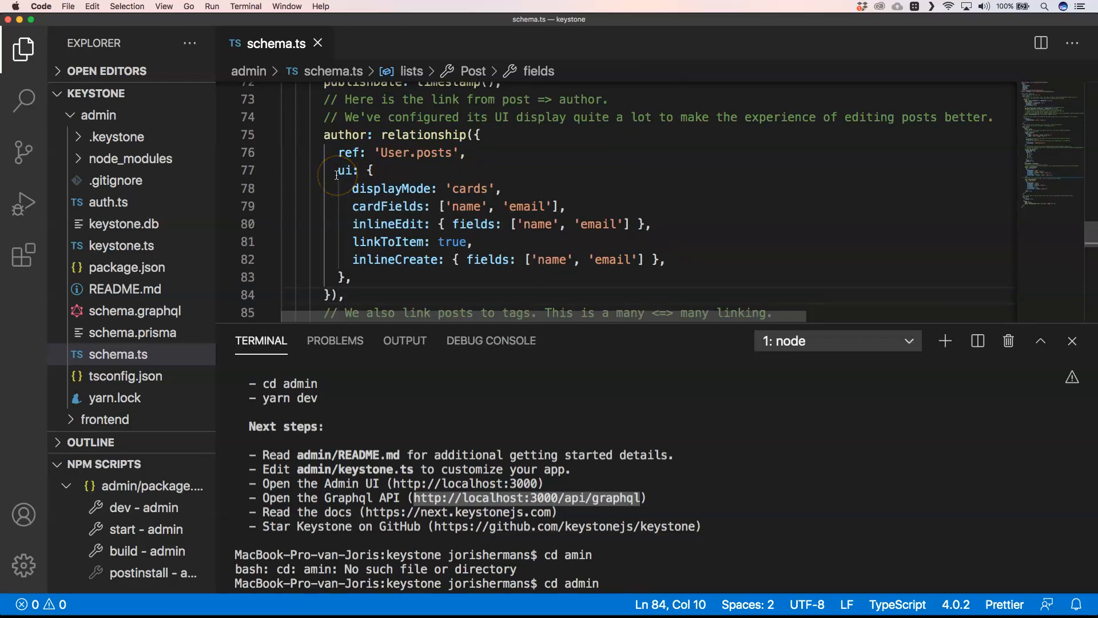
mouse_move(385, 188)
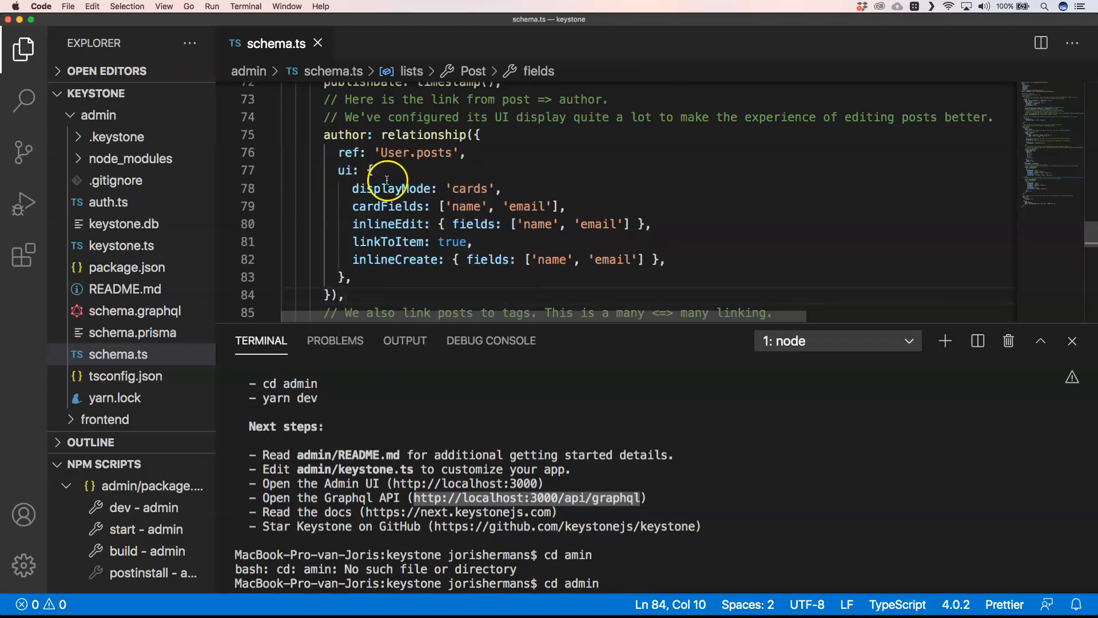
mouse_move(389, 196)
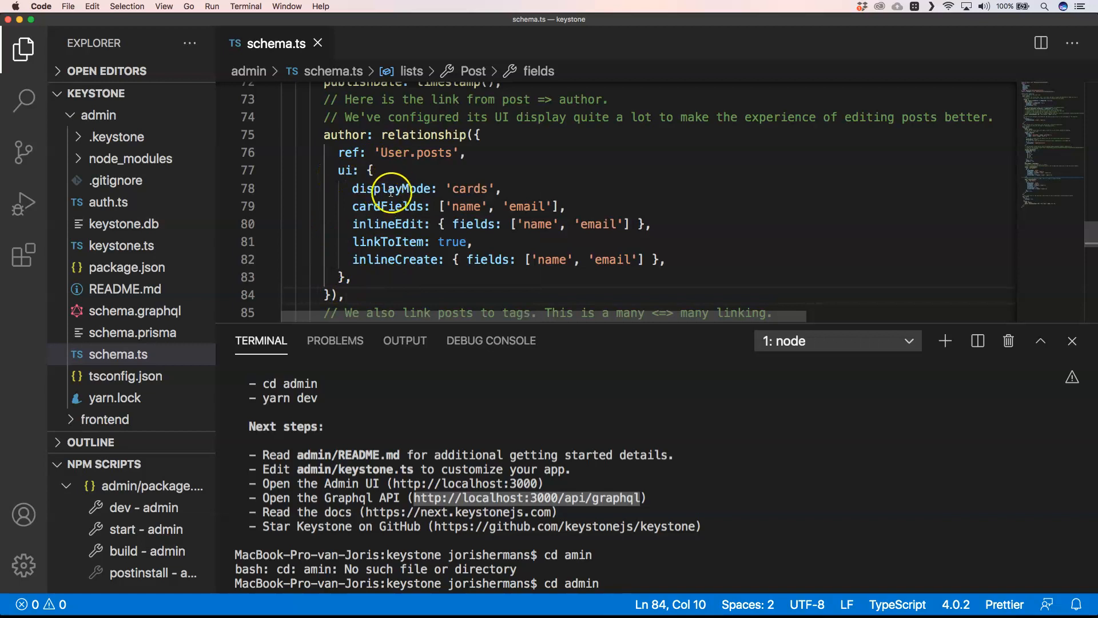
double_click(389, 206)
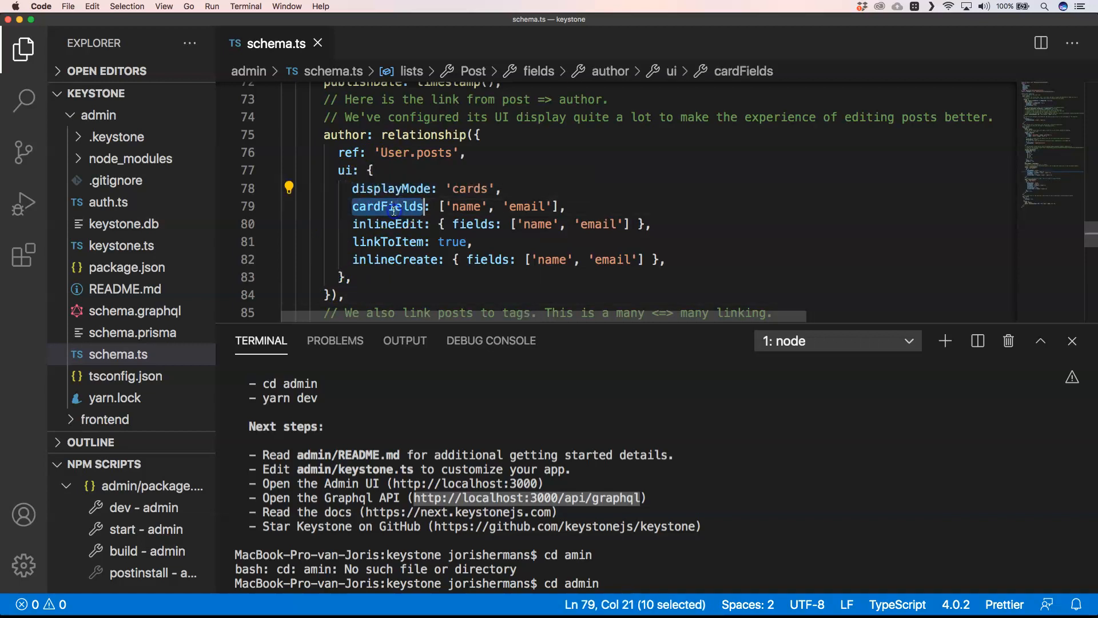
click(381, 224)
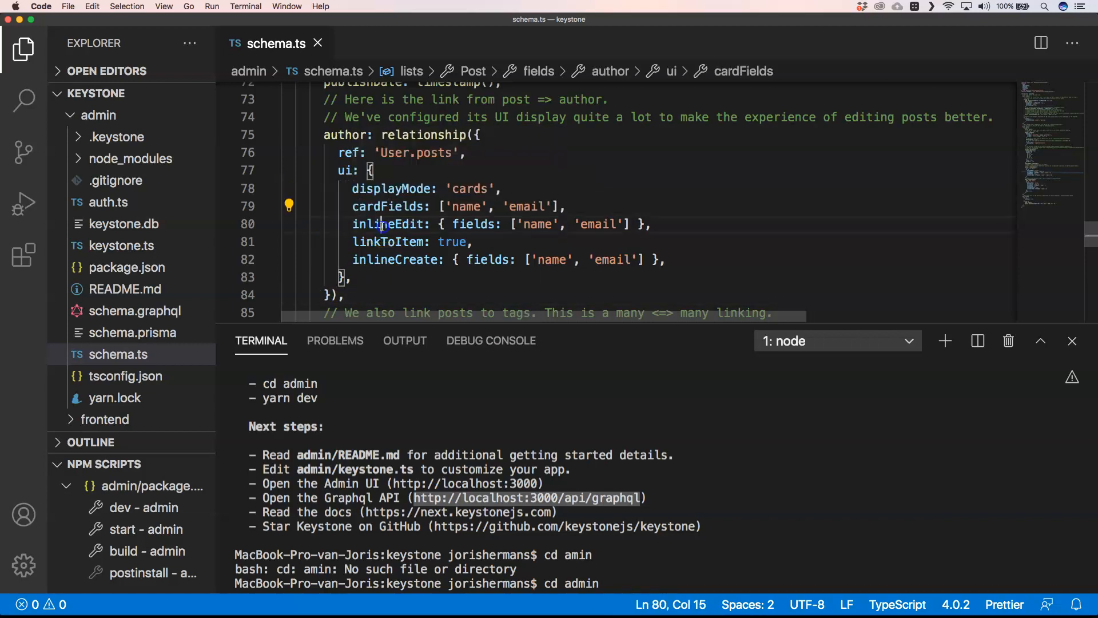
double_click(389, 241)
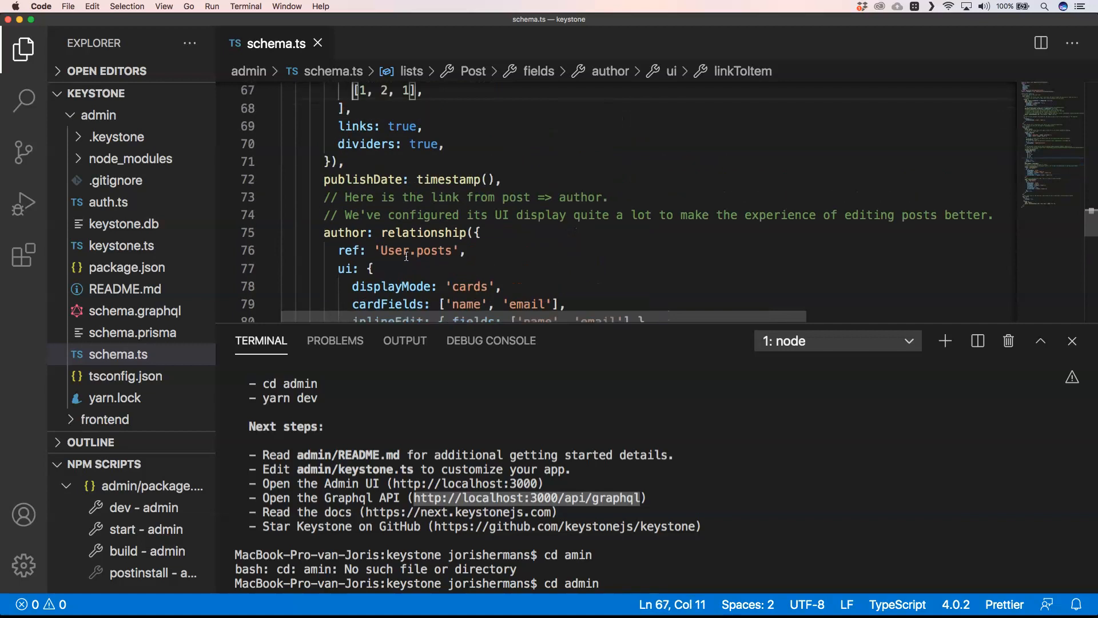
Step: Scroll schema.ts up to the User list definition
scroll(up, 3)
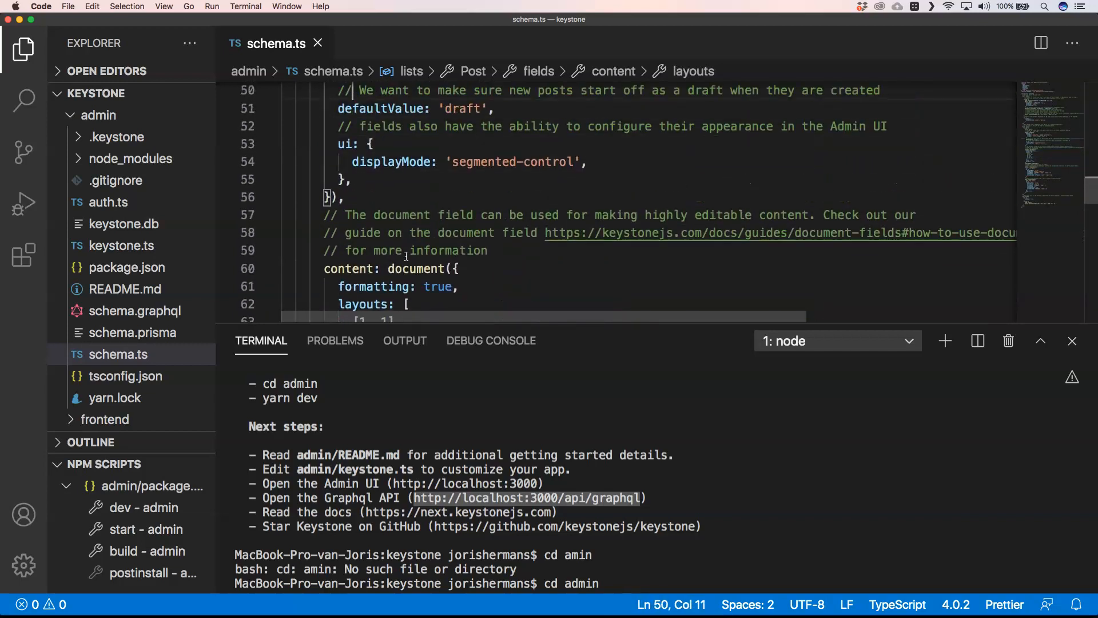
scroll(up, 3)
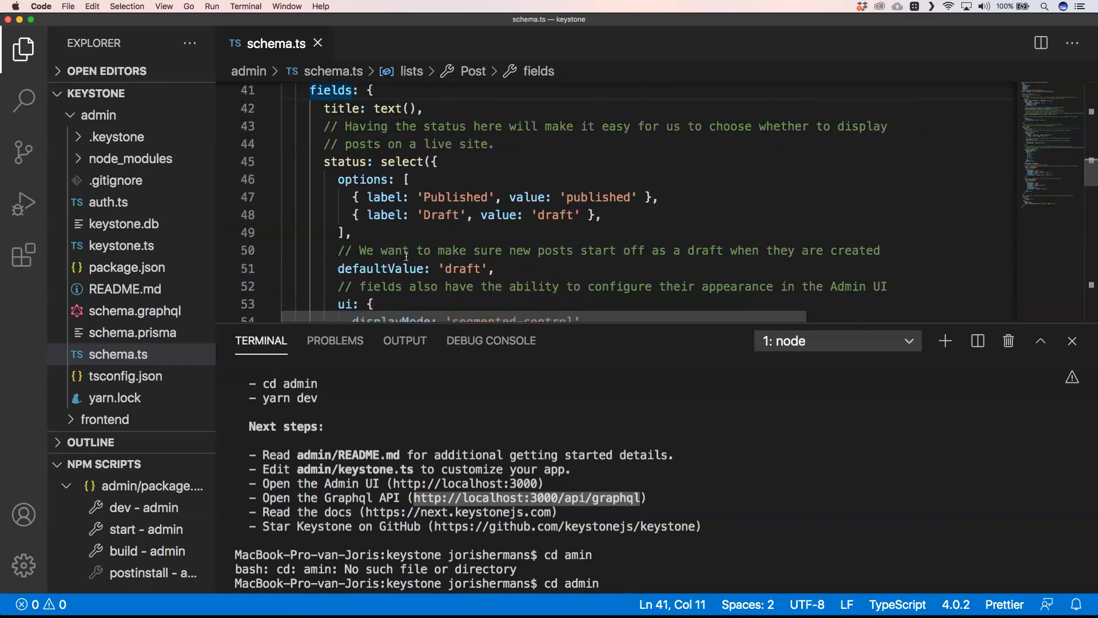
scroll(up, 3)
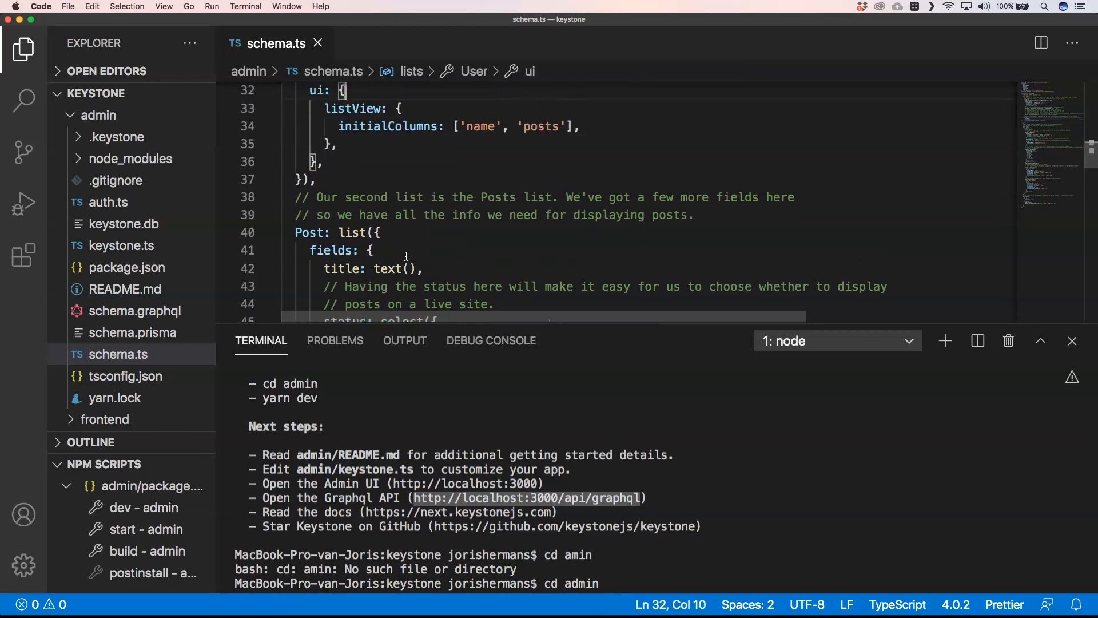
scroll(up, 3)
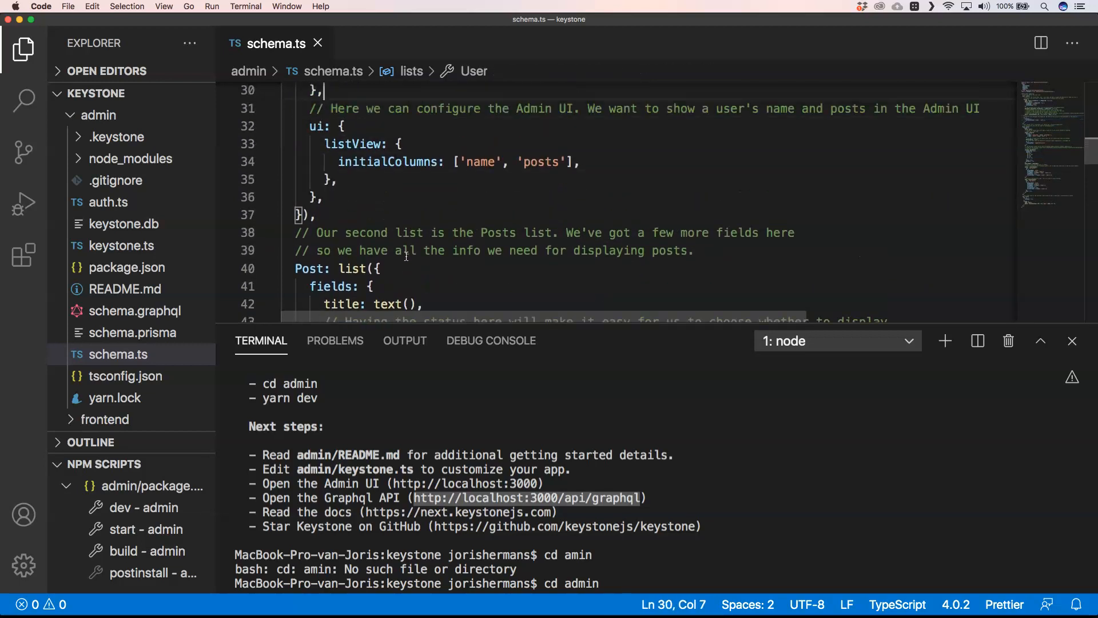